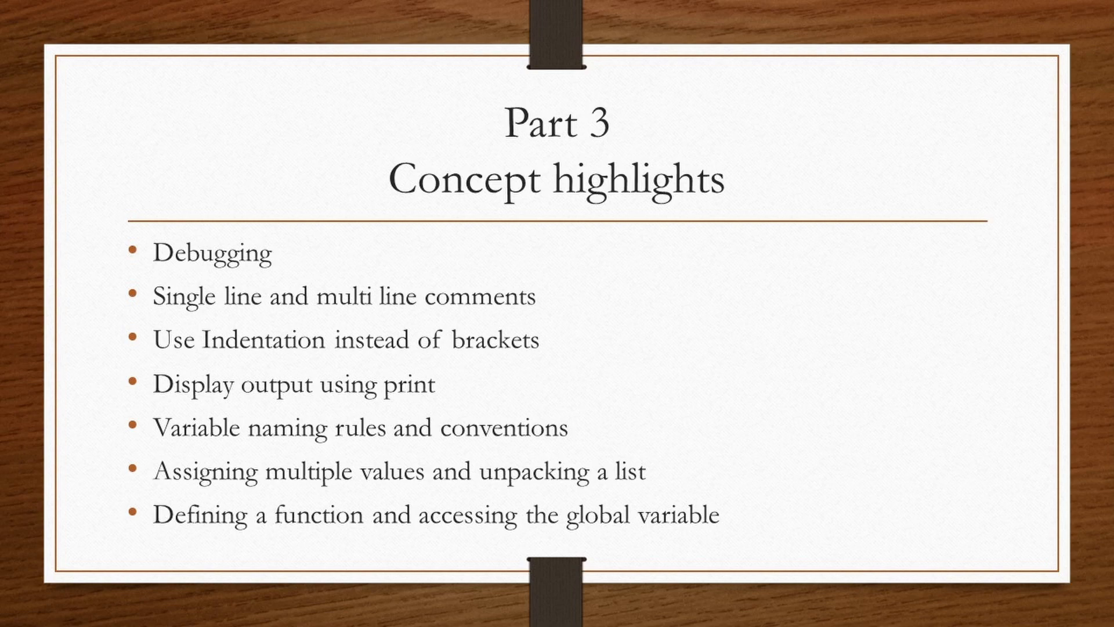
- Leave the PowerPoint slide show and bring Lecture1.py in PyCharm back on screen
left_click(493, 610)
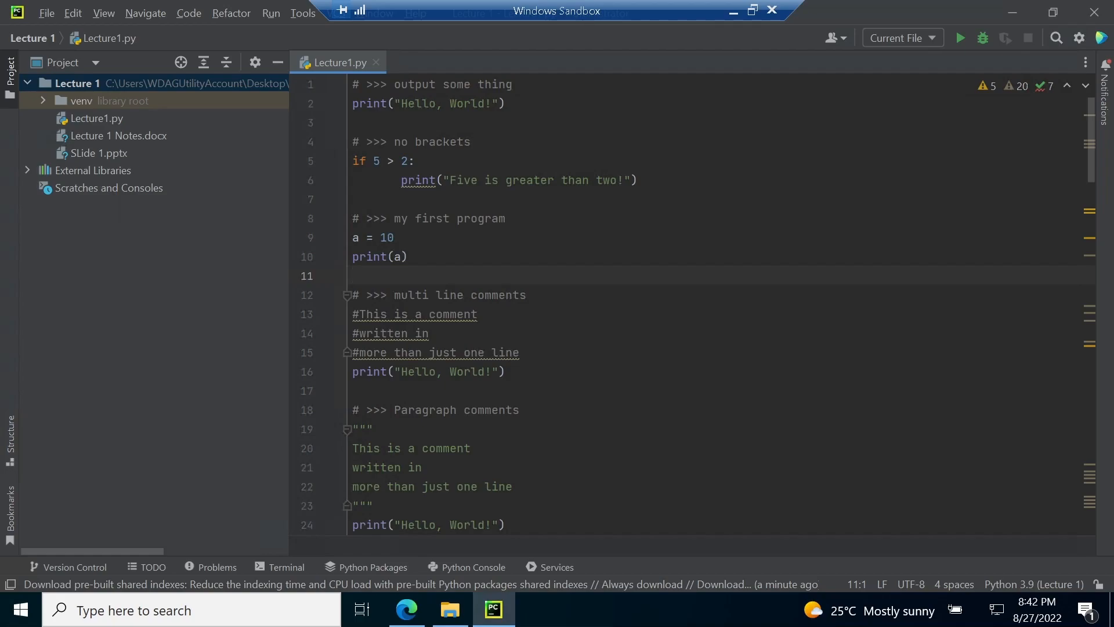
- Run Lecture1.py and scroll through its output ending in exit code 0
left_click(354, 276)
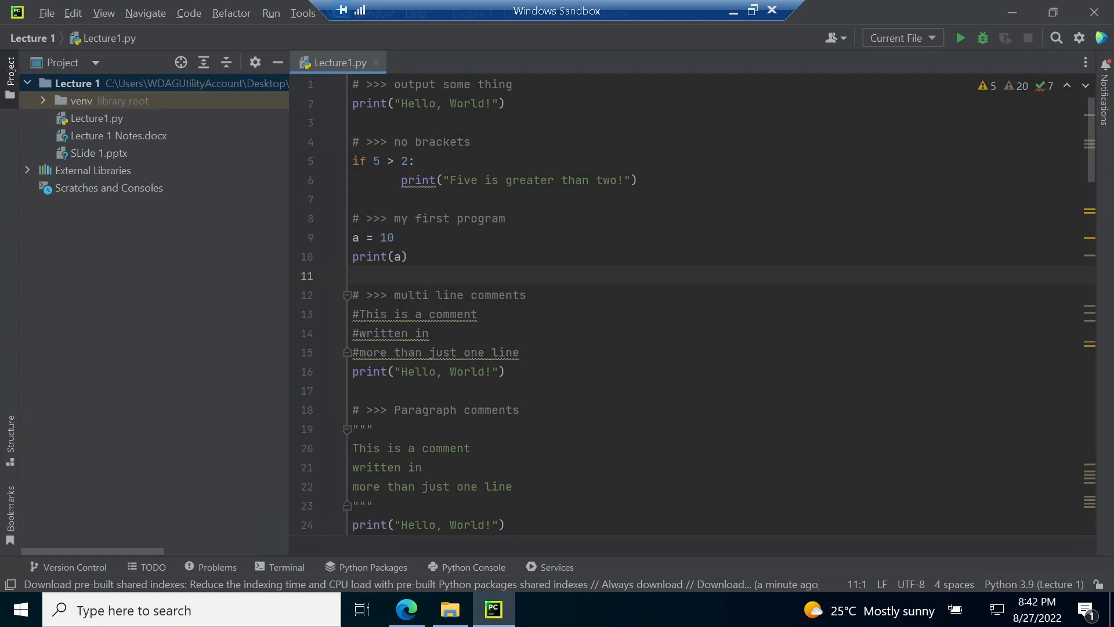
left_click(353, 276)
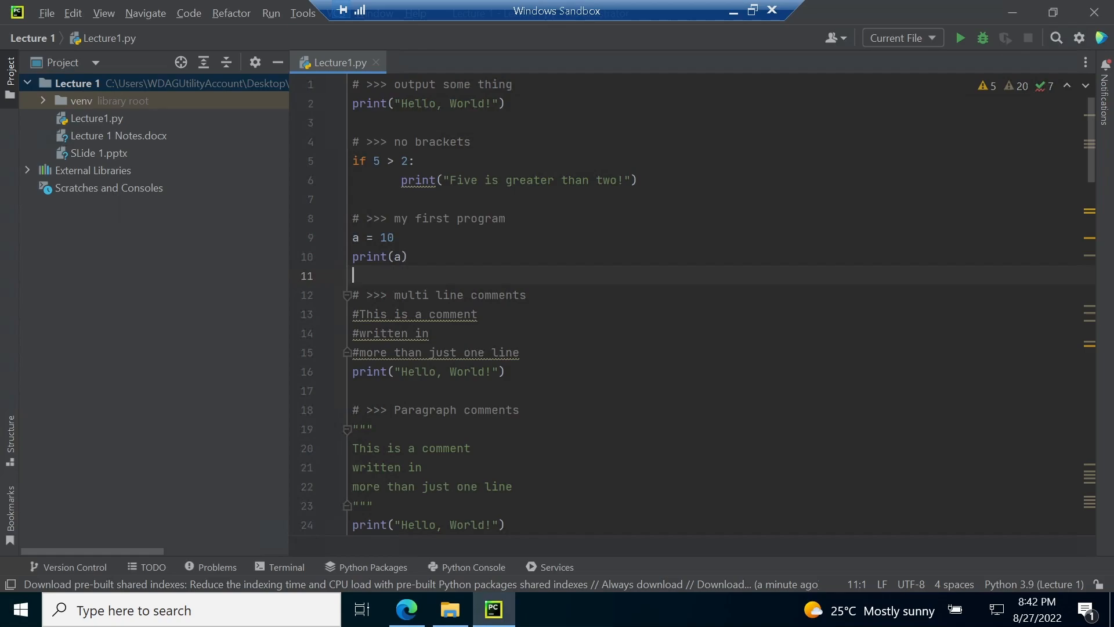
mouse_move(958, 38)
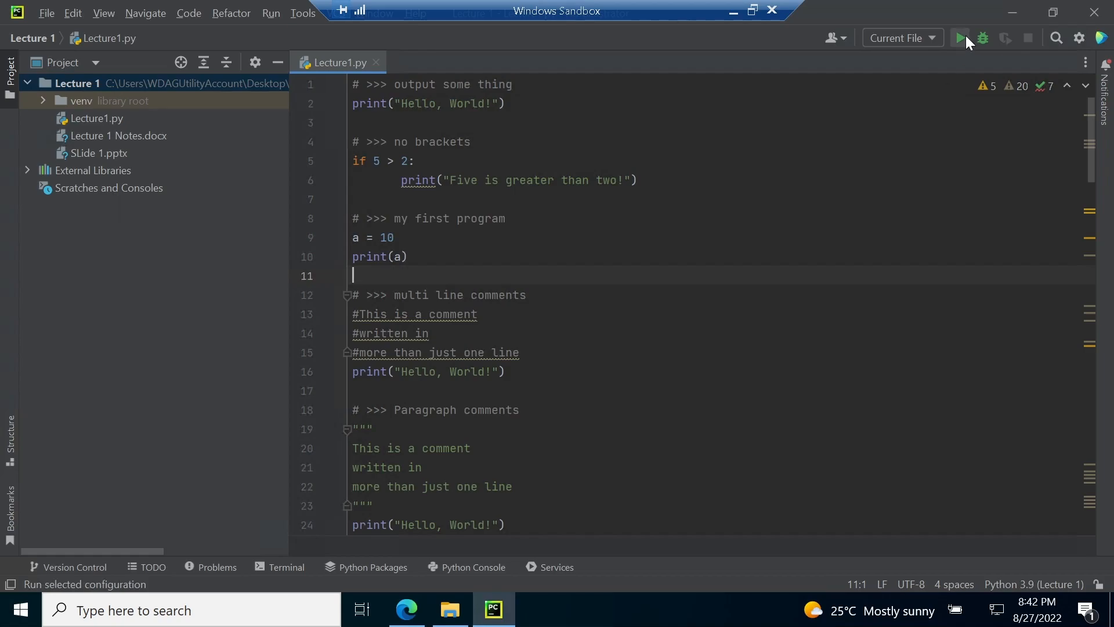
left_click(959, 38)
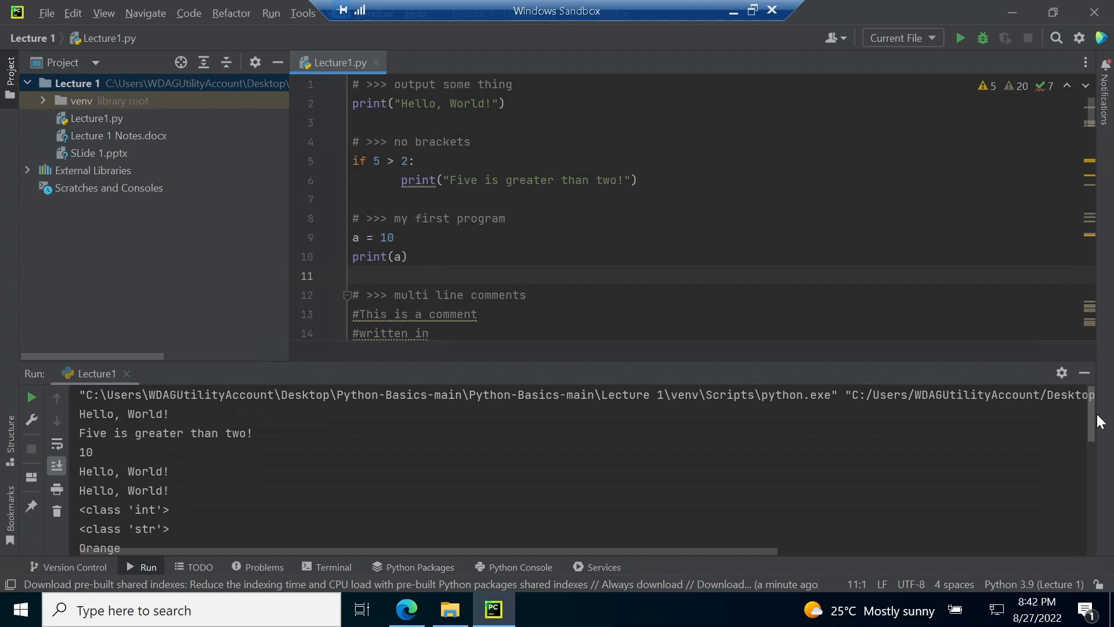
scroll("down", 3)
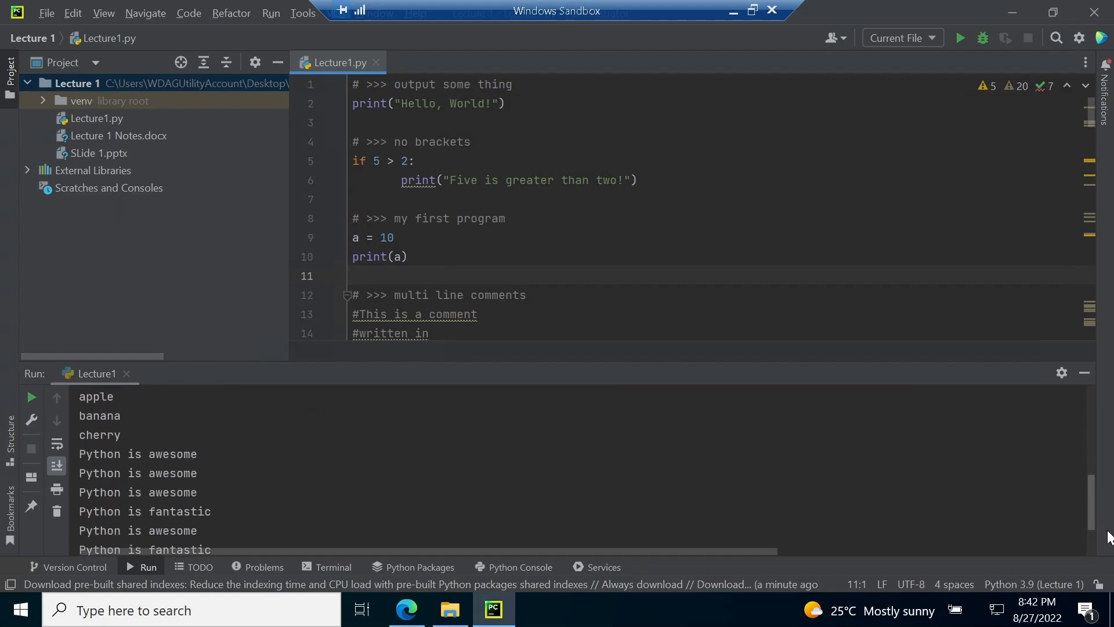
scroll("down", 3)
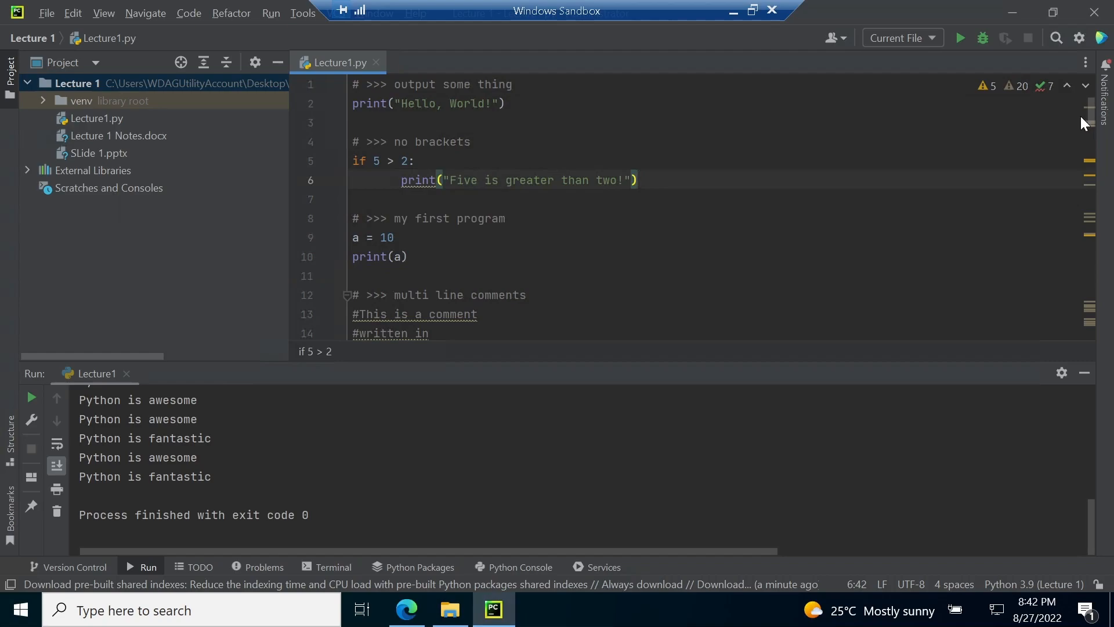
scroll("down", 3)
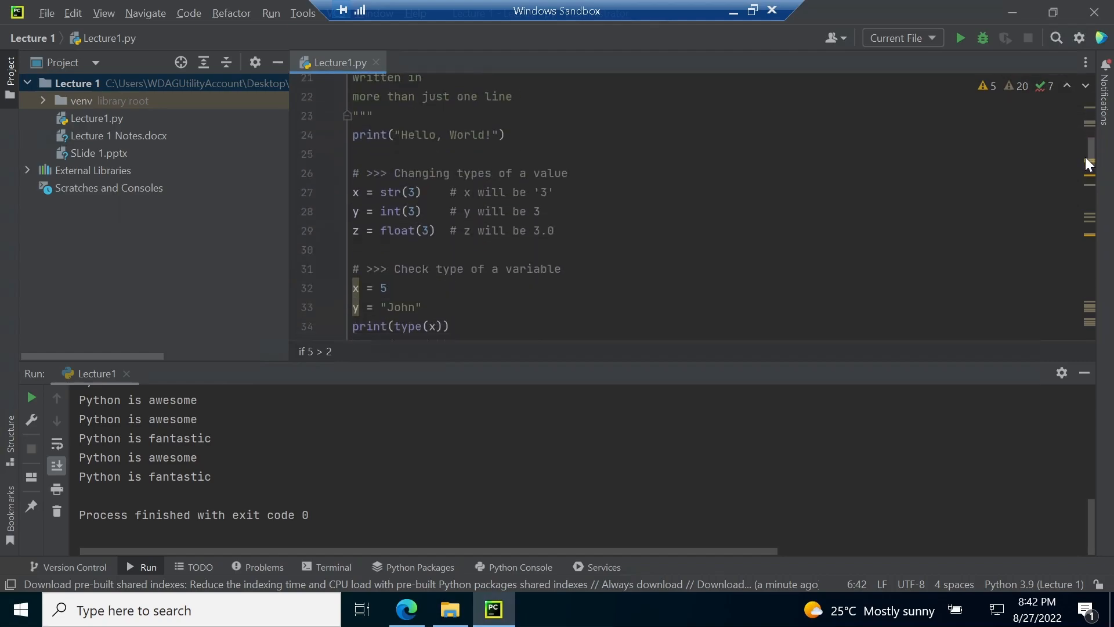
scroll("down", 3)
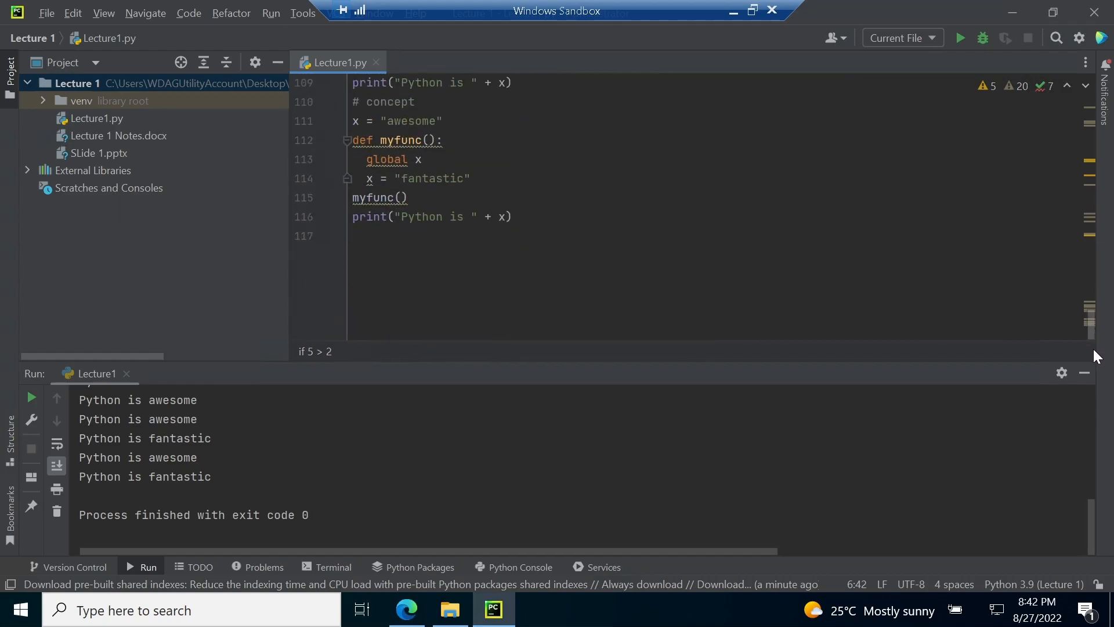
scroll("up", 3)
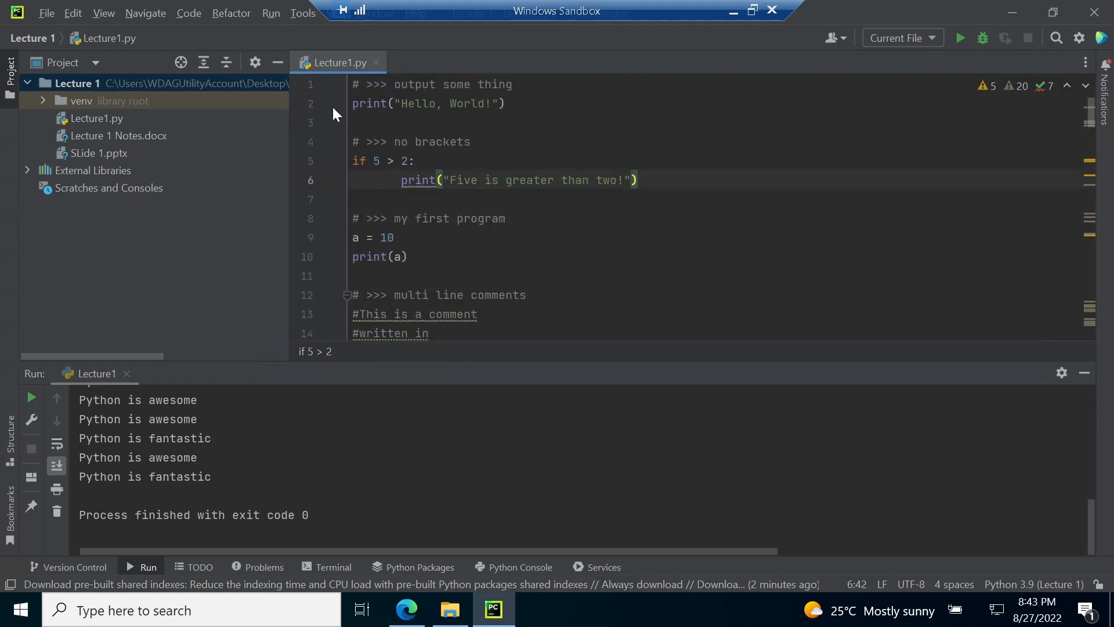
- Add a red breakpoint in the gutter beside line 2 of Lecture1.py
left_click(328, 103)
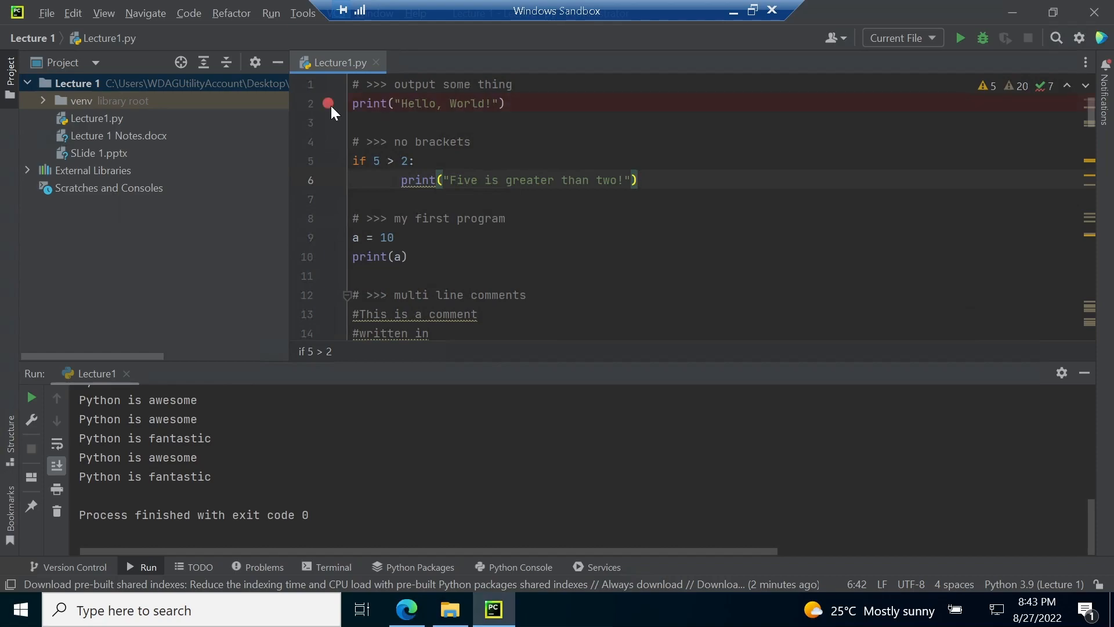
mouse_move(329, 104)
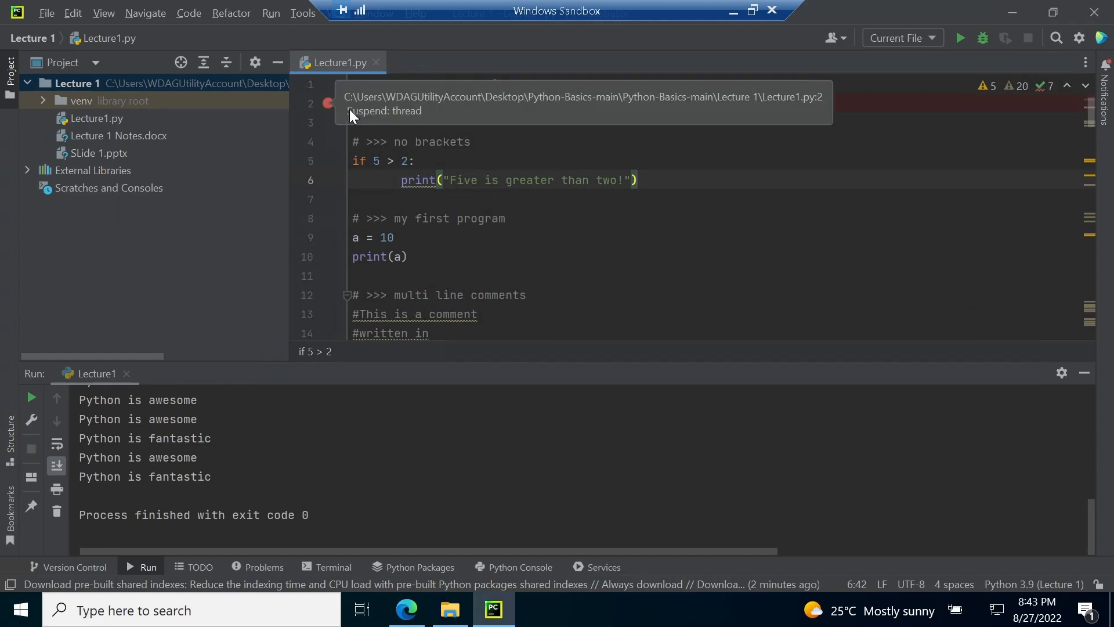
mouse_move(353, 119)
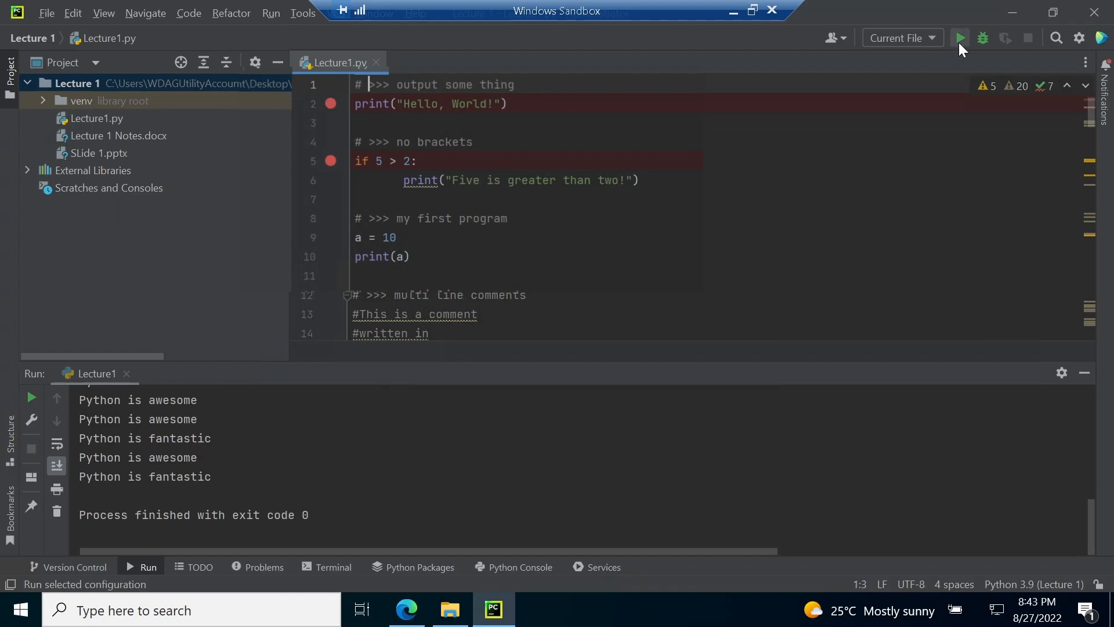
mouse_move(958, 38)
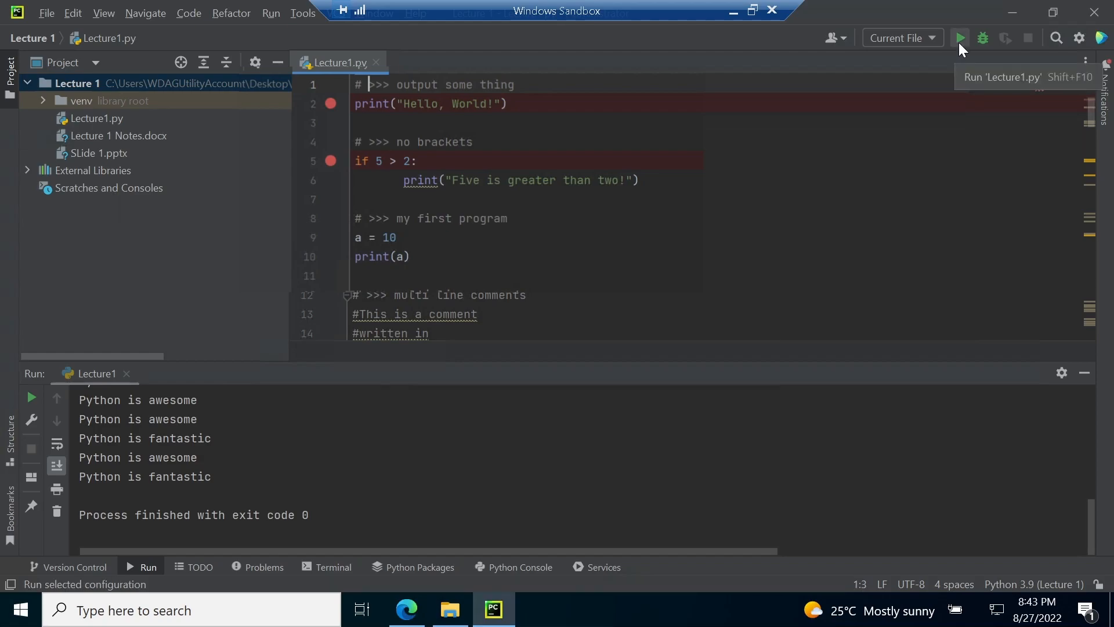
mouse_move(982, 38)
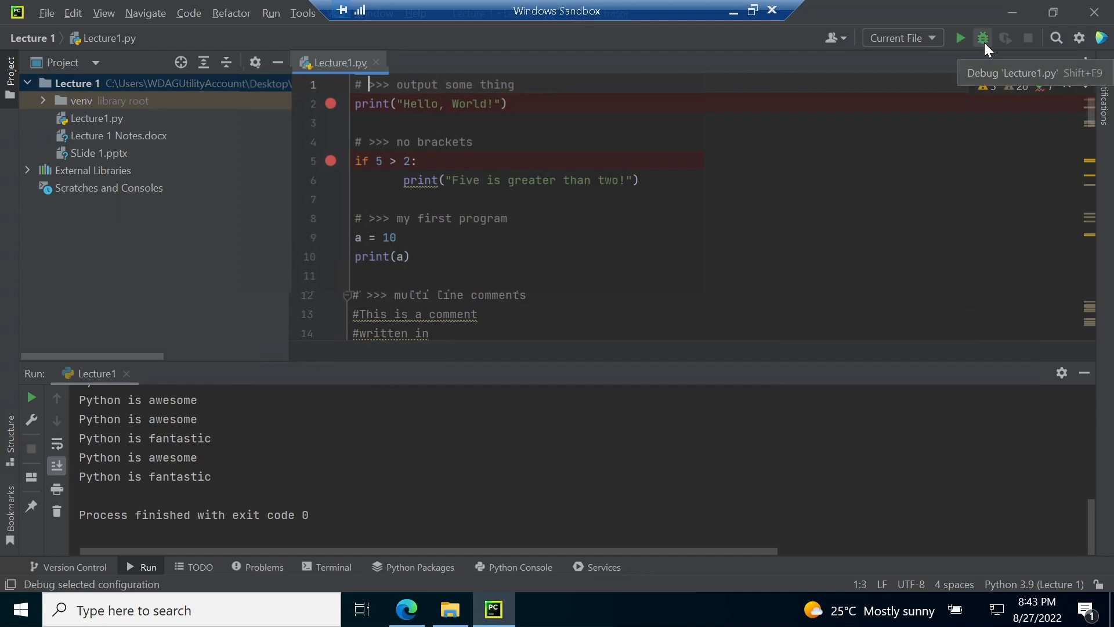
- Launch the debugger and allow PyCharm through the firewall on private networks
left_click(982, 38)
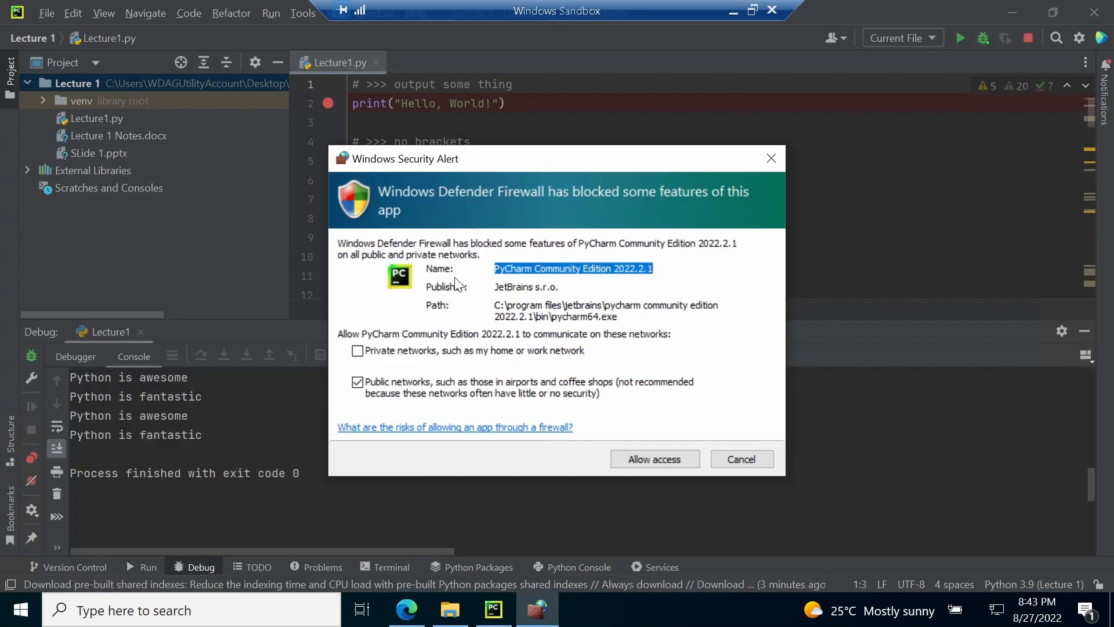
left_click(358, 351)
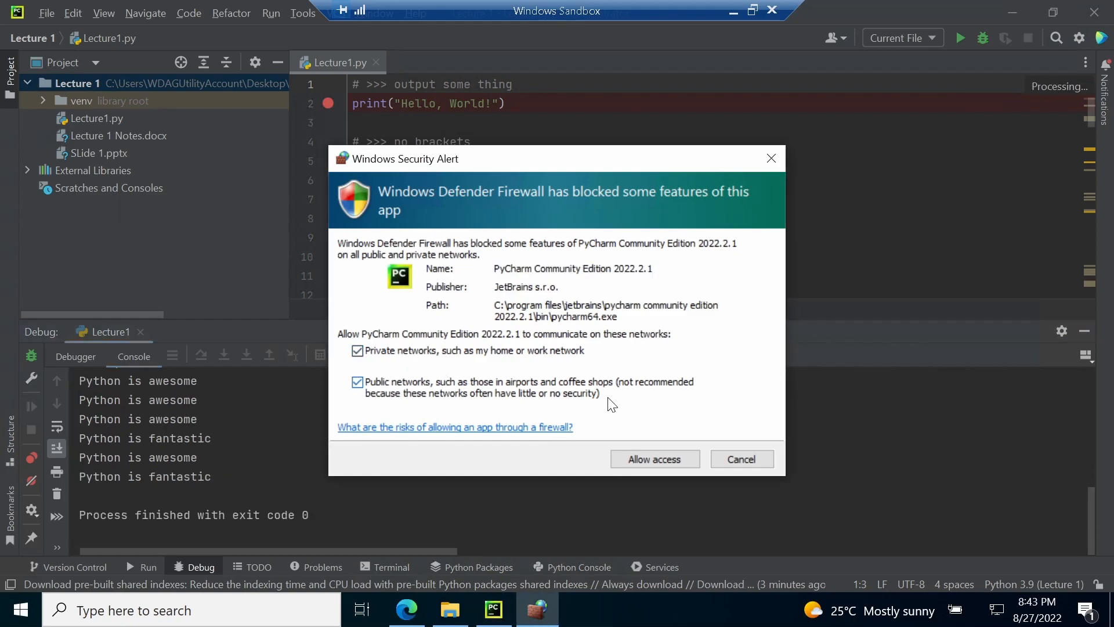
left_click(653, 459)
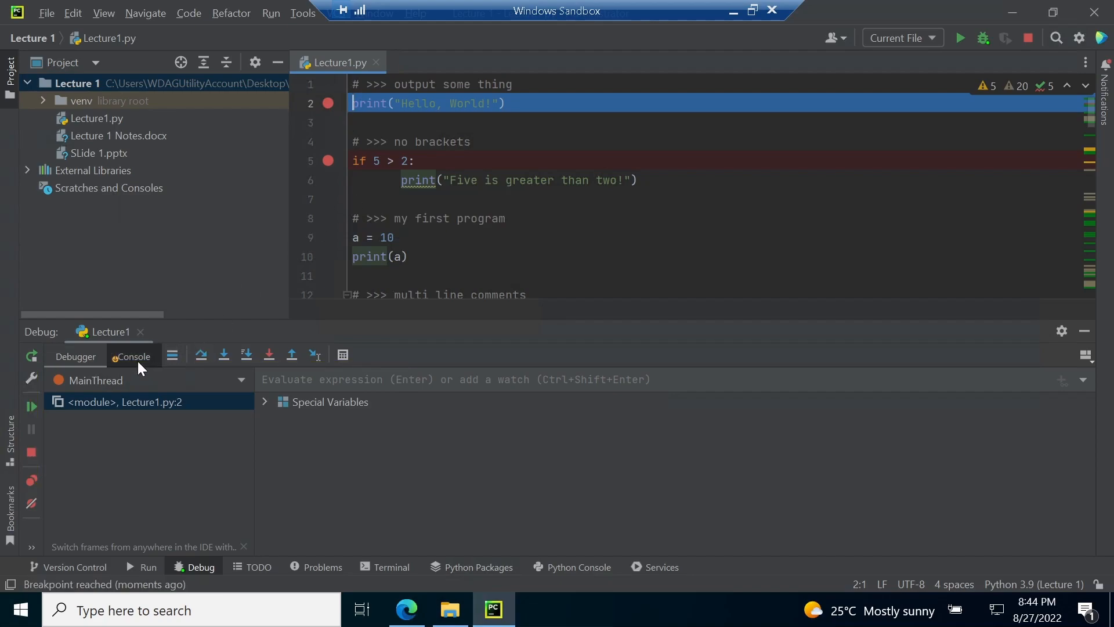
- Switch the Debug tool window to its Console tab showing the pydev connection message
left_click(133, 355)
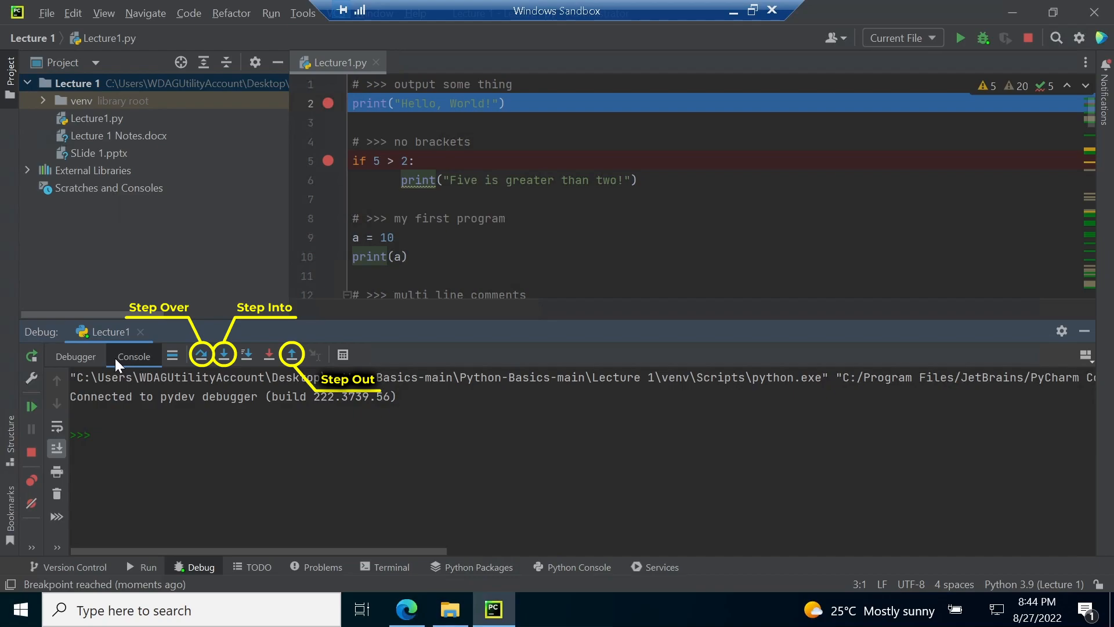
mouse_move(176, 364)
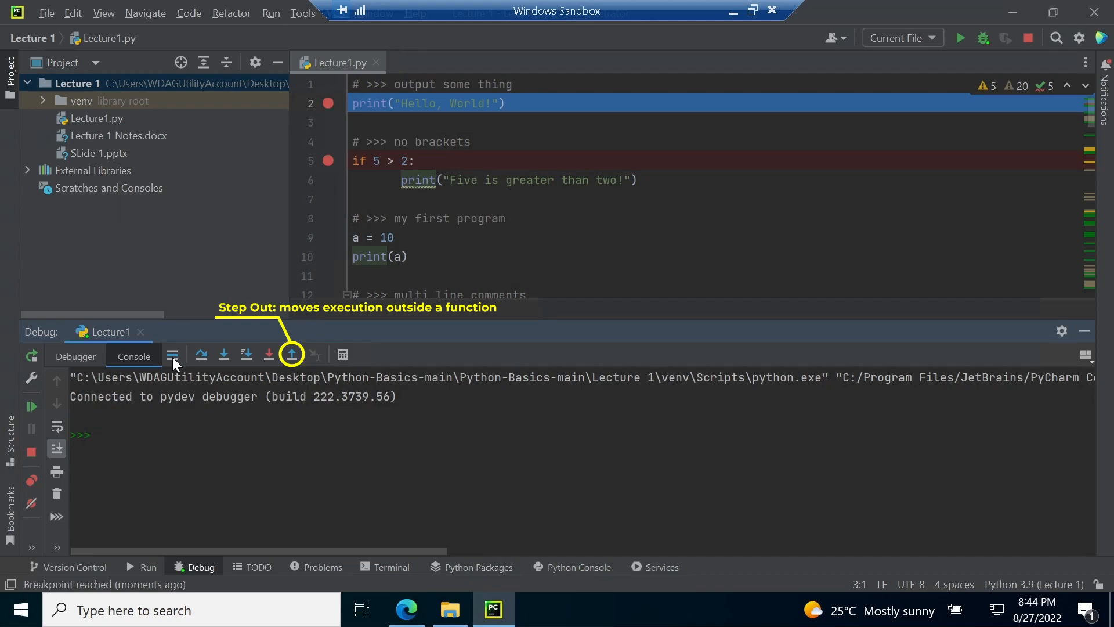
mouse_move(222, 354)
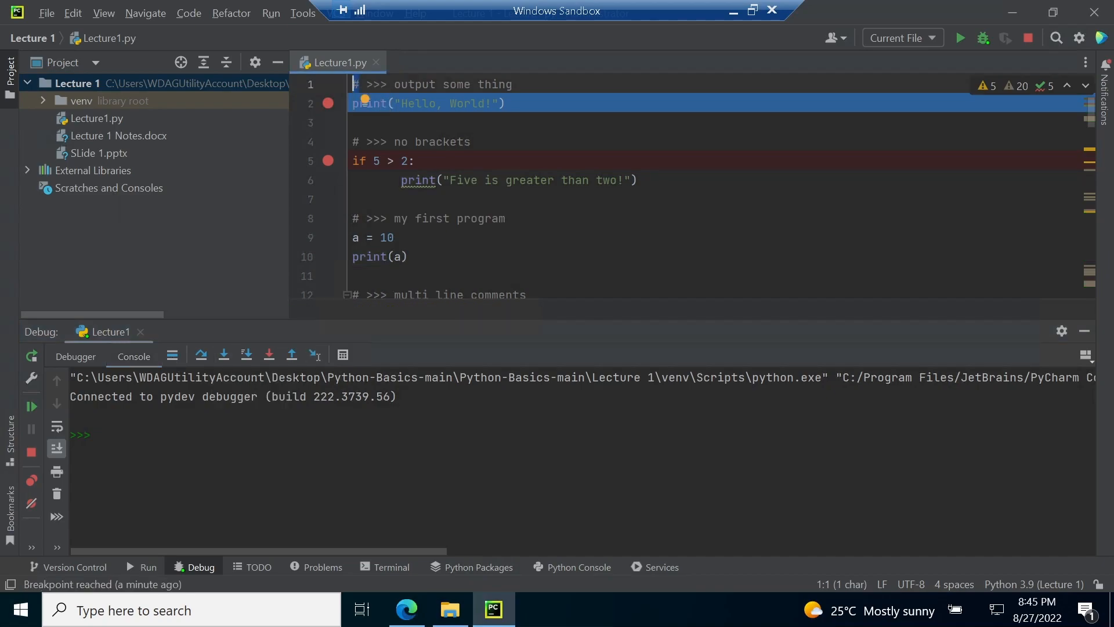
mouse_move(199, 355)
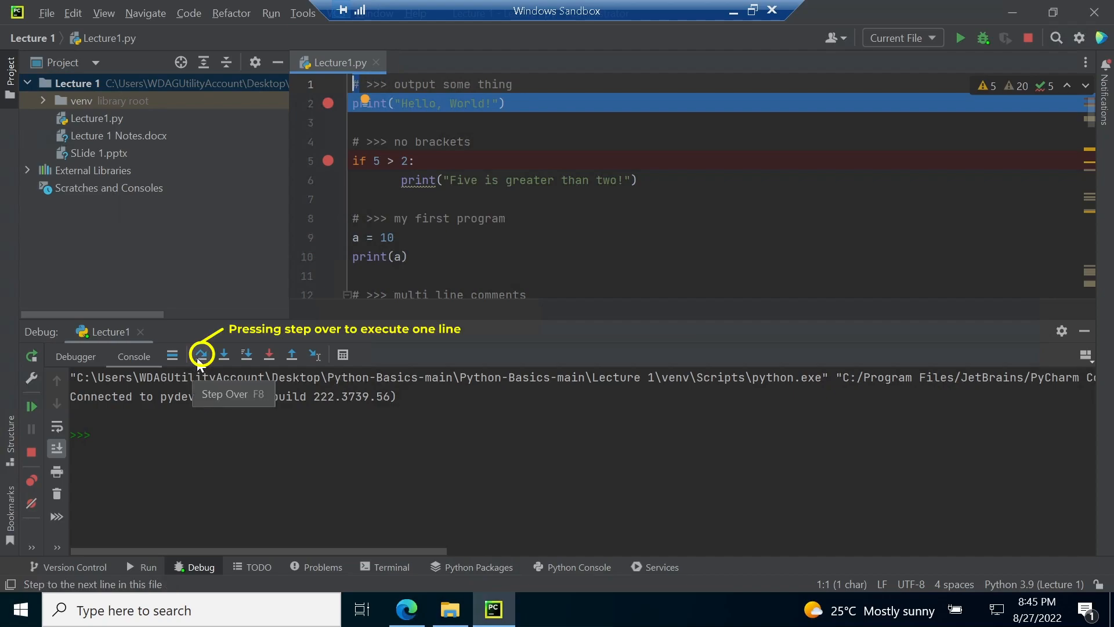
- Step over lines 2 through 9 until paused at line 10, print(a), with a = 10
left_click(201, 354)
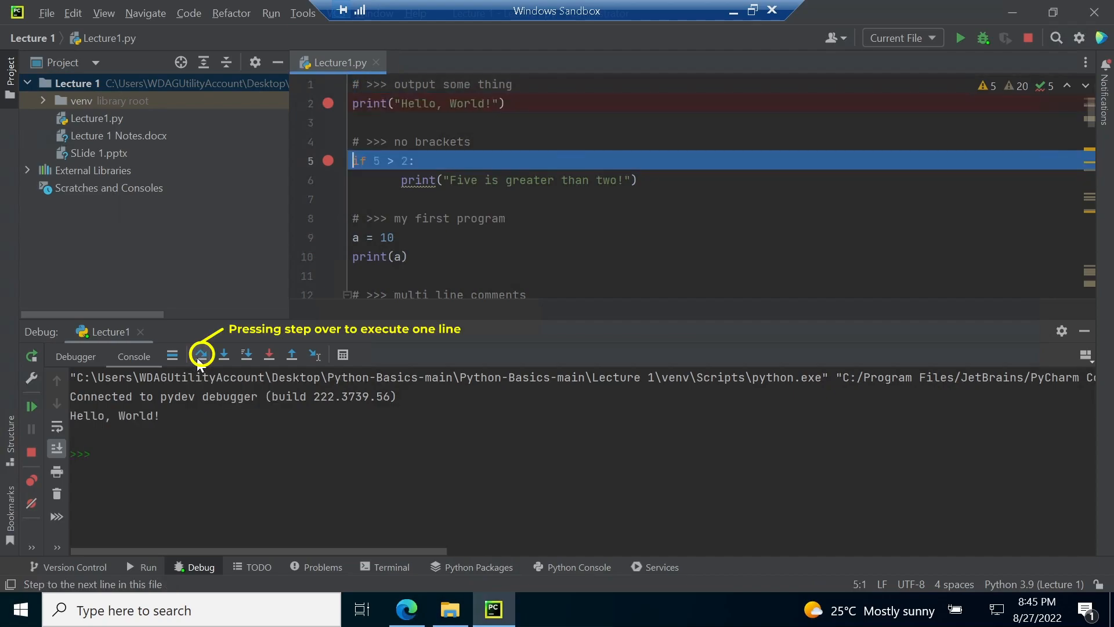
left_click(222, 355)
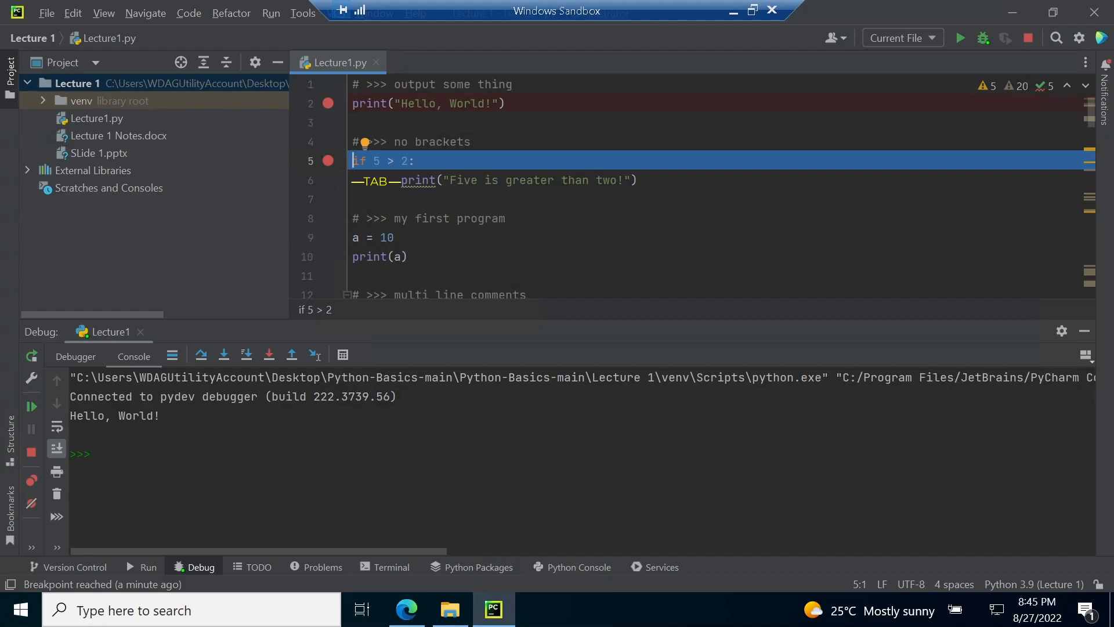
left_click(202, 354)
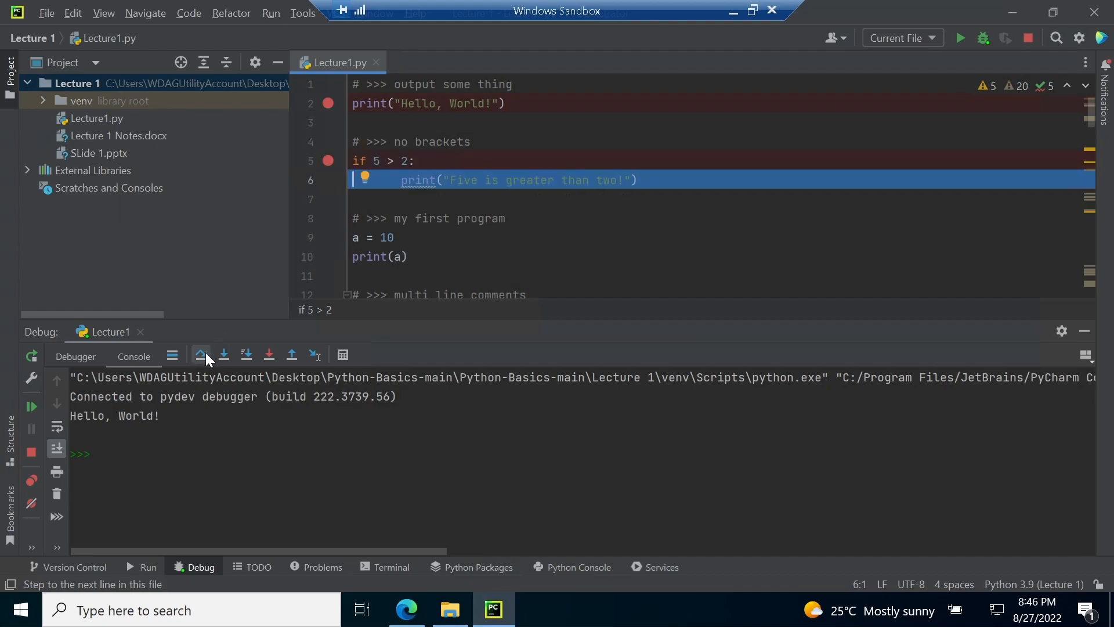
left_click(200, 355)
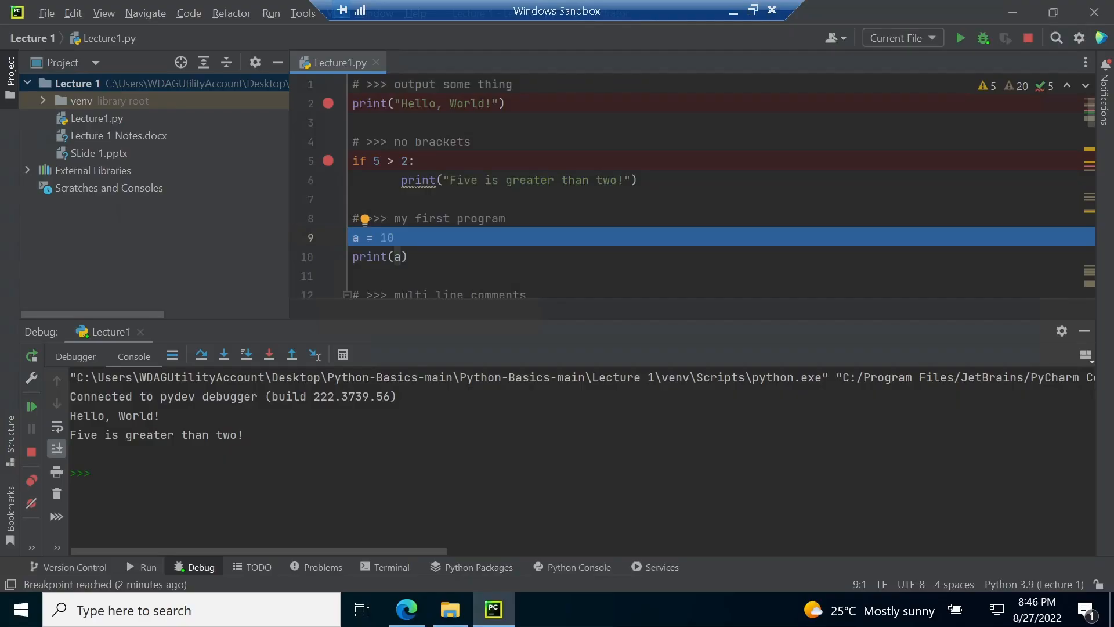
left_click(200, 354)
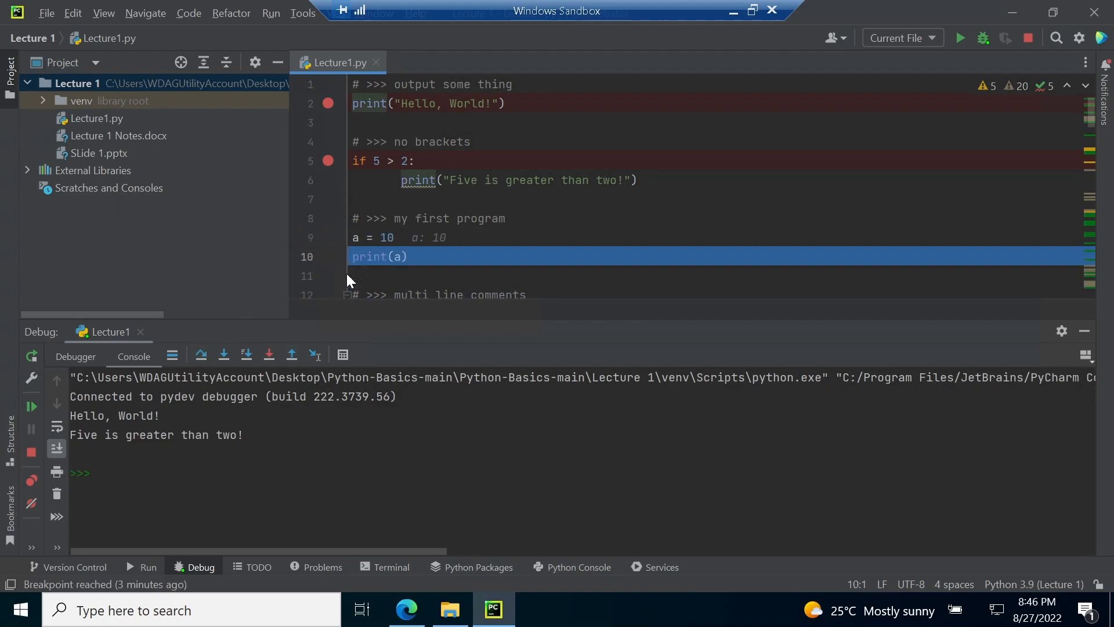
mouse_move(348, 281)
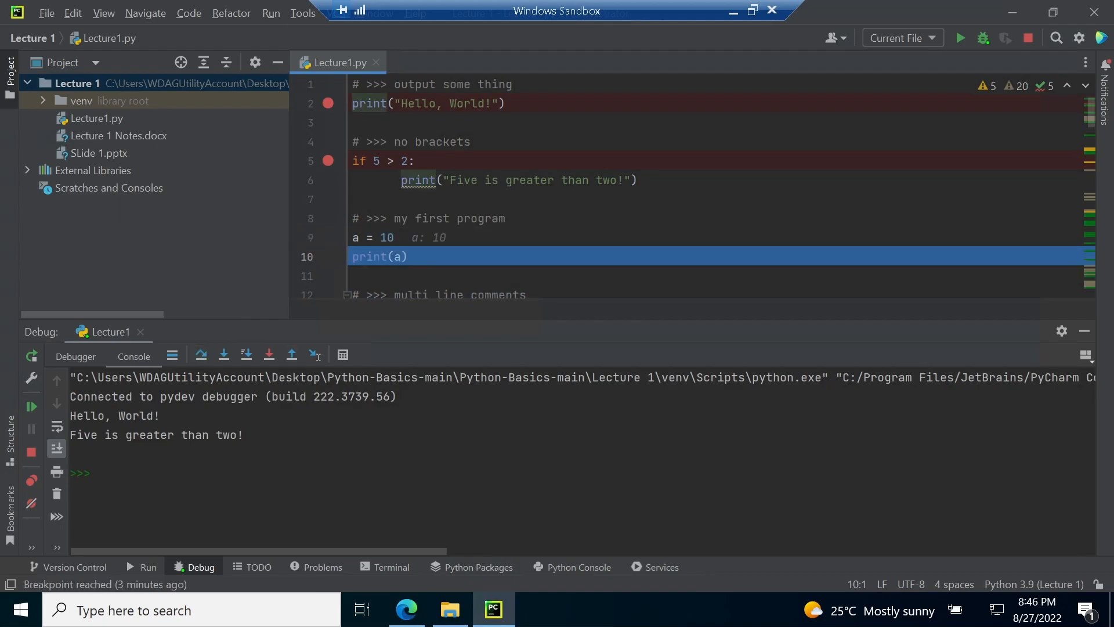
mouse_move(355, 237)
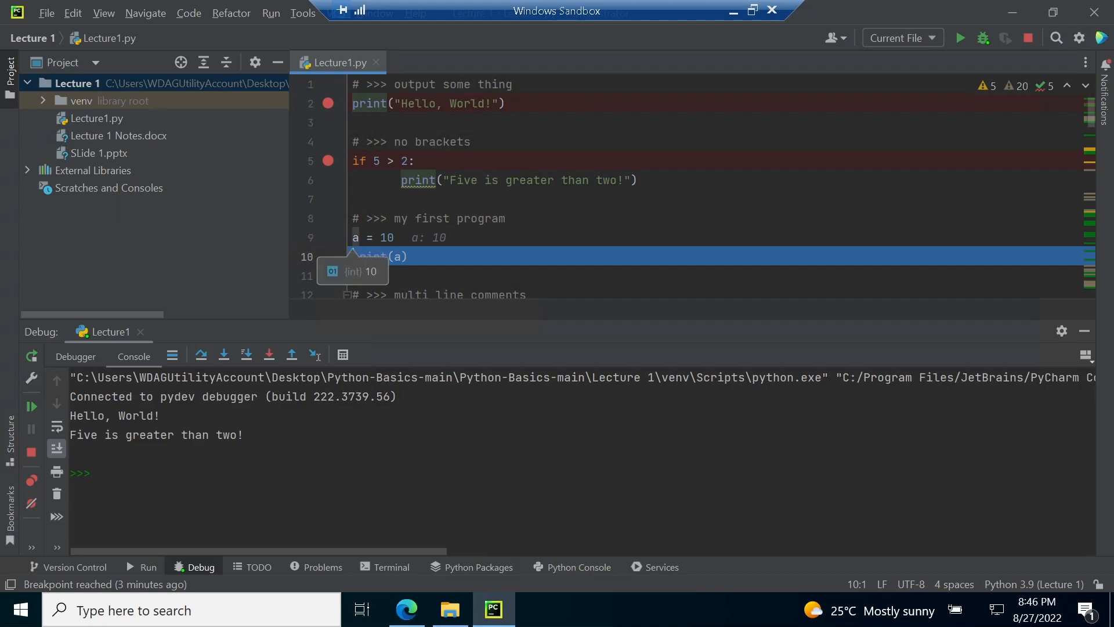
mouse_move(351, 281)
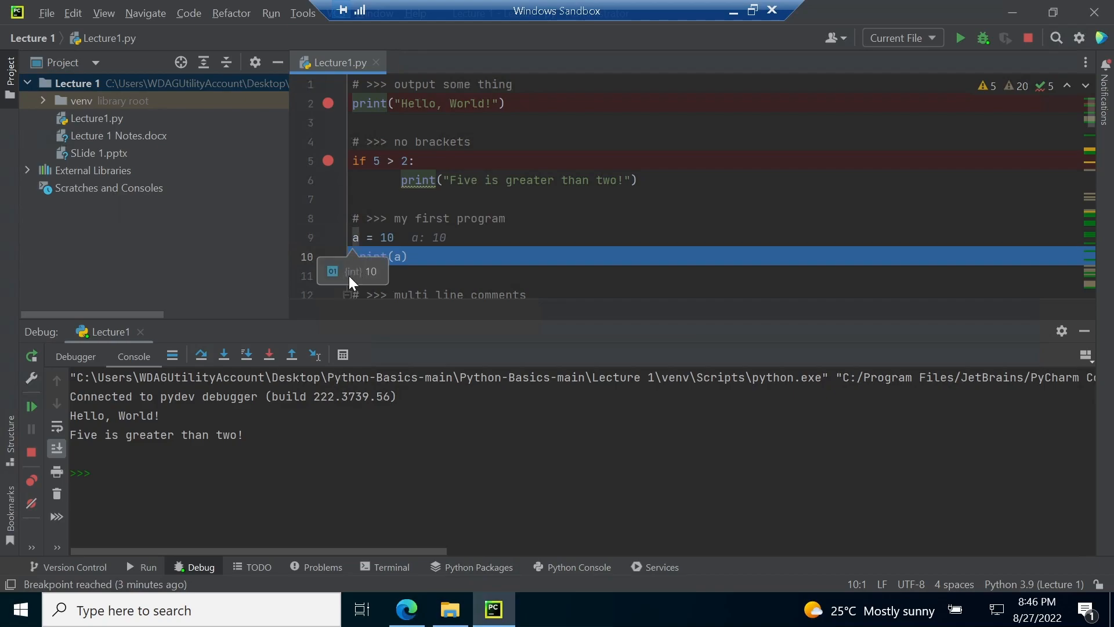
mouse_move(375, 281)
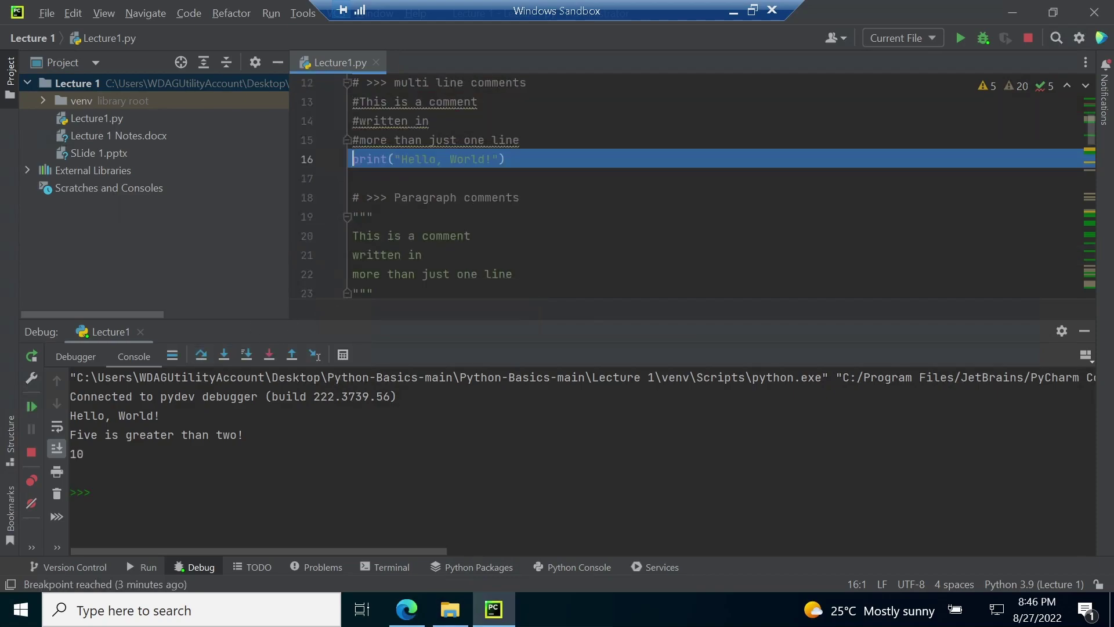
- Select the printed 10 in the console and scroll through the comment examples
double_click(75, 453)
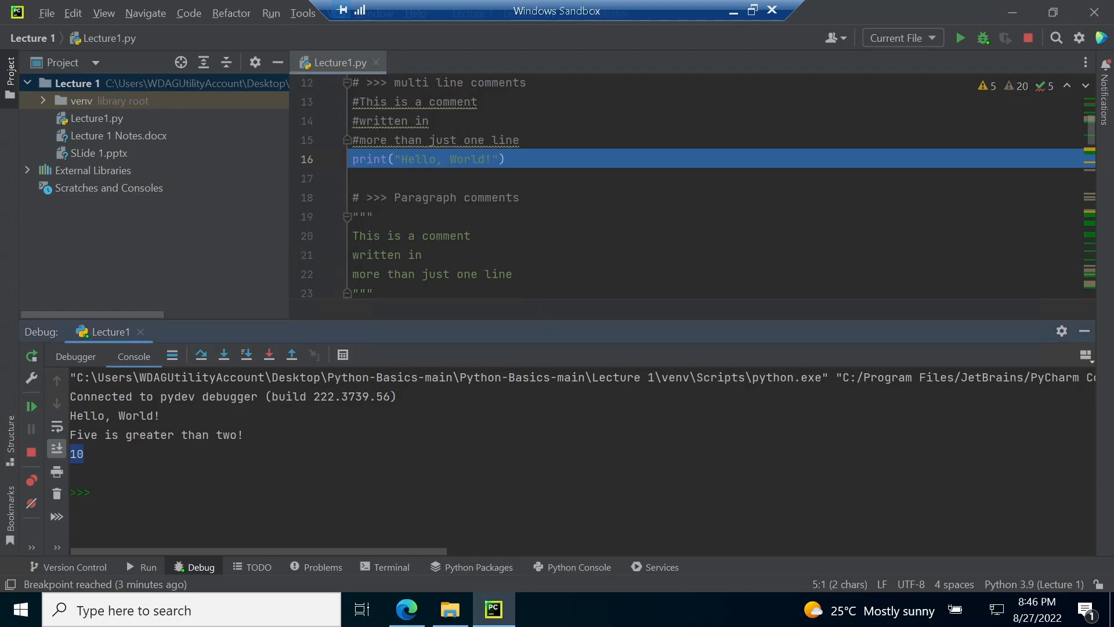
mouse_move(1093, 135)
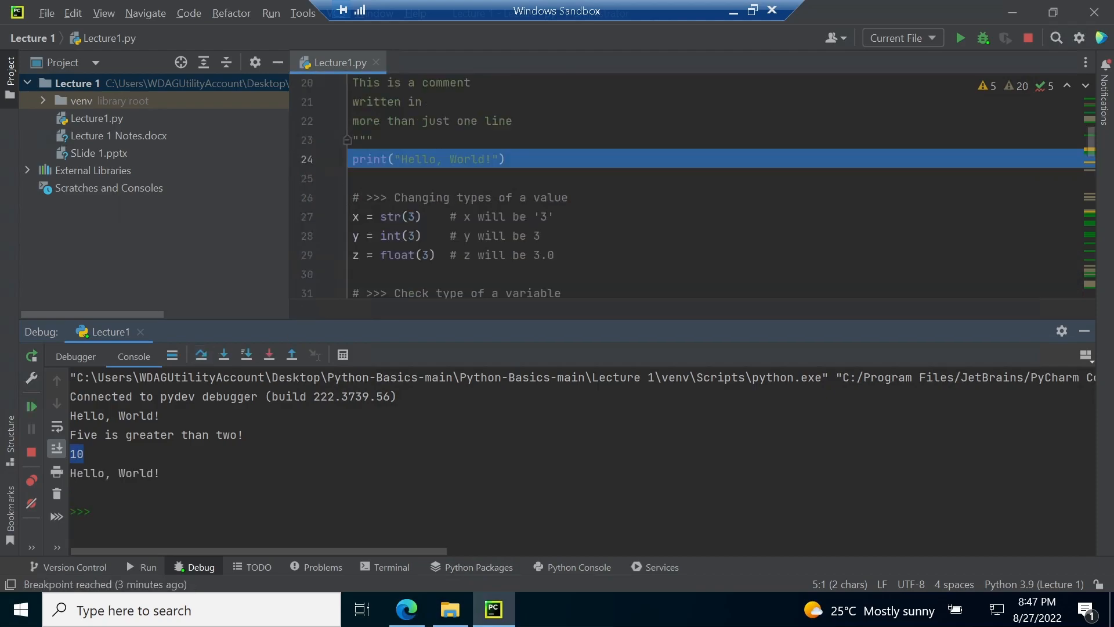
mouse_move(342, 355)
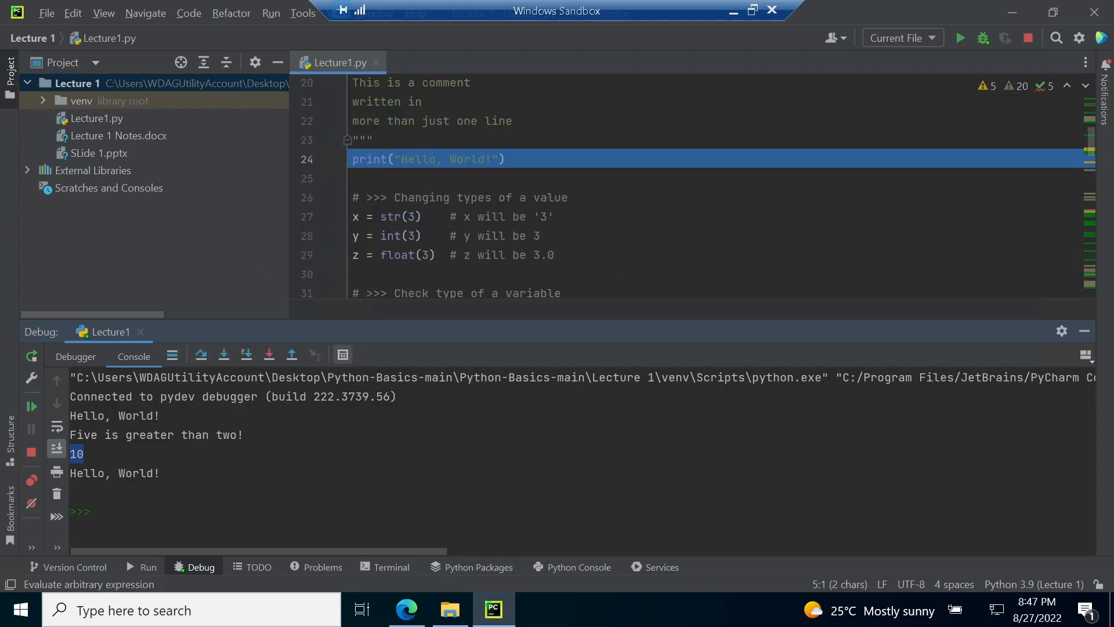
scroll("up", 3)
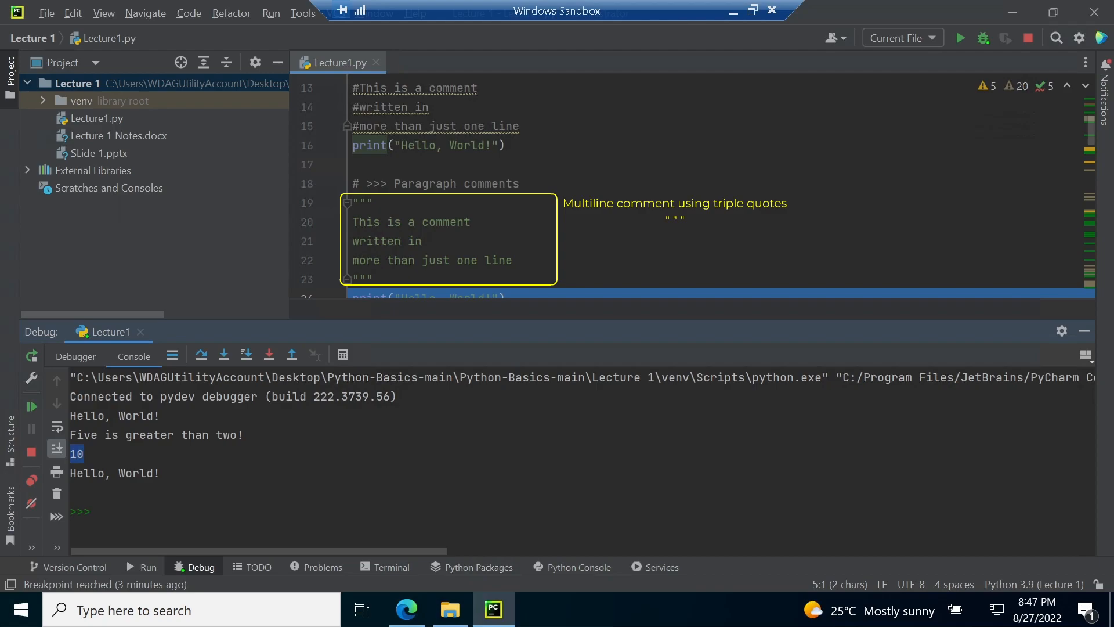
mouse_move(354, 235)
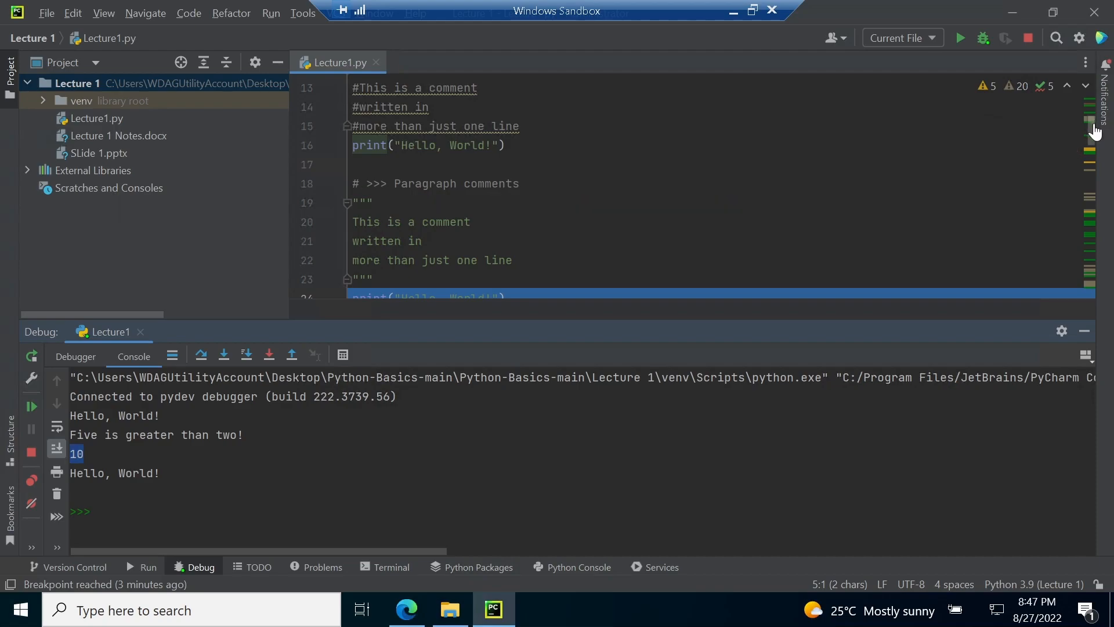
scroll("down", 3)
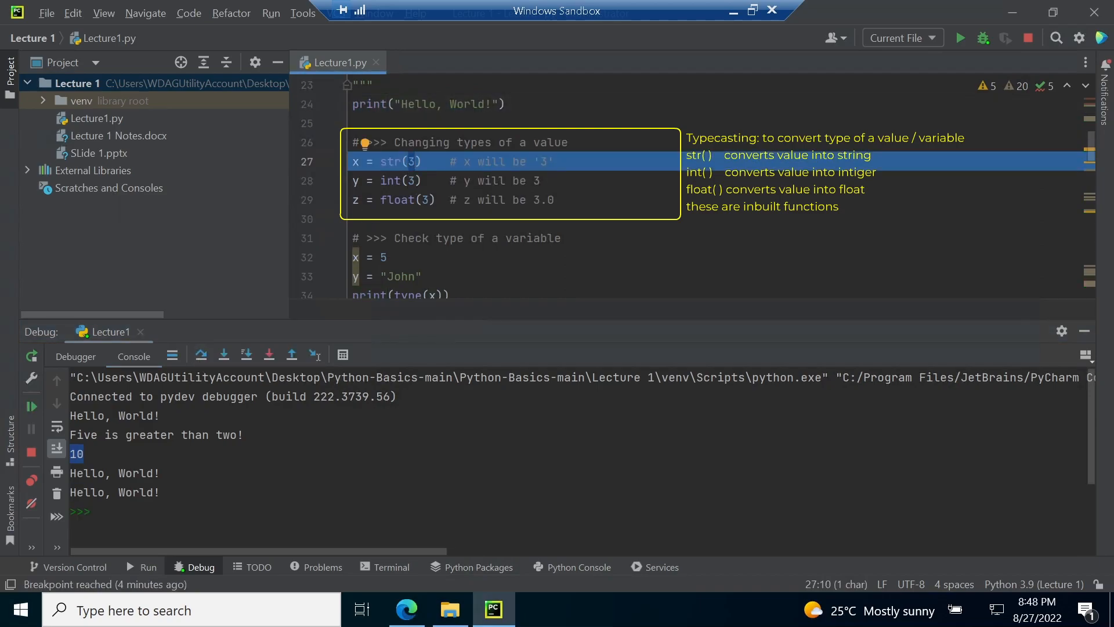
mouse_move(200, 354)
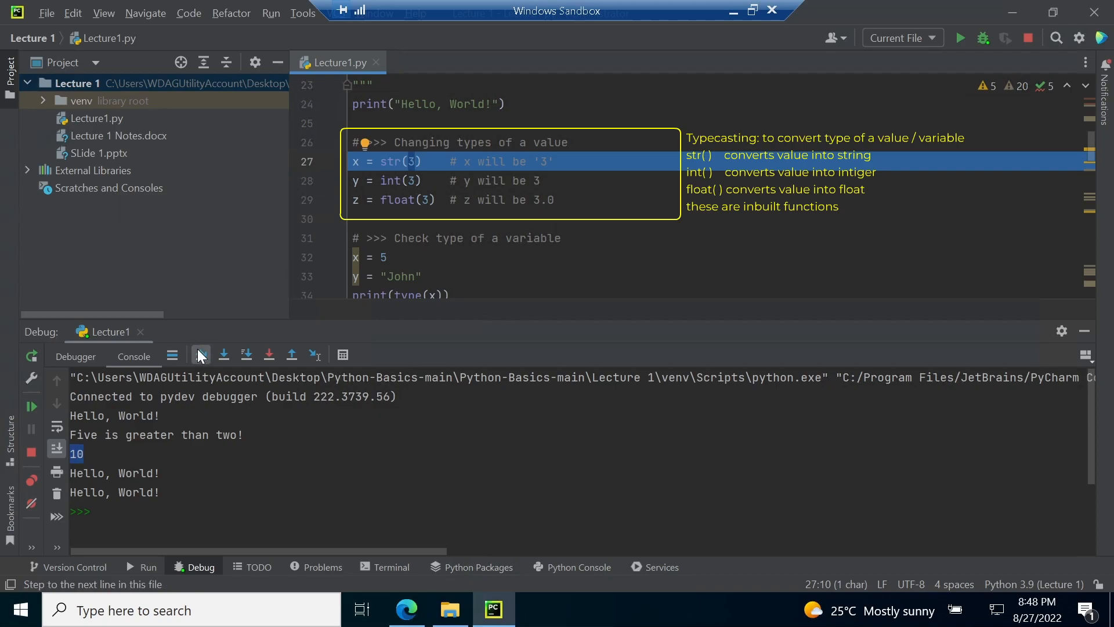
- Step through the str(3), int(3) and float(3) lines so x, y, z hold '3', 3, 3.0
left_click(201, 354)
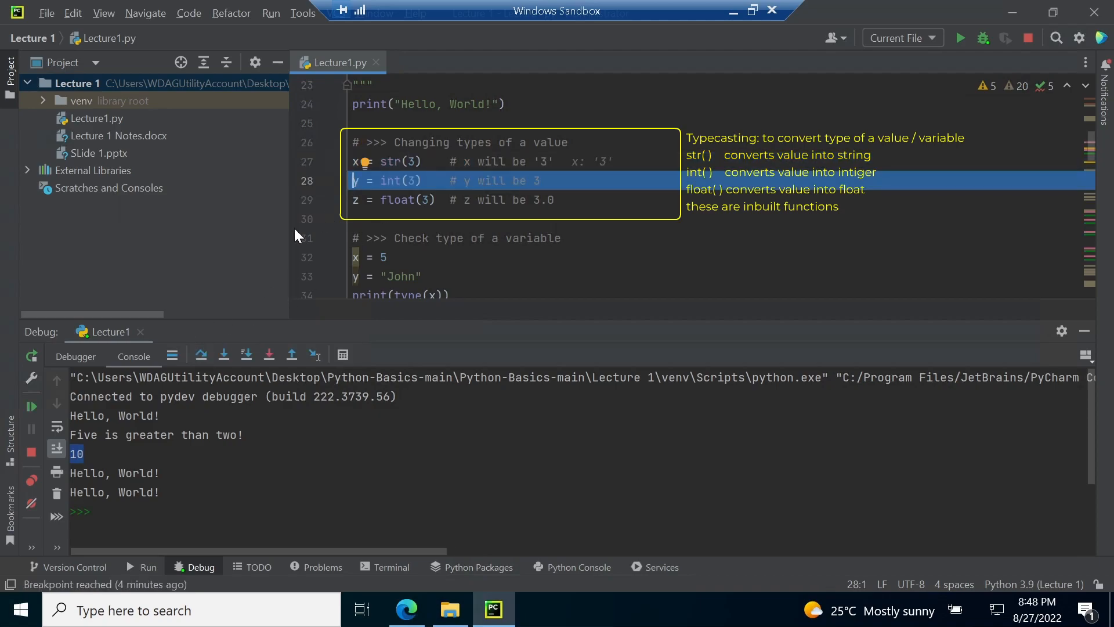
left_click(223, 355)
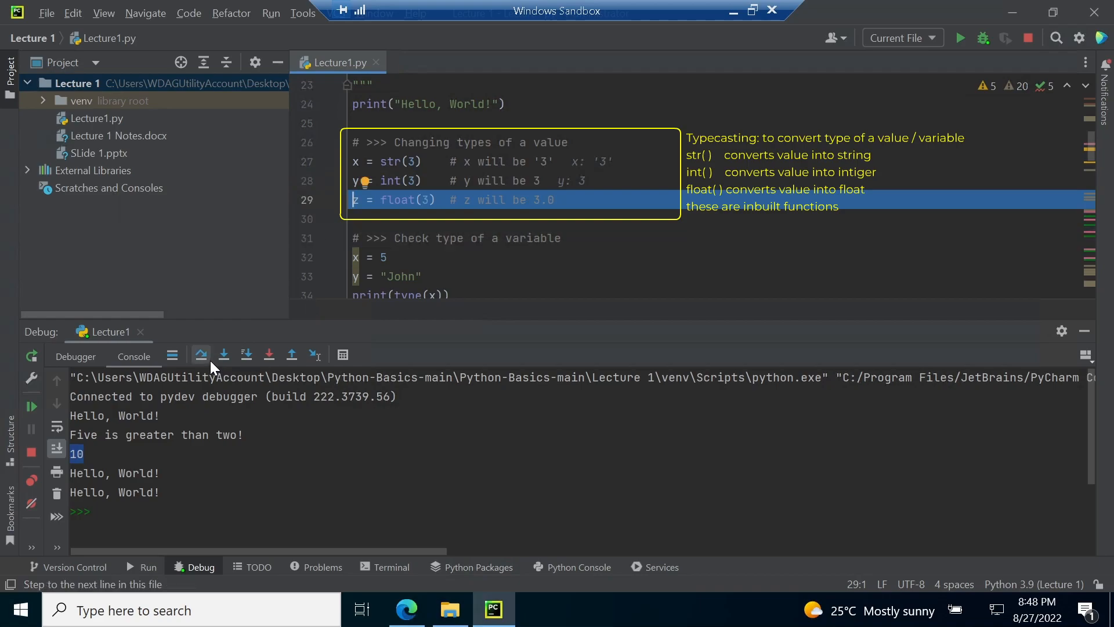
left_click(200, 354)
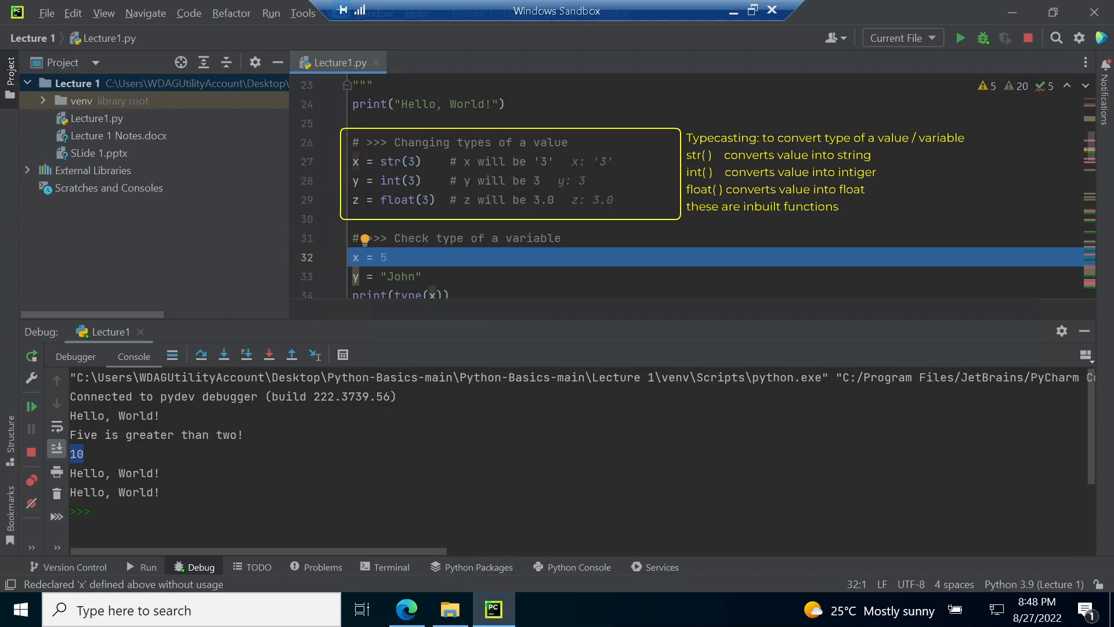
mouse_move(390, 161)
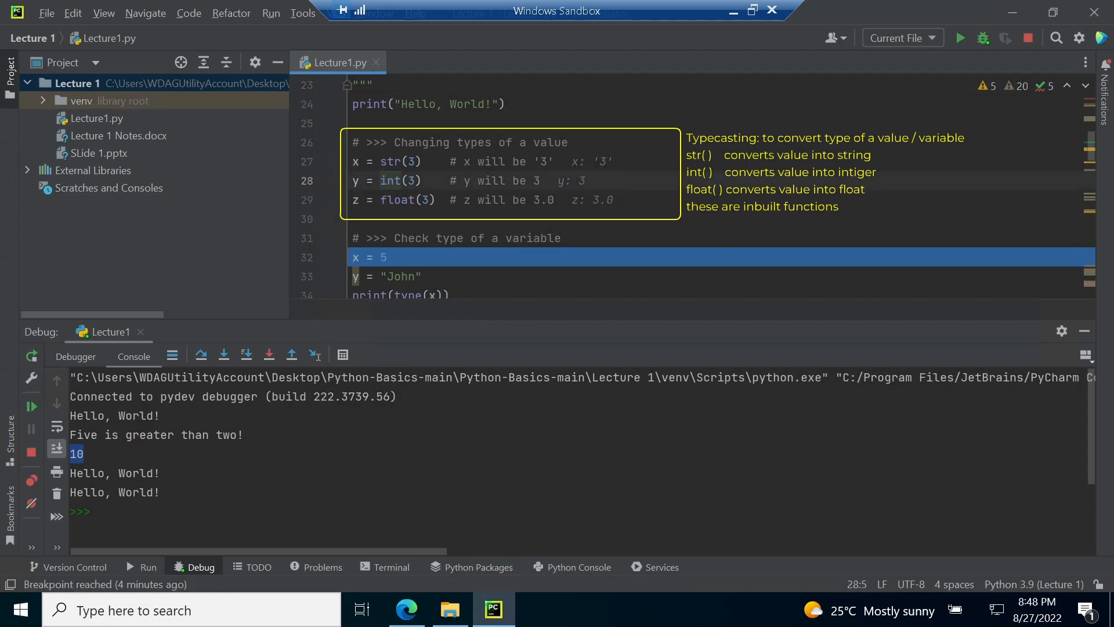
mouse_move(367, 224)
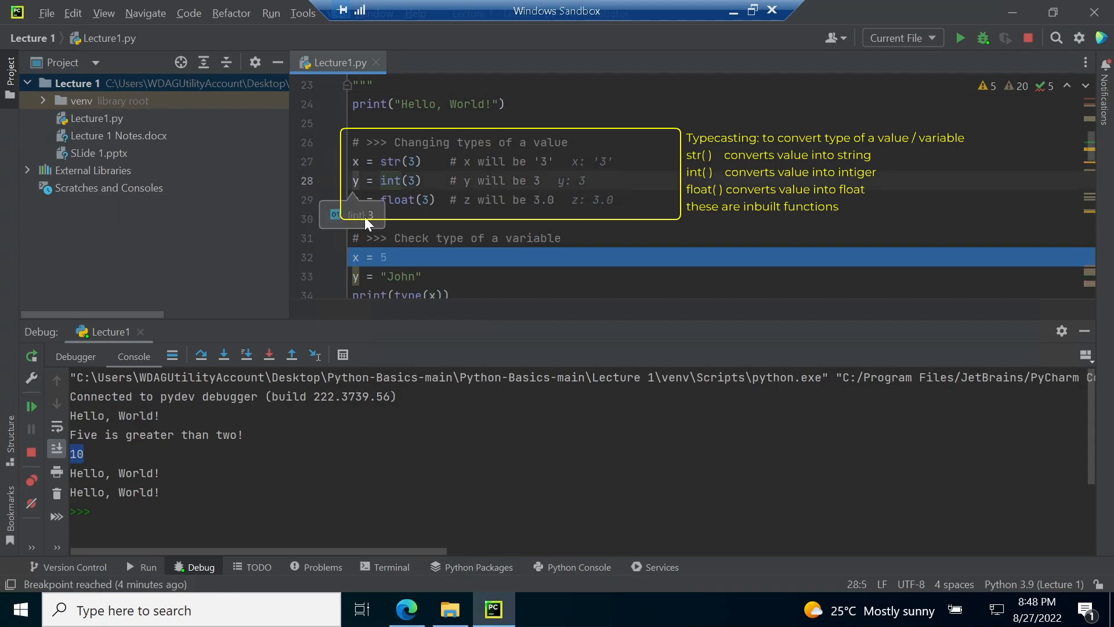
left_click(402, 200)
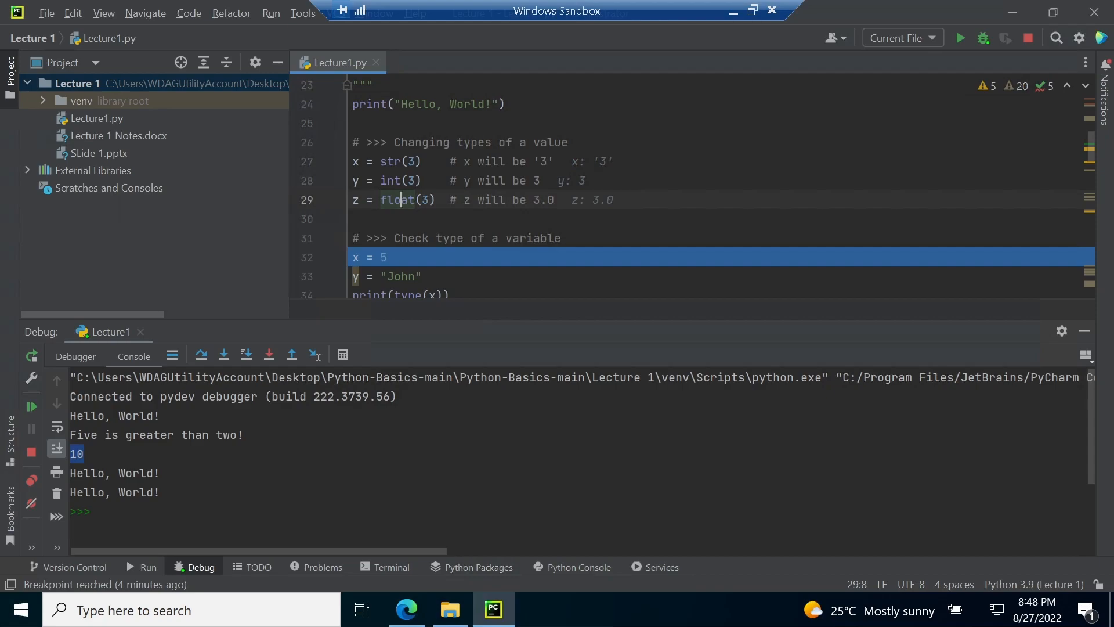
left_click(353, 219)
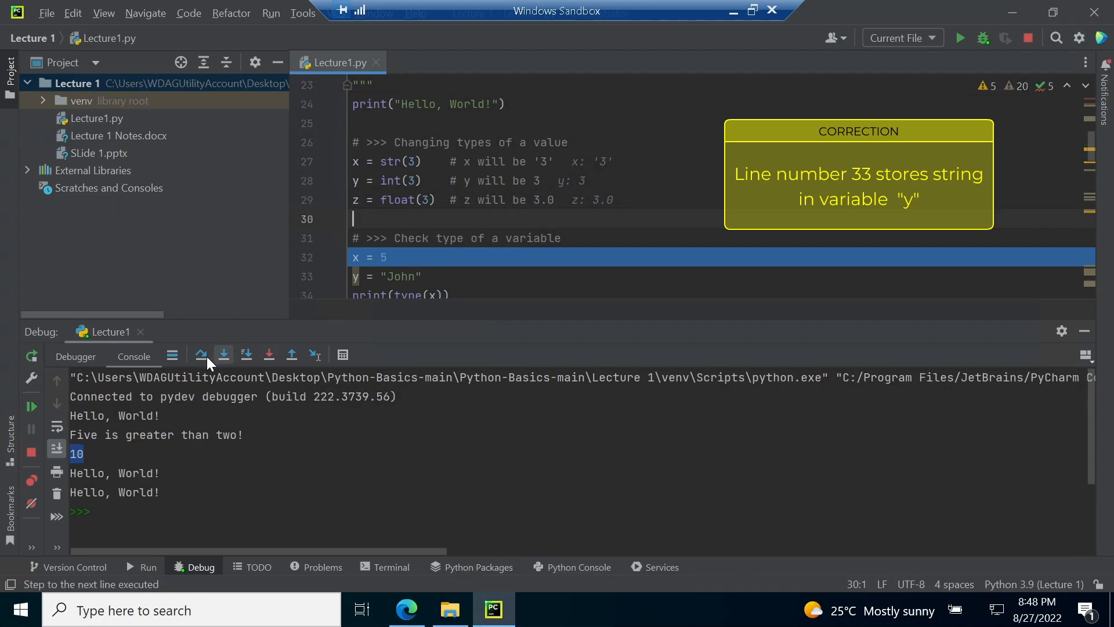
- Step over x = 5 and y = 'John' to print <class 'int'> and <class 'str'>
left_click(201, 355)
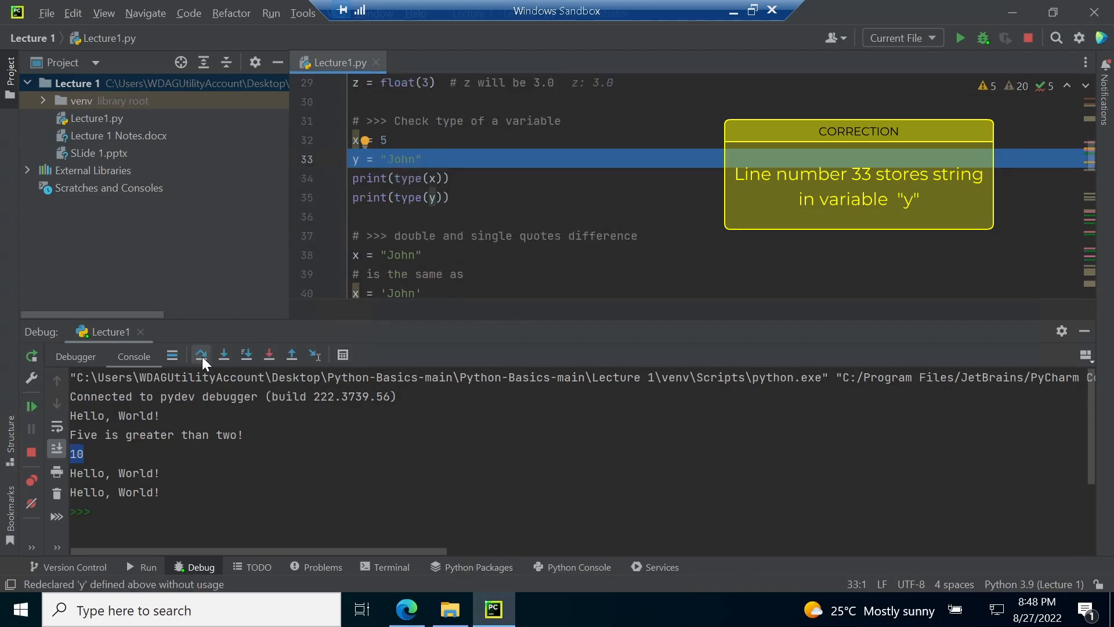
left_click(200, 354)
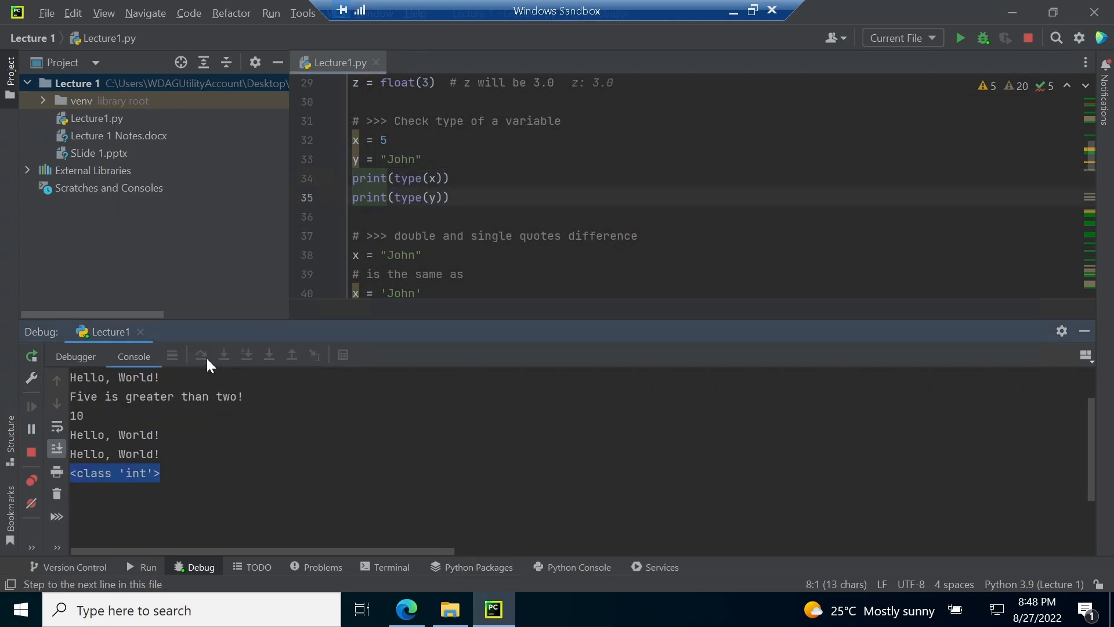
left_click(222, 354)
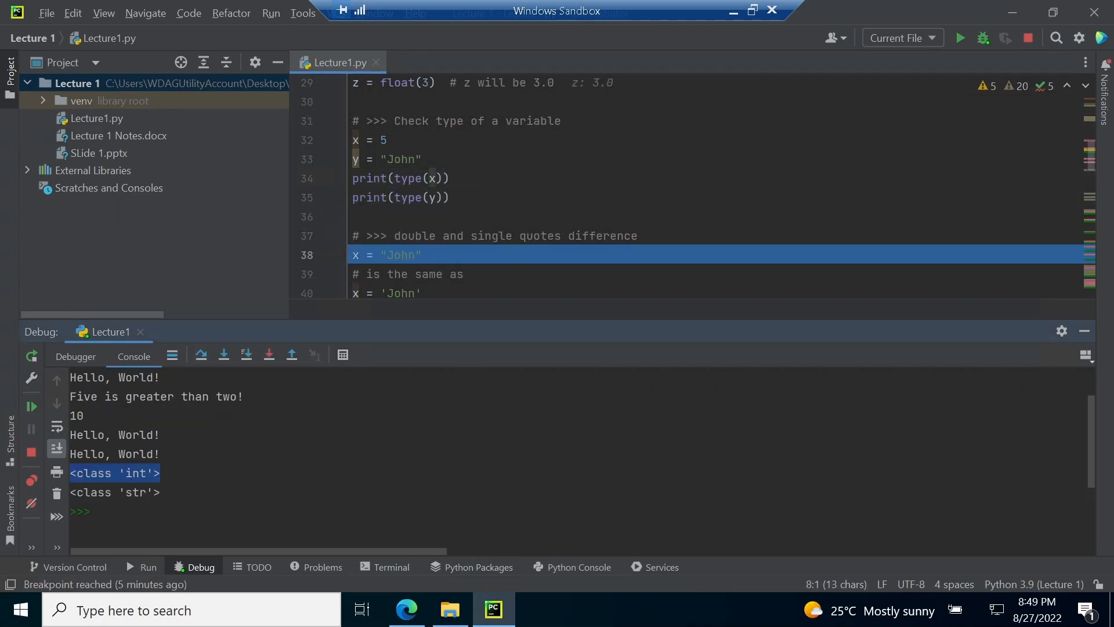
left_click(358, 235)
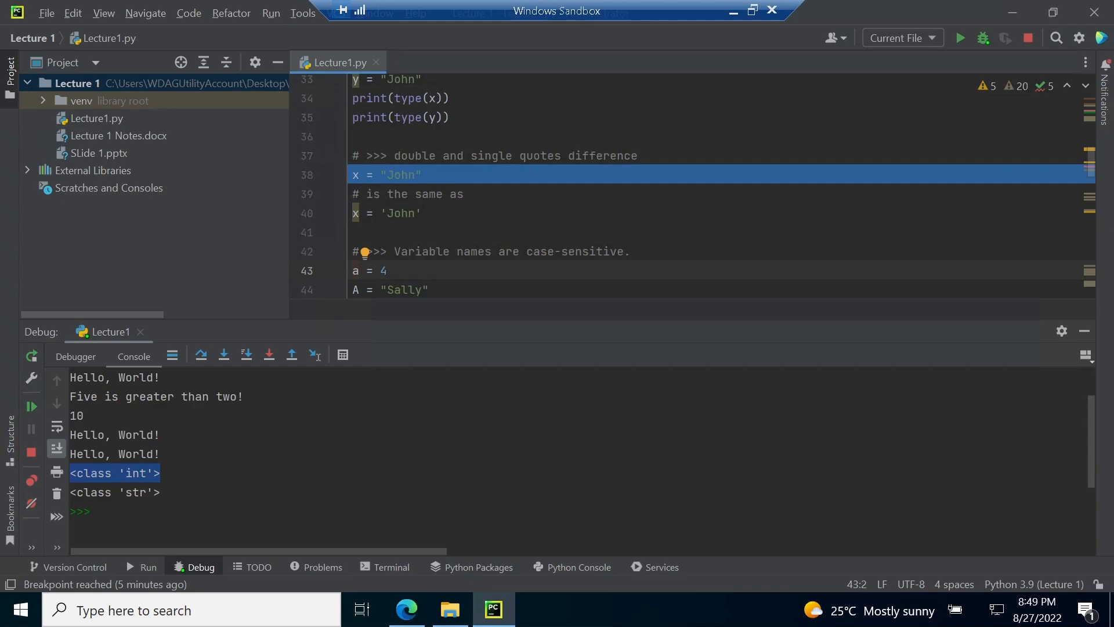
- Advance past the quote-style examples to line 43, a = 4
left_click(383, 175)
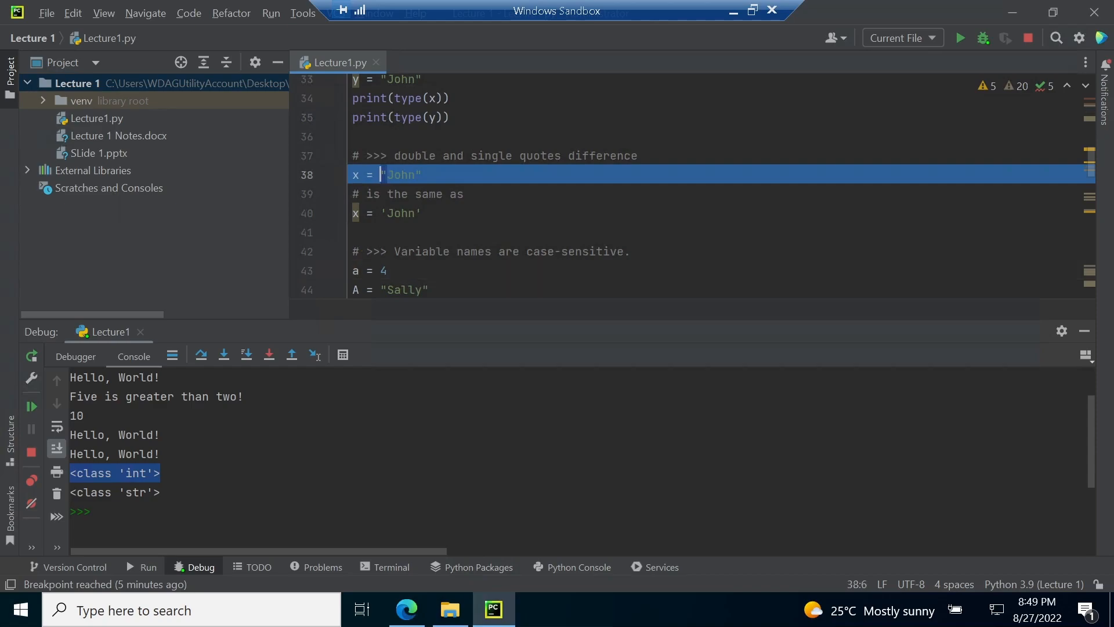
left_click(382, 213)
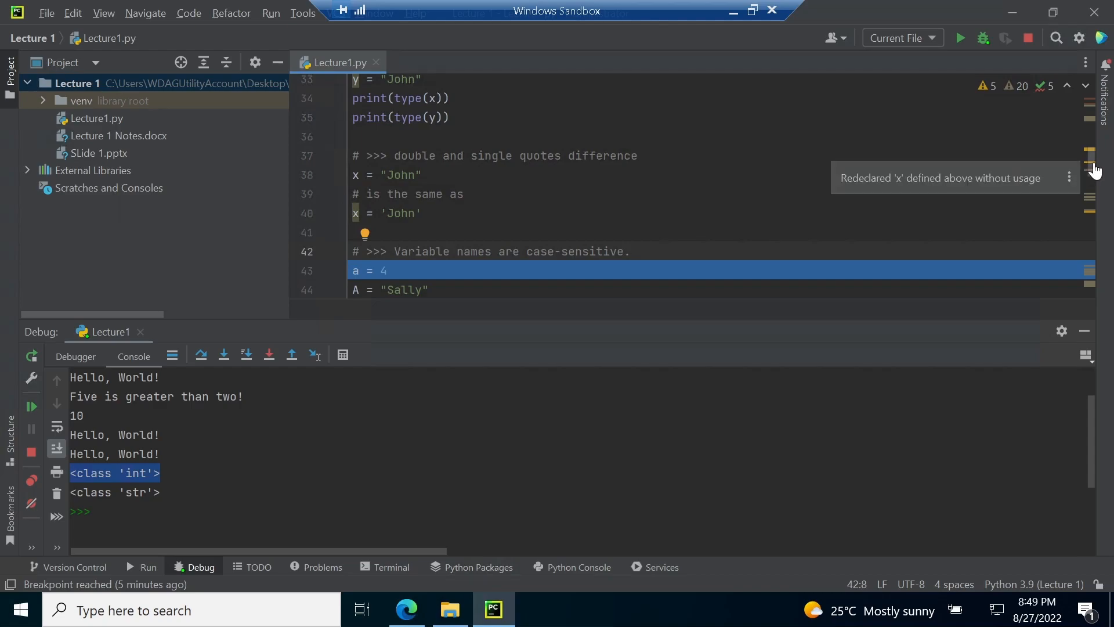
scroll("down", 3)
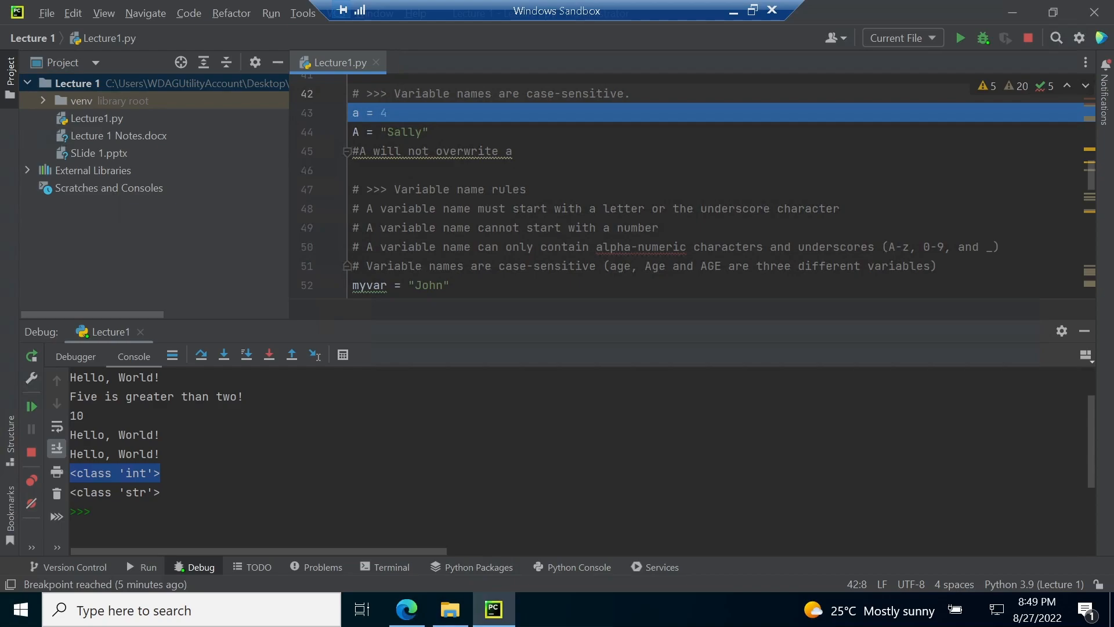
mouse_move(223, 326)
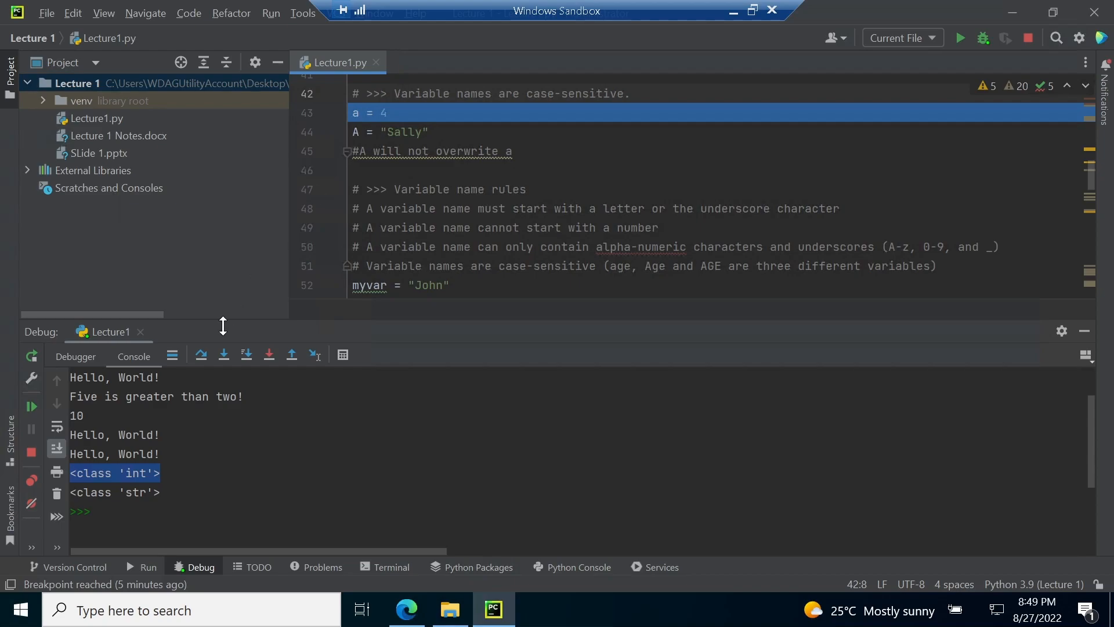
- Step through a = 4, MYVAR and myvar2 = 'John' assignments, pausing at line 60
left_click(201, 355)
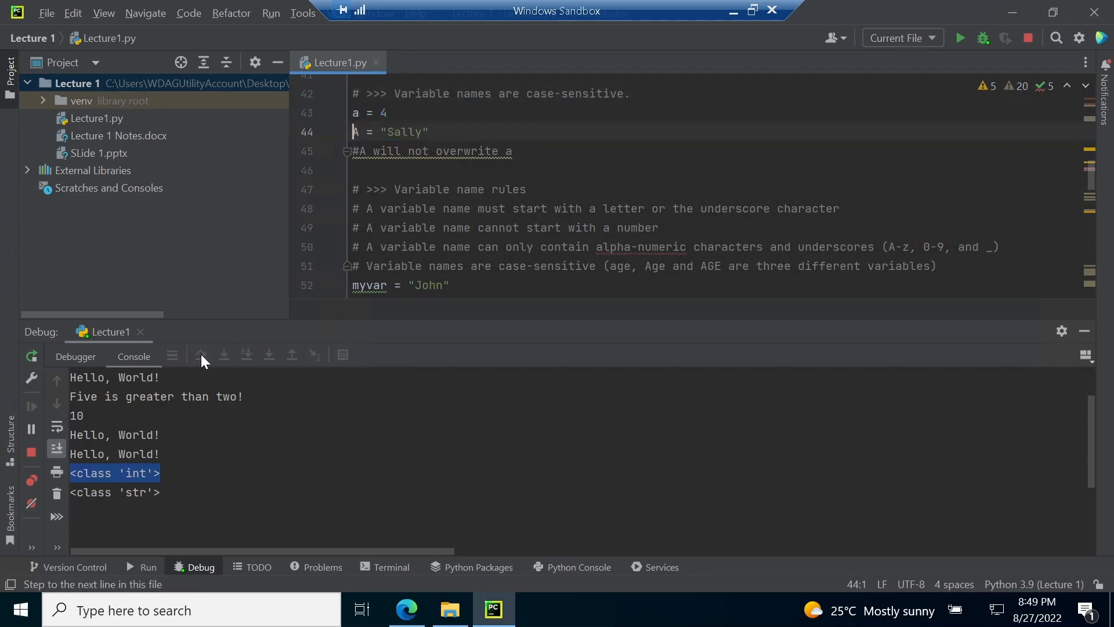
left_click(223, 355)
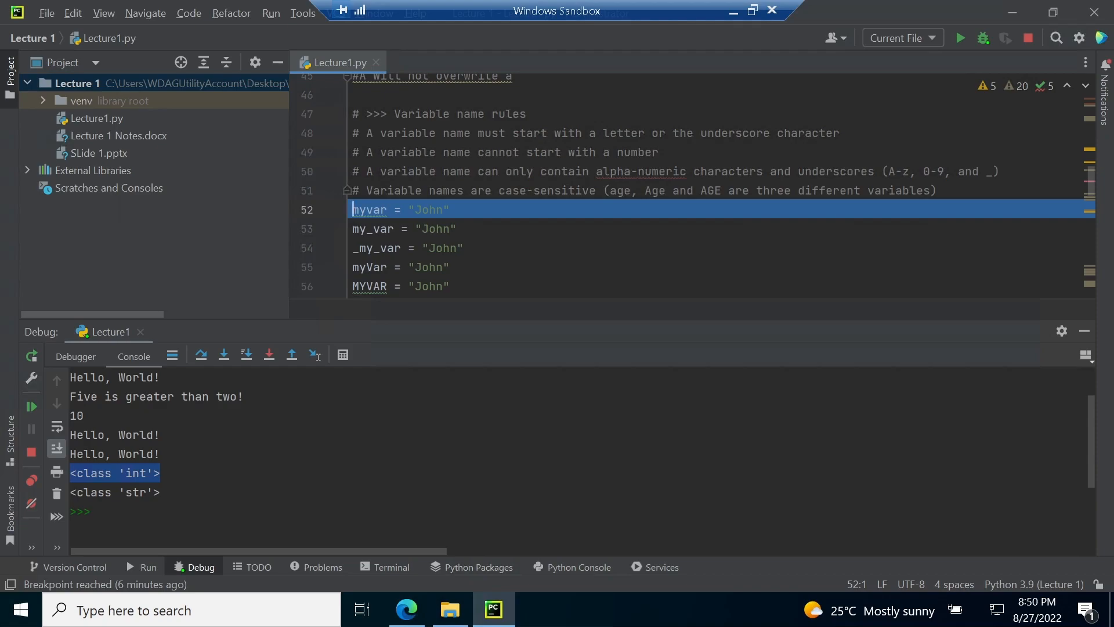
mouse_move(1095, 183)
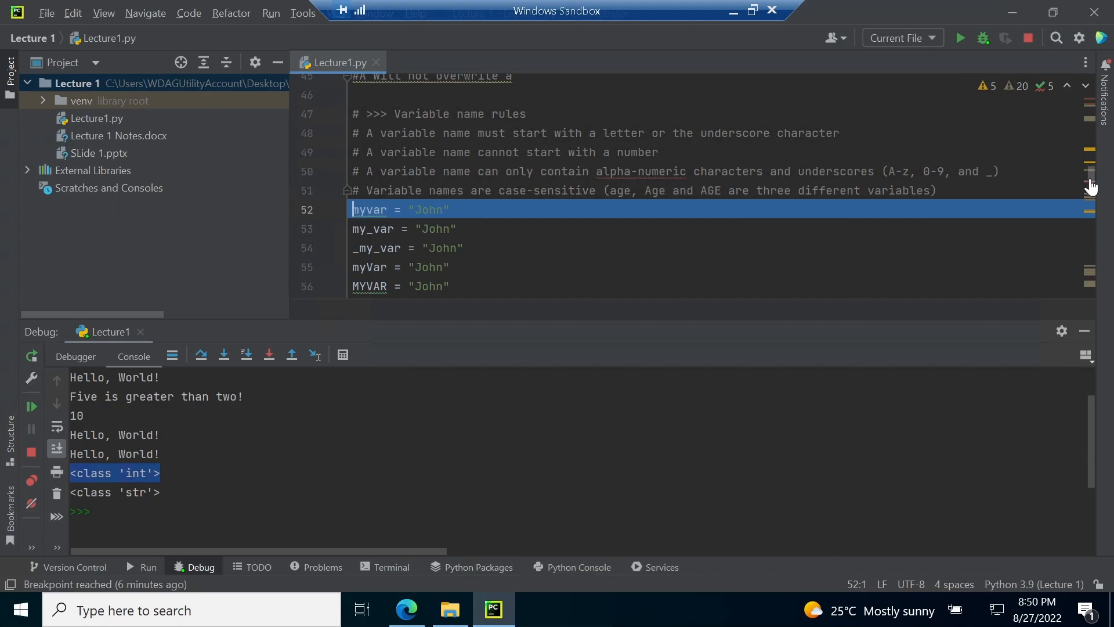
left_click(201, 355)
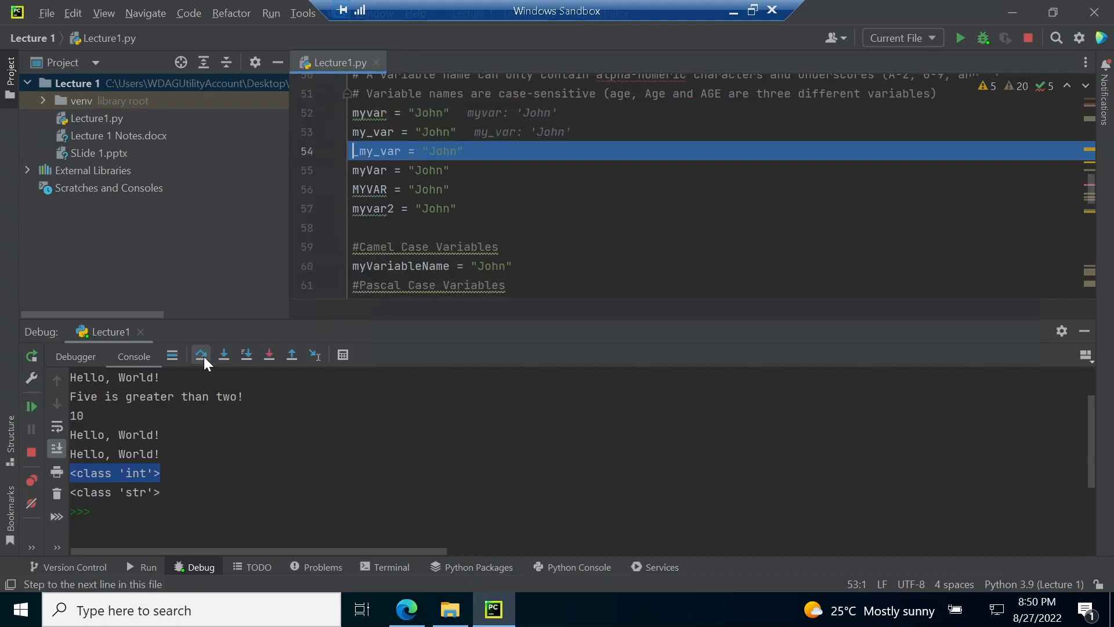
left_click(202, 355)
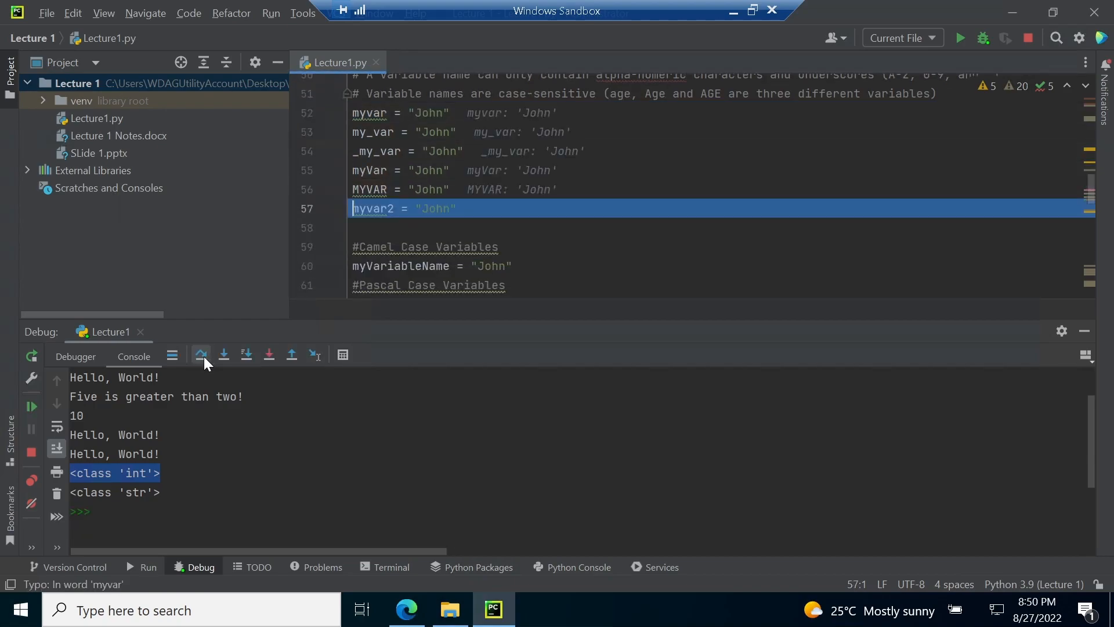
left_click(200, 355)
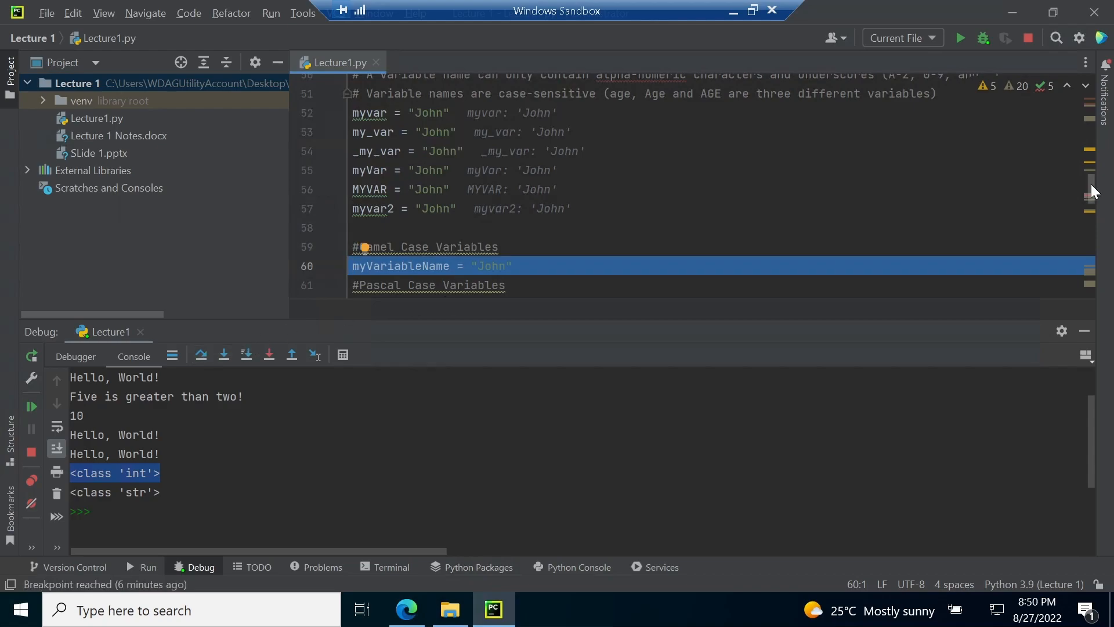
- Step over the camelCase, PascalCase and snake_case assignments, pausing at line 70
scroll("down", 3)
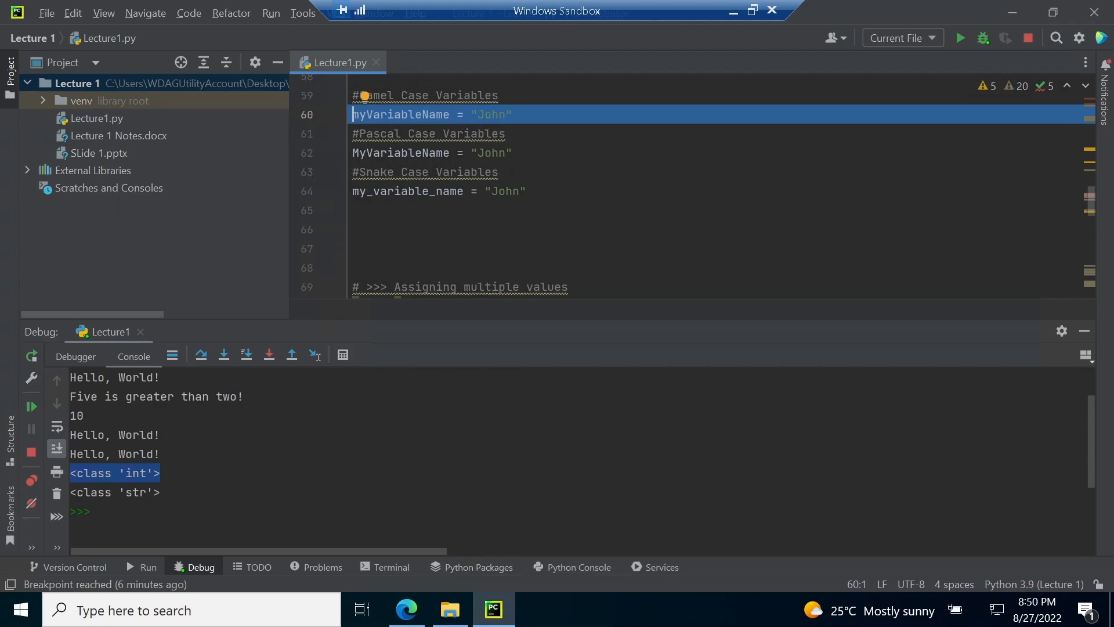
left_click(201, 355)
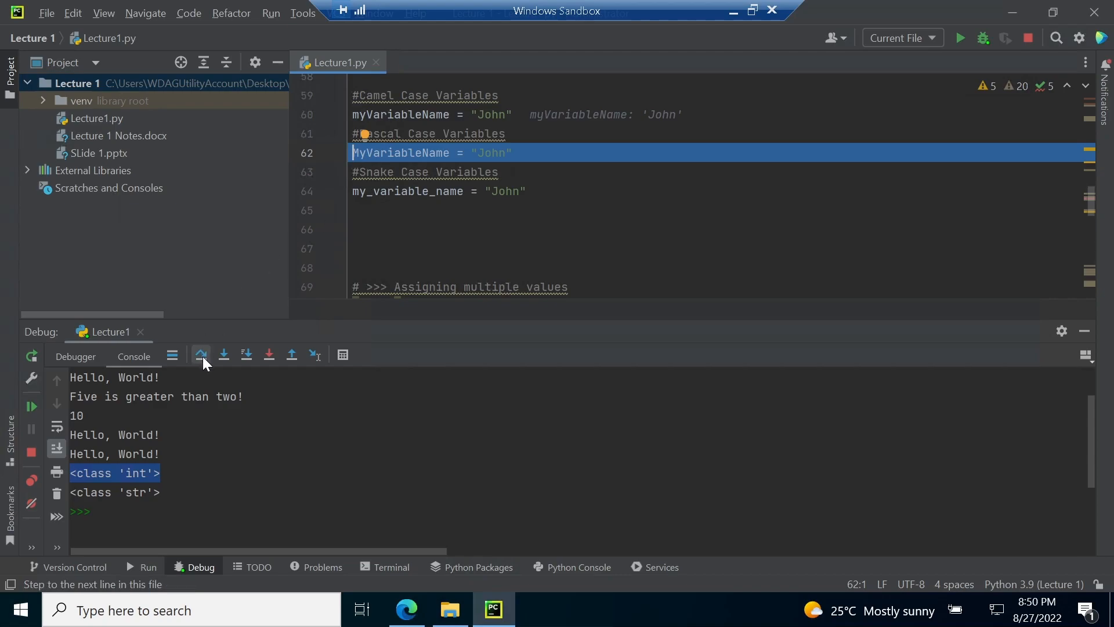
left_click(200, 355)
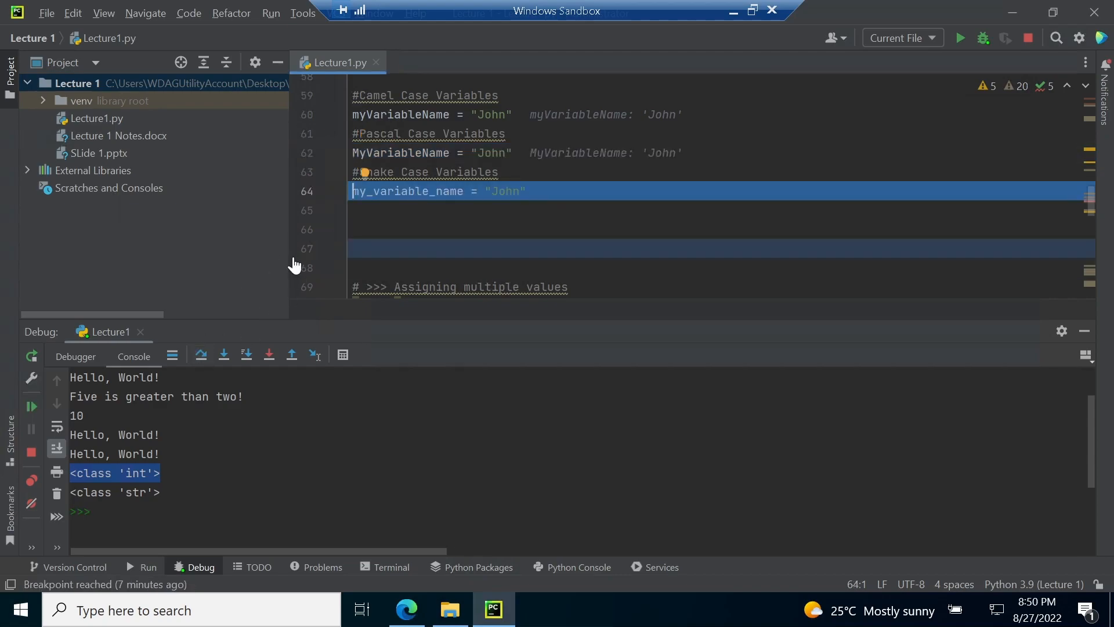
mouse_move(209, 347)
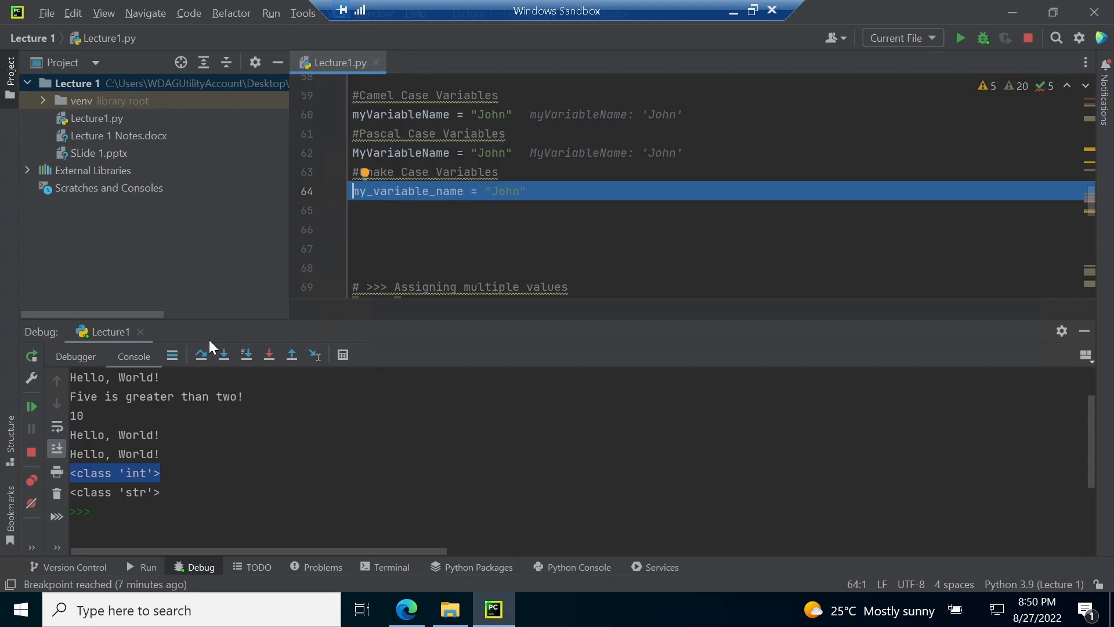
left_click(200, 355)
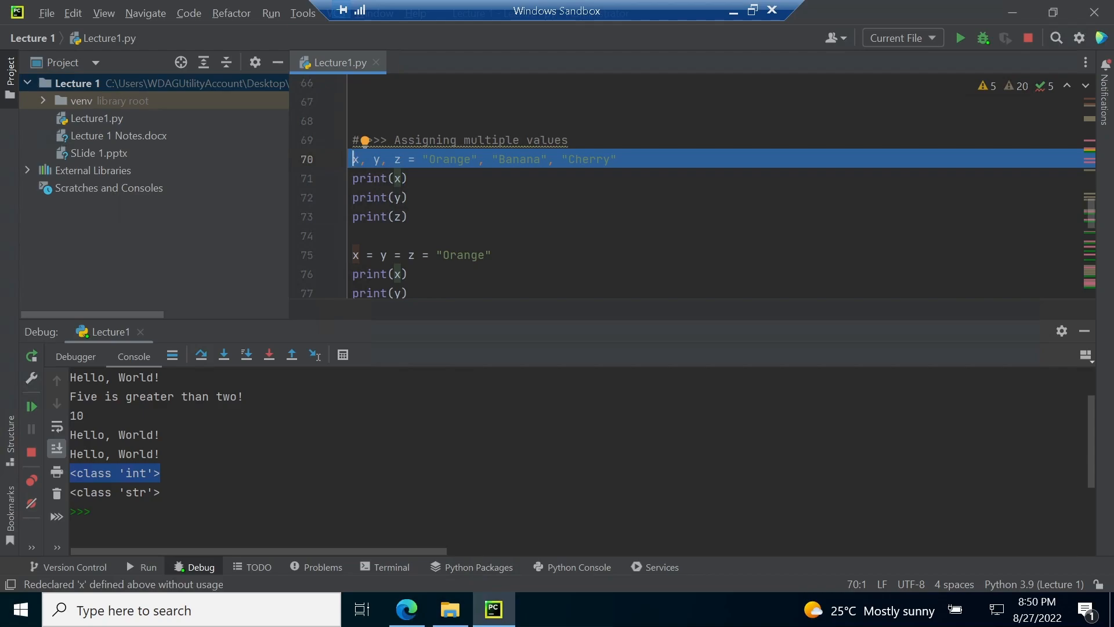
- Step through x, y, z = Orange, Banana, Cherry and x = y = z, printing each value
left_click(202, 355)
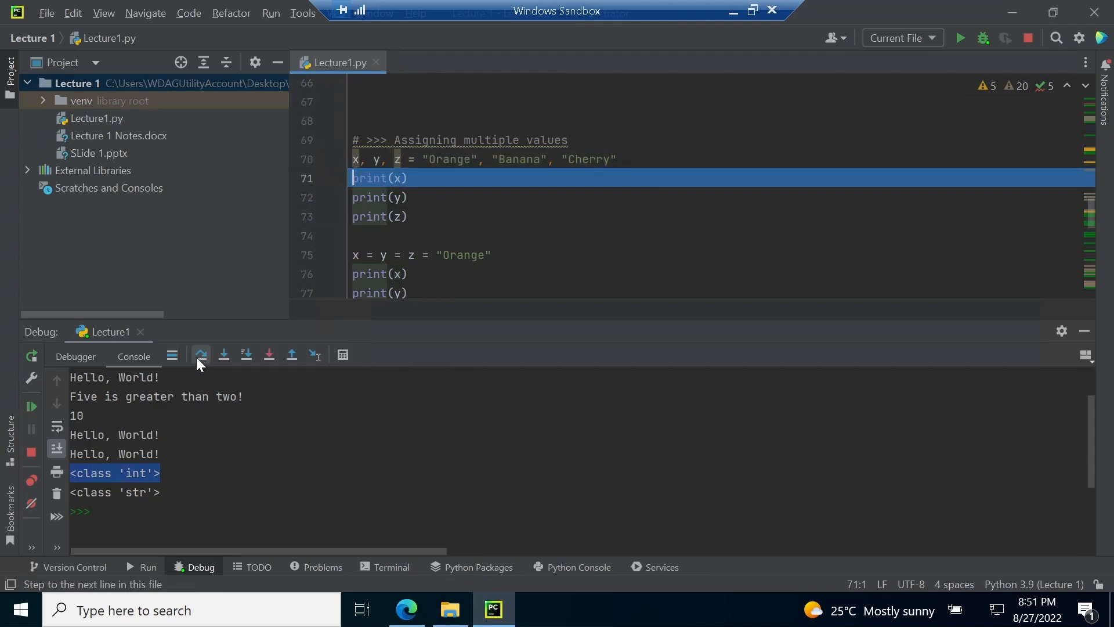
left_click(200, 354)
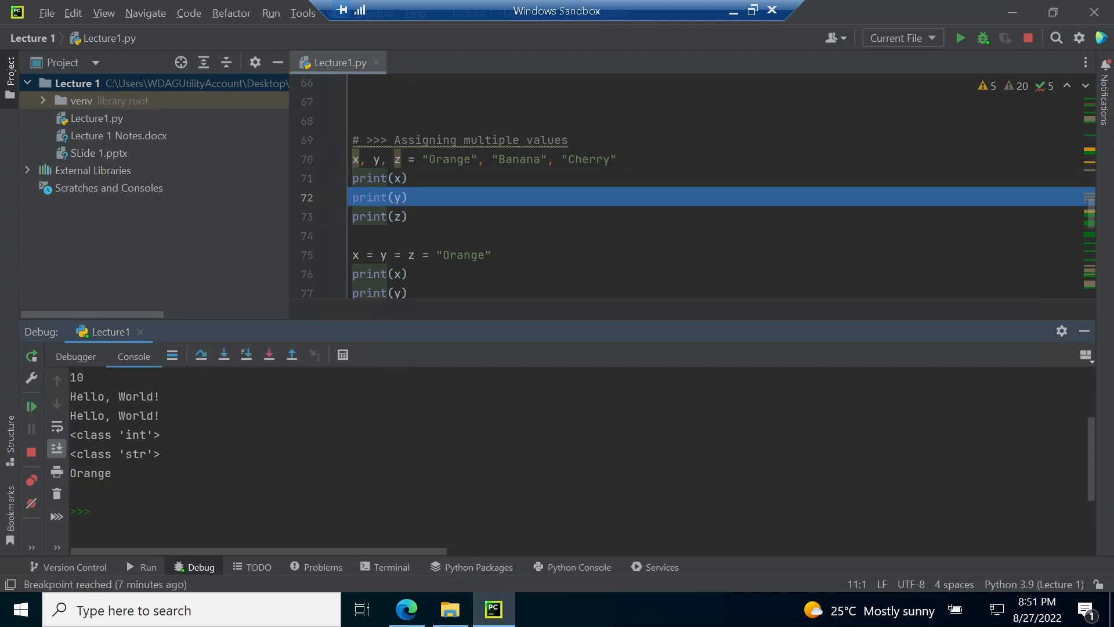
left_click(200, 355)
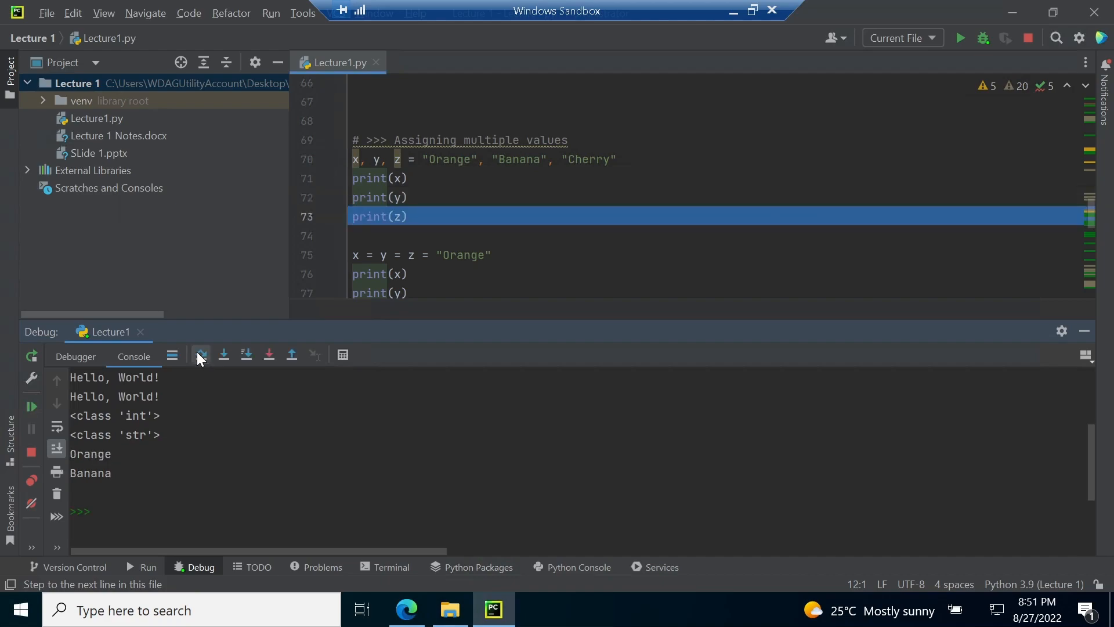
left_click(200, 355)
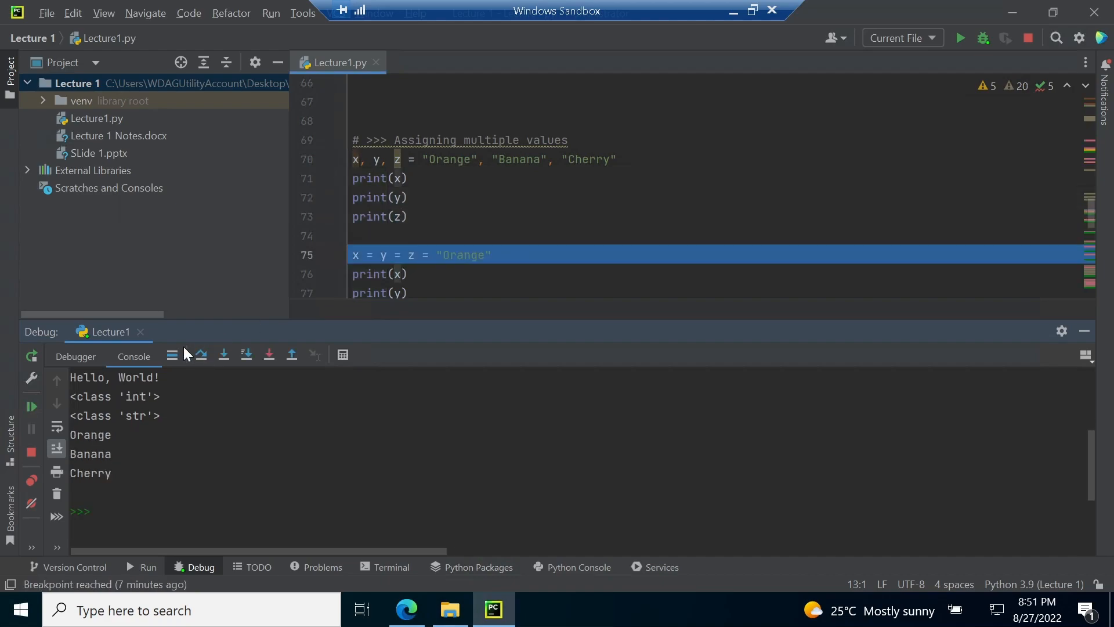
left_click(223, 354)
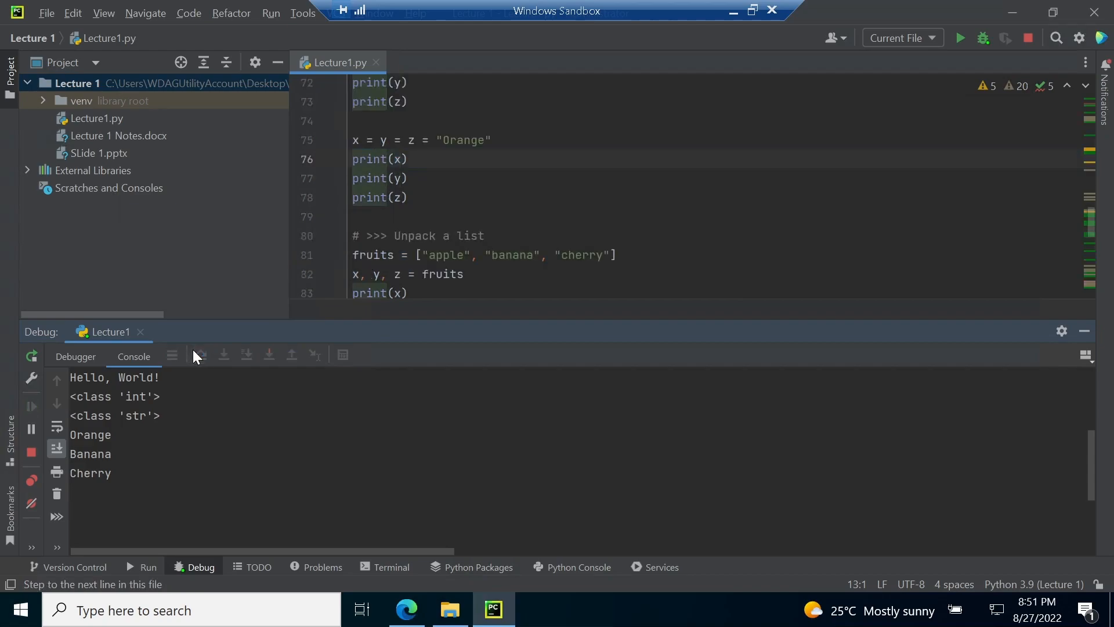
left_click(199, 354)
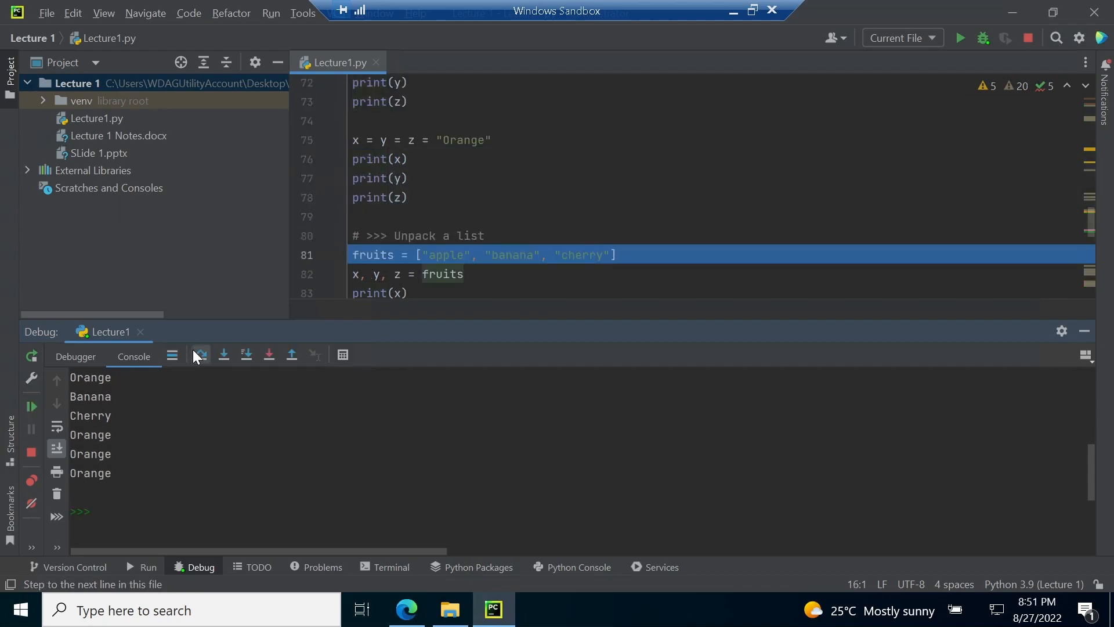
- Step through the fruits list unpacking, printing apple, banana and cherry
left_click(199, 355)
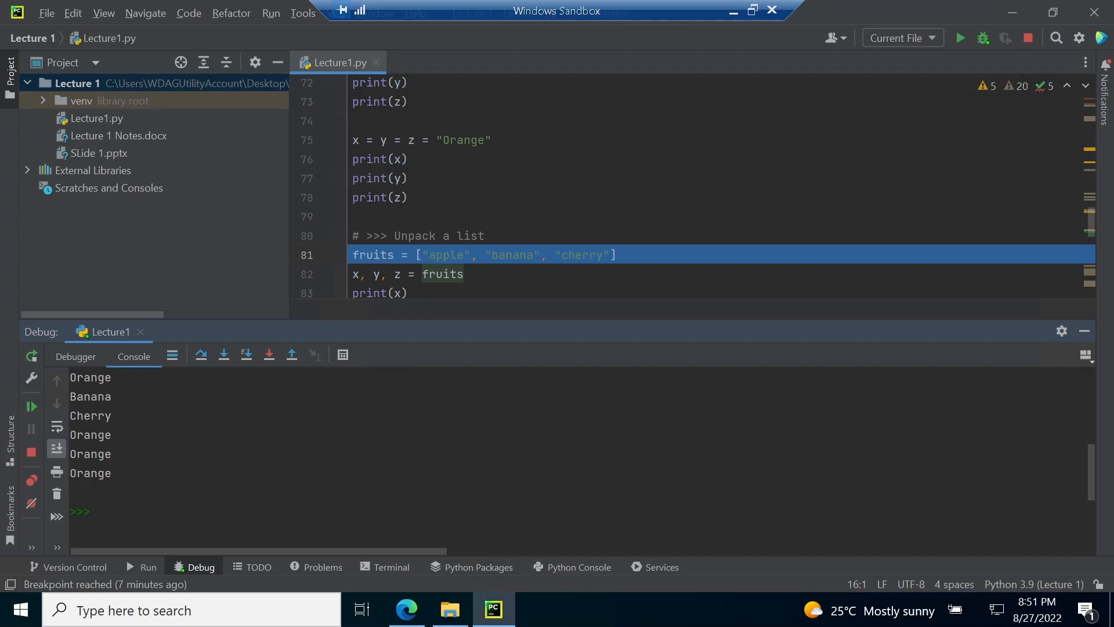
mouse_move(201, 355)
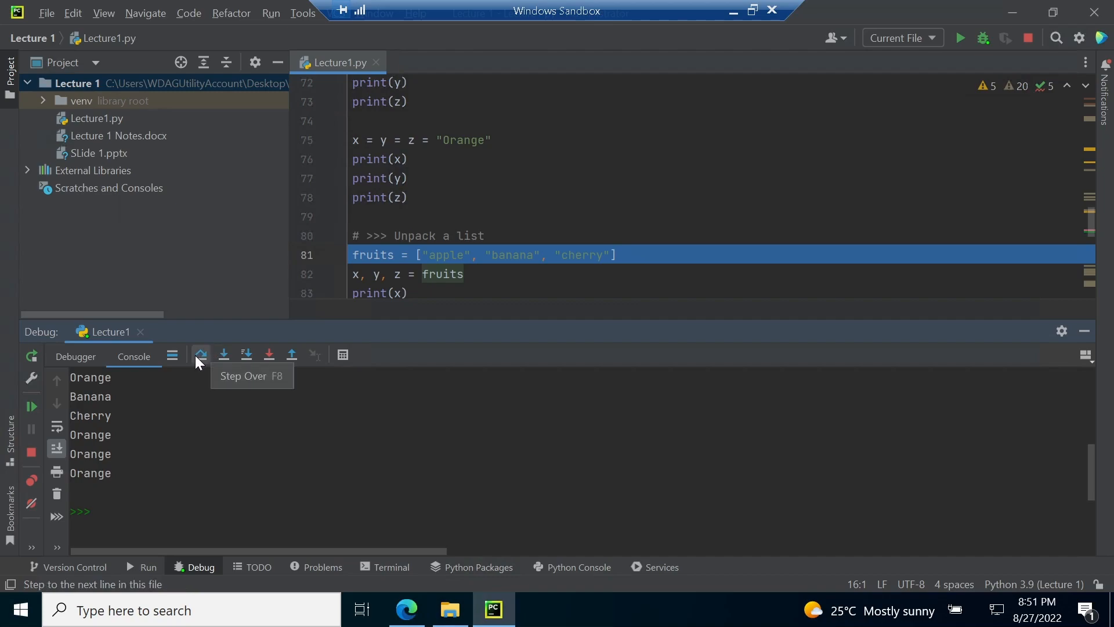
left_click(222, 355)
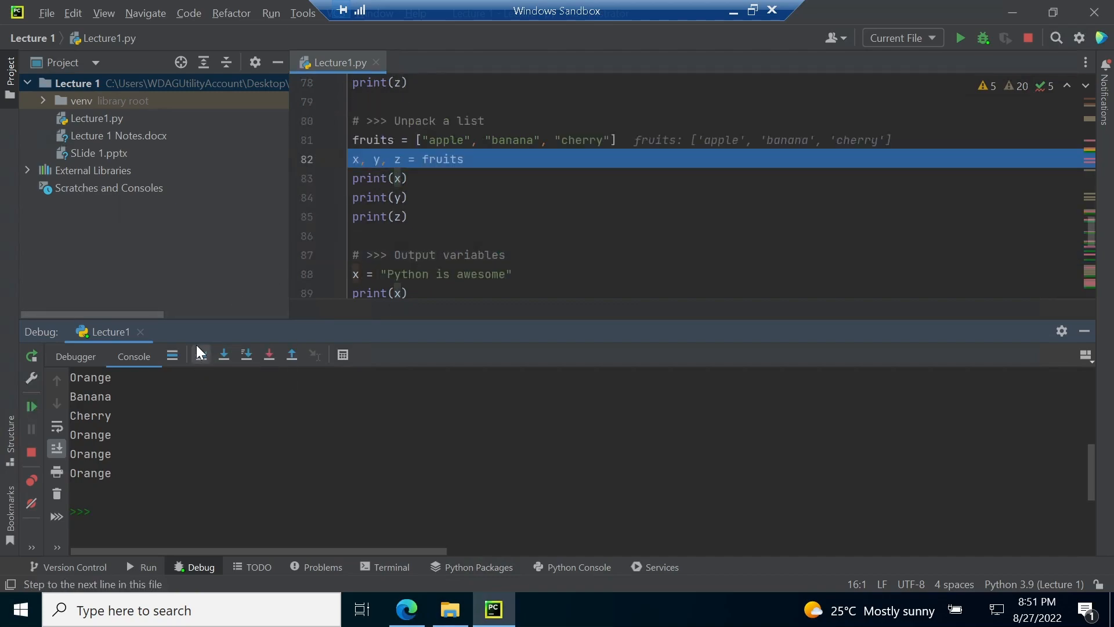
left_click(201, 355)
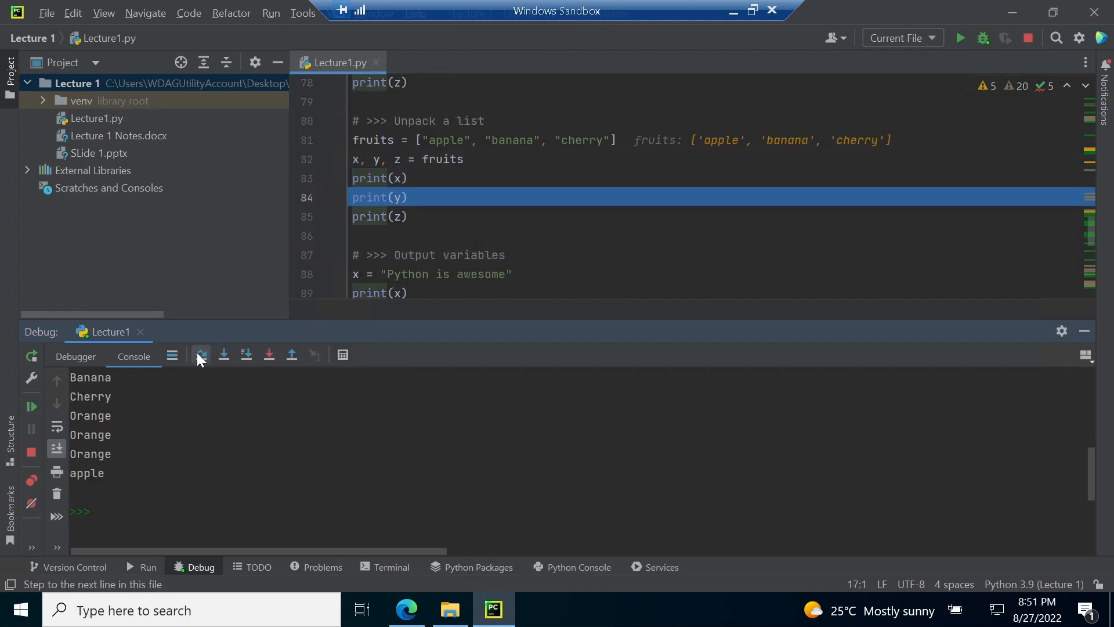
left_click(200, 354)
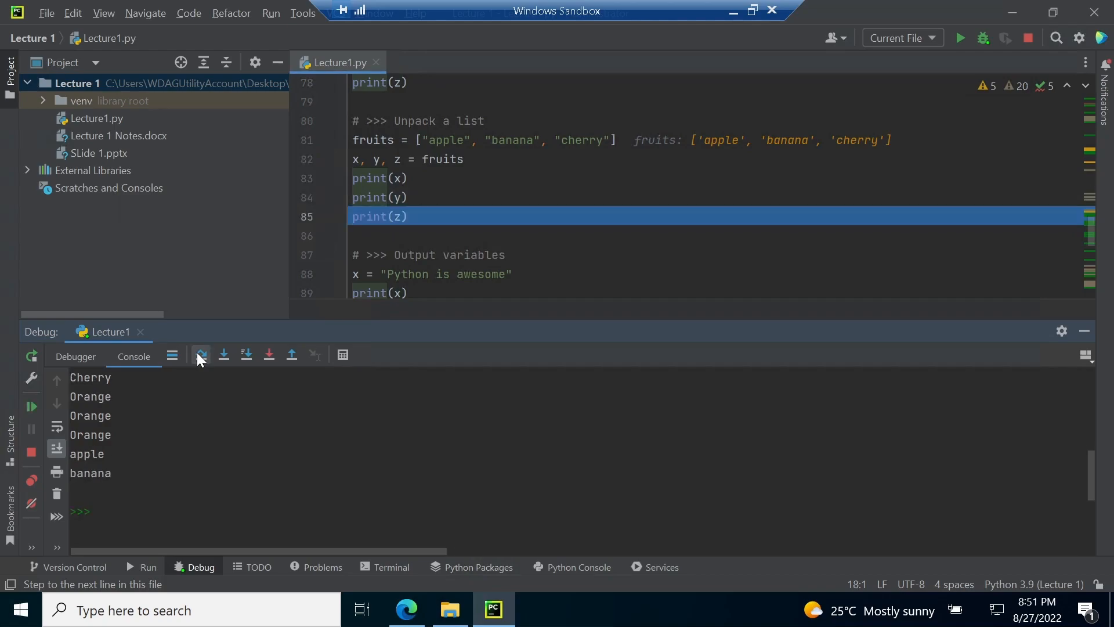
left_click(200, 355)
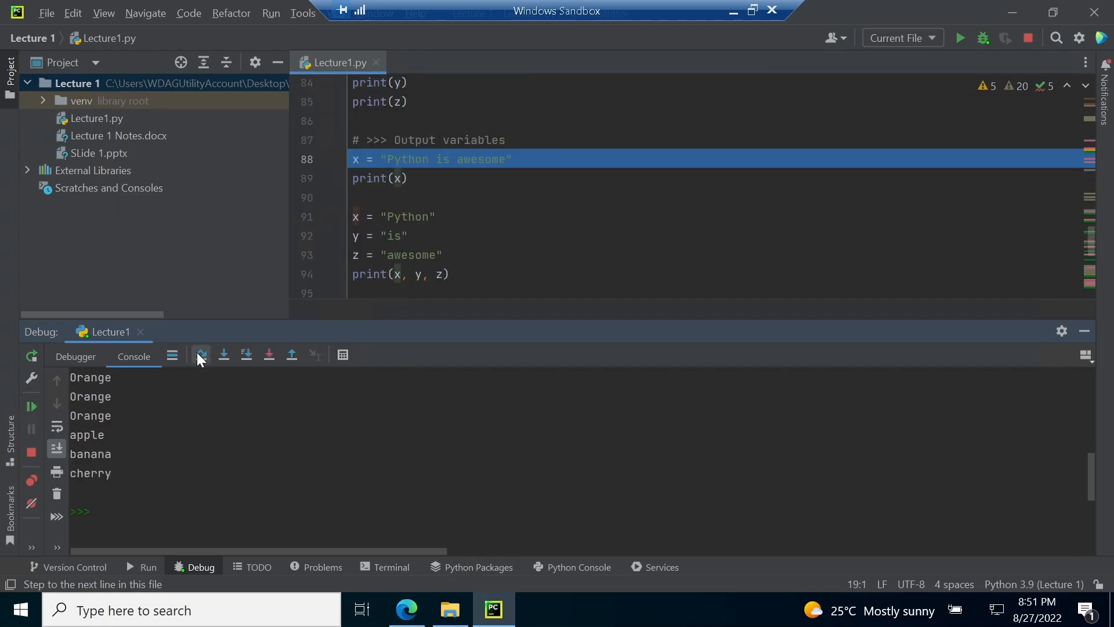
- Step through the output-variable examples, printing Python is awesome three times, reaching line 104
left_click(202, 355)
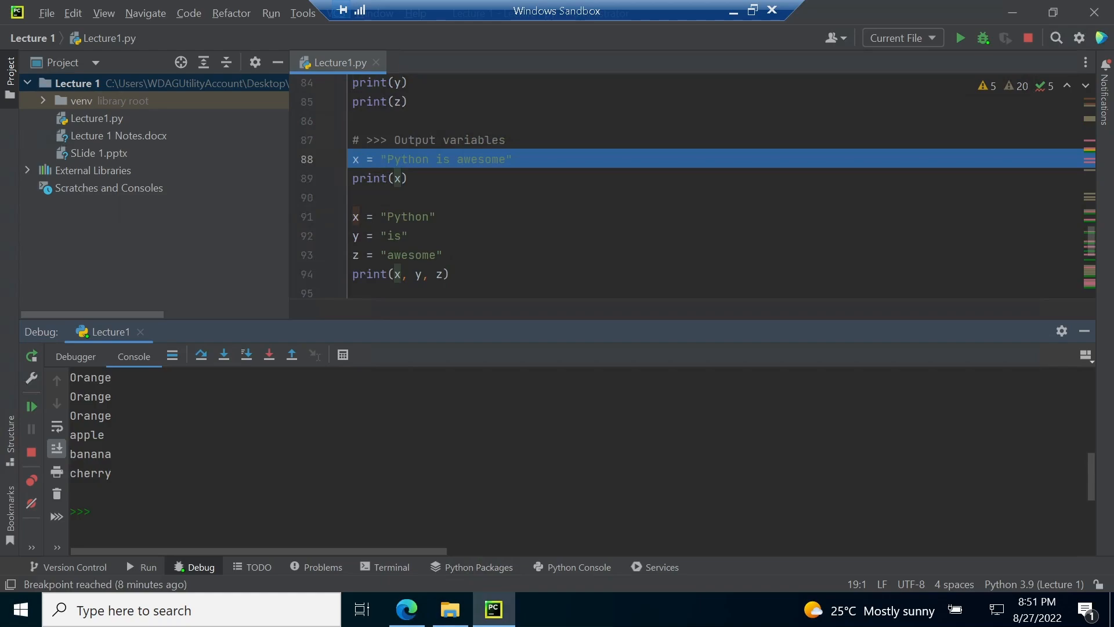
left_click(201, 354)
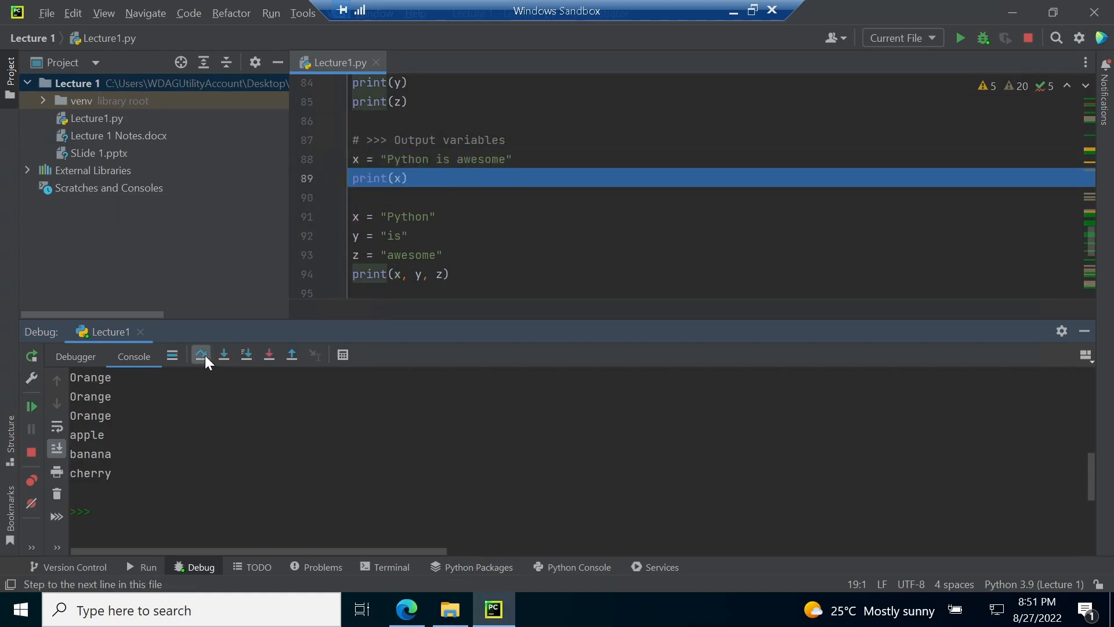
left_click(201, 355)
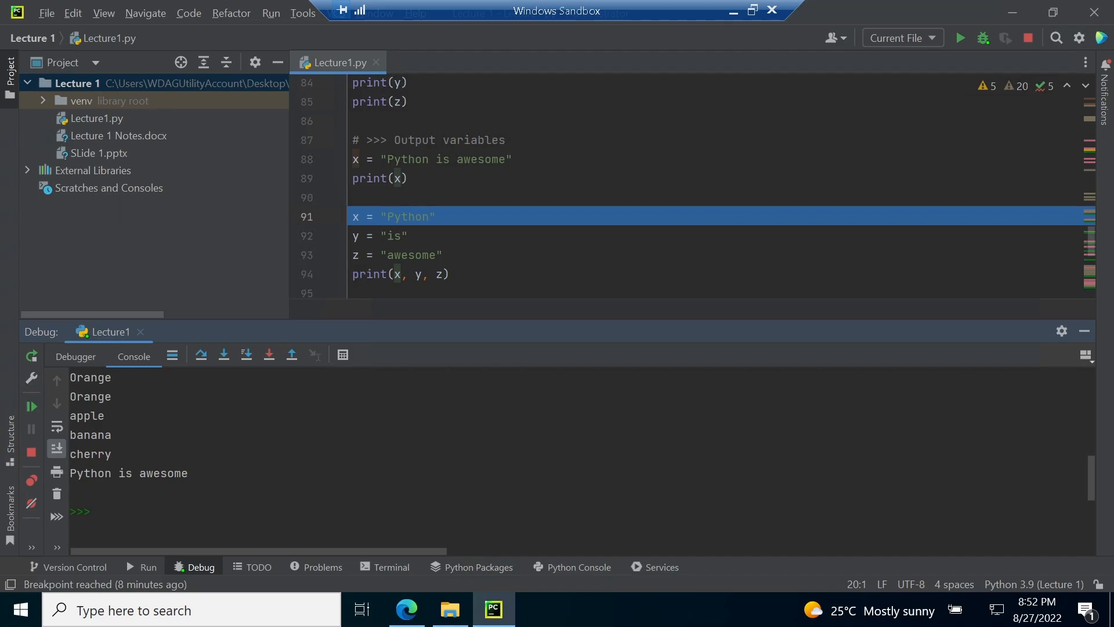
mouse_move(193, 343)
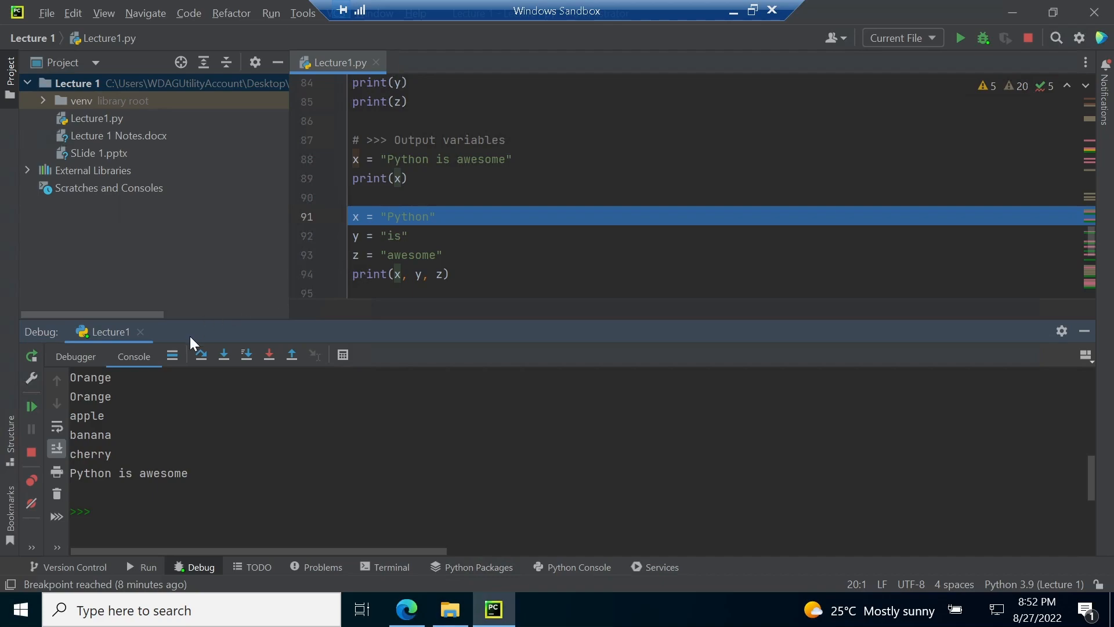
mouse_move(201, 355)
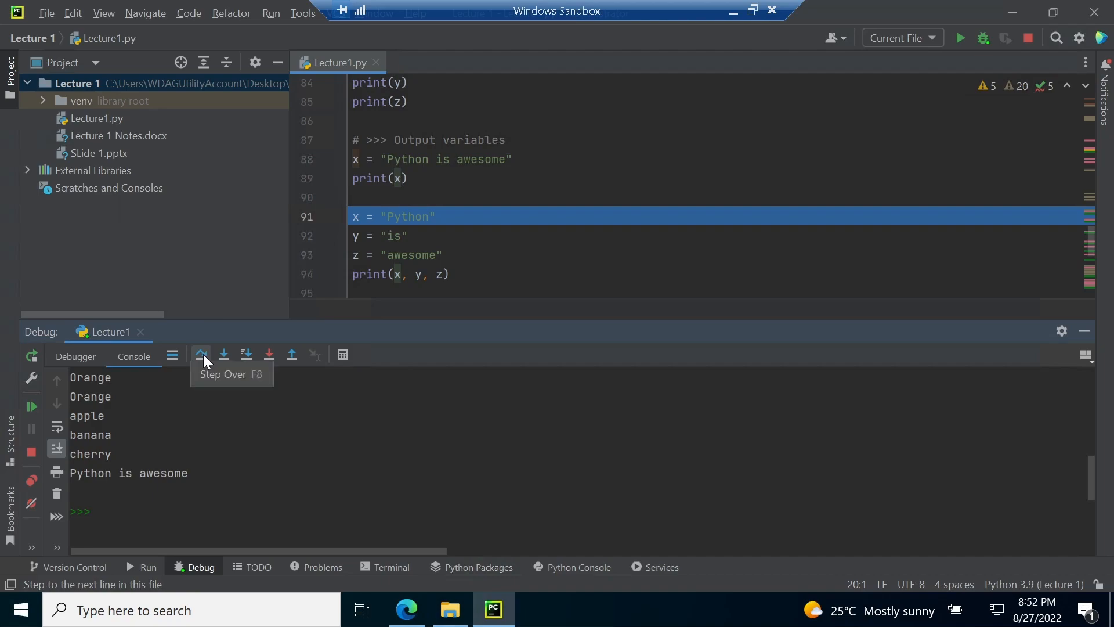
left_click(202, 354)
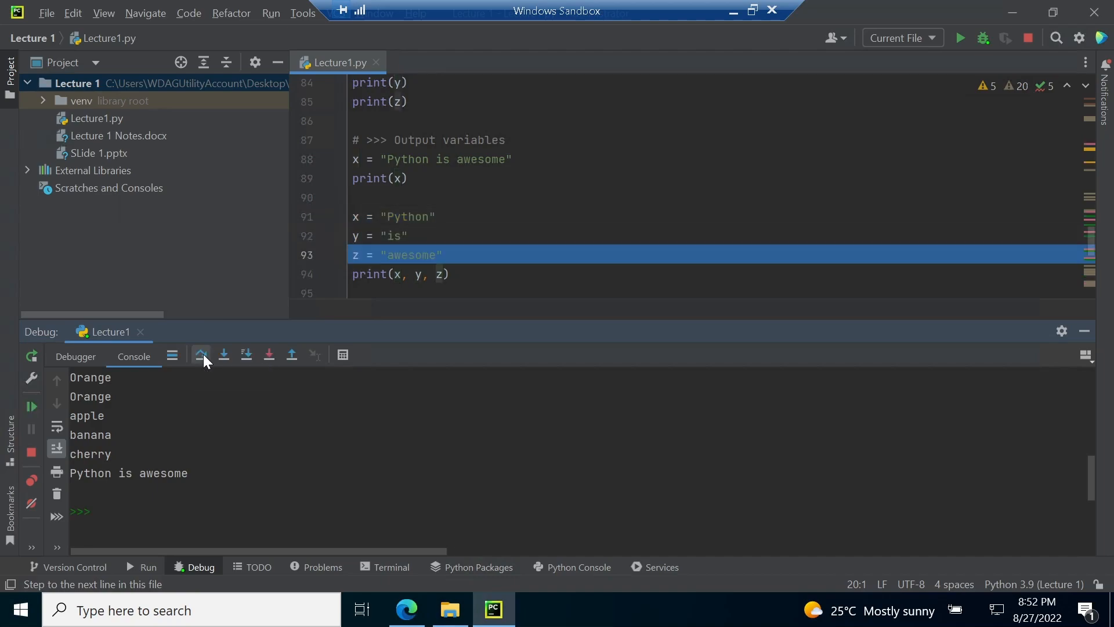
left_click(202, 355)
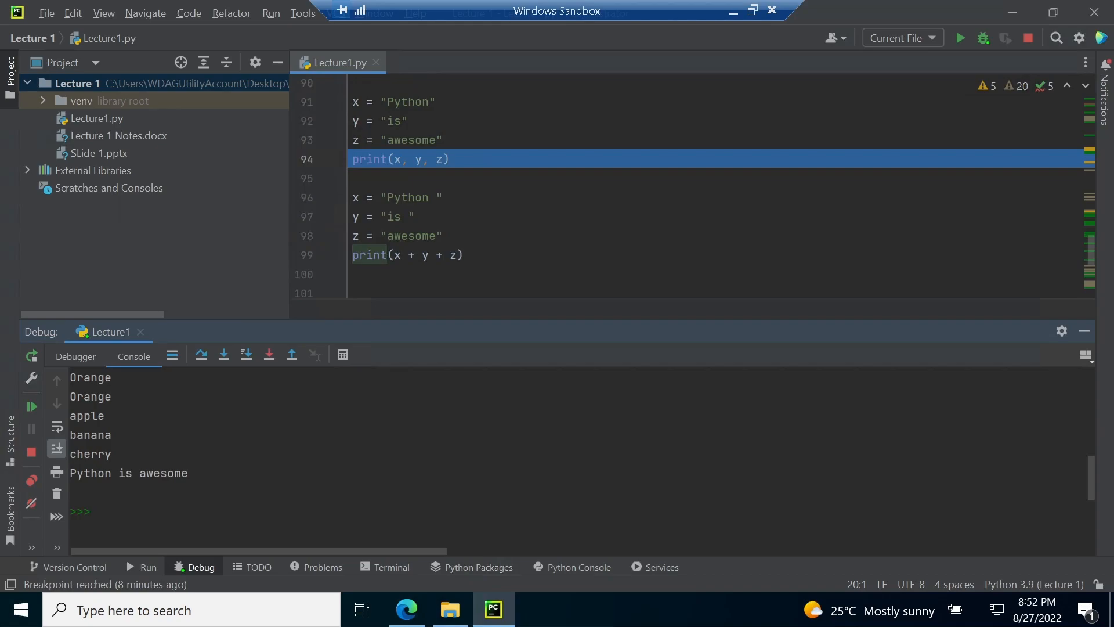
left_click(202, 354)
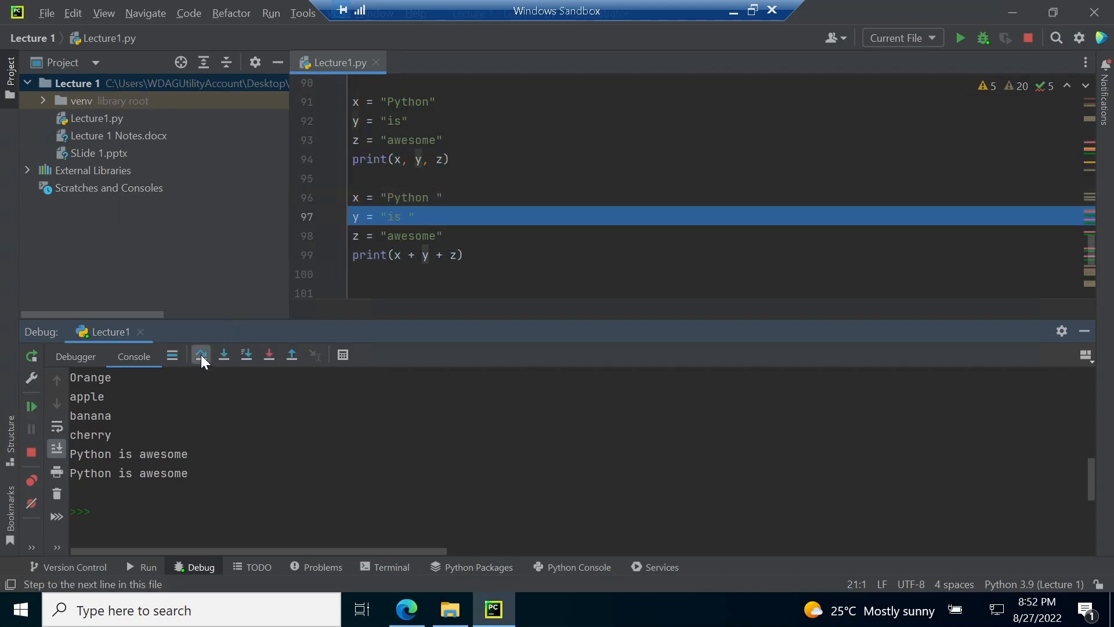
left_click(201, 355)
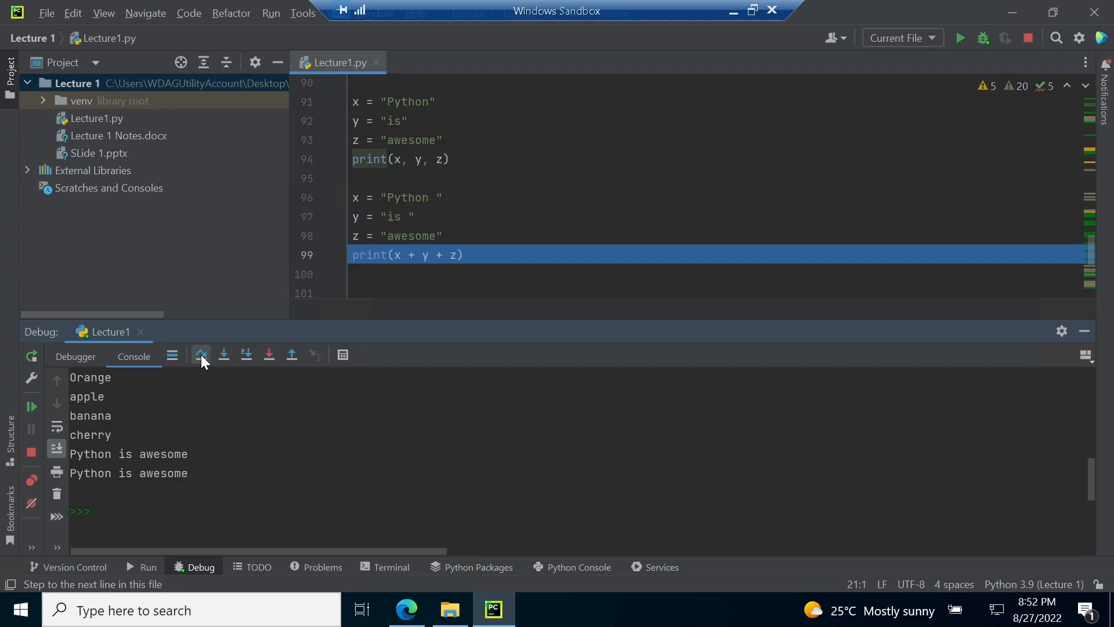
left_click(202, 355)
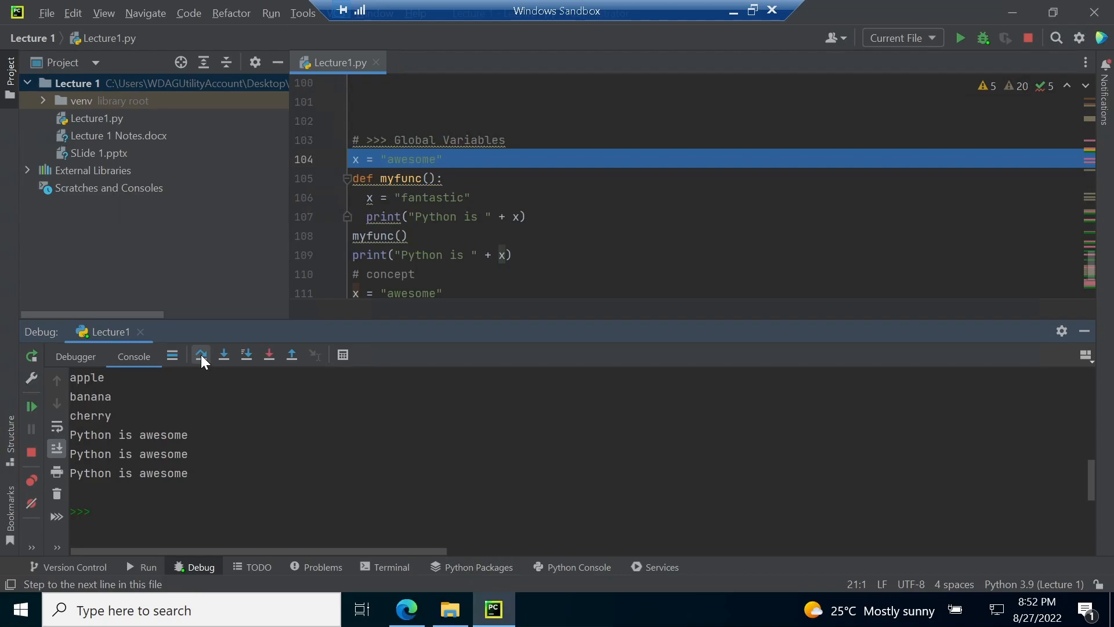
- Step over the global x = awesome assignment and myfunc definition to its call
left_click(201, 354)
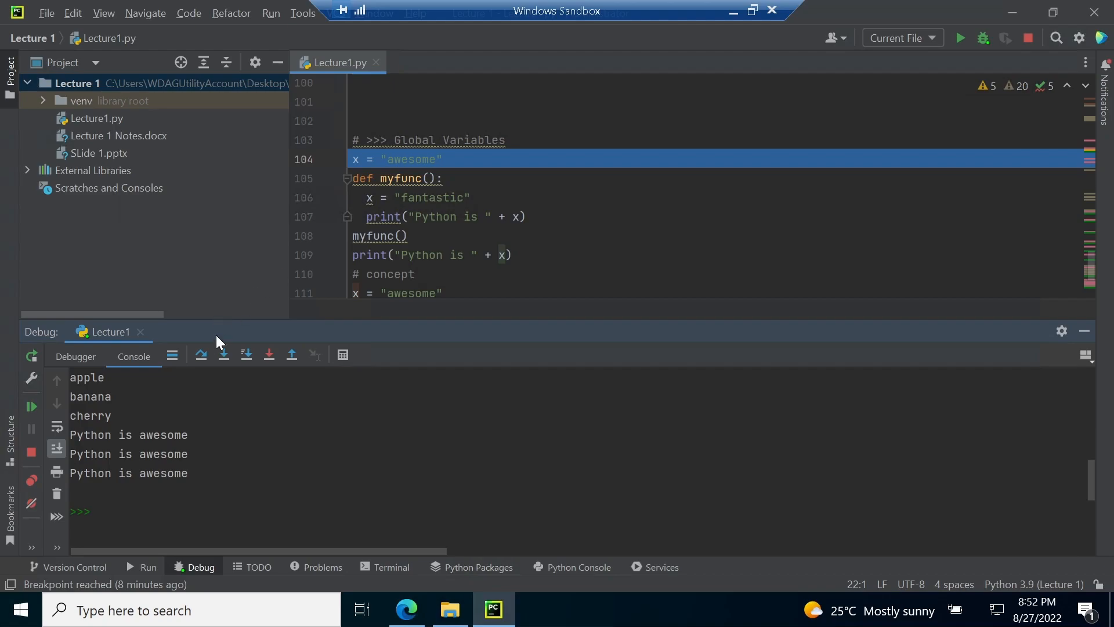
mouse_move(202, 355)
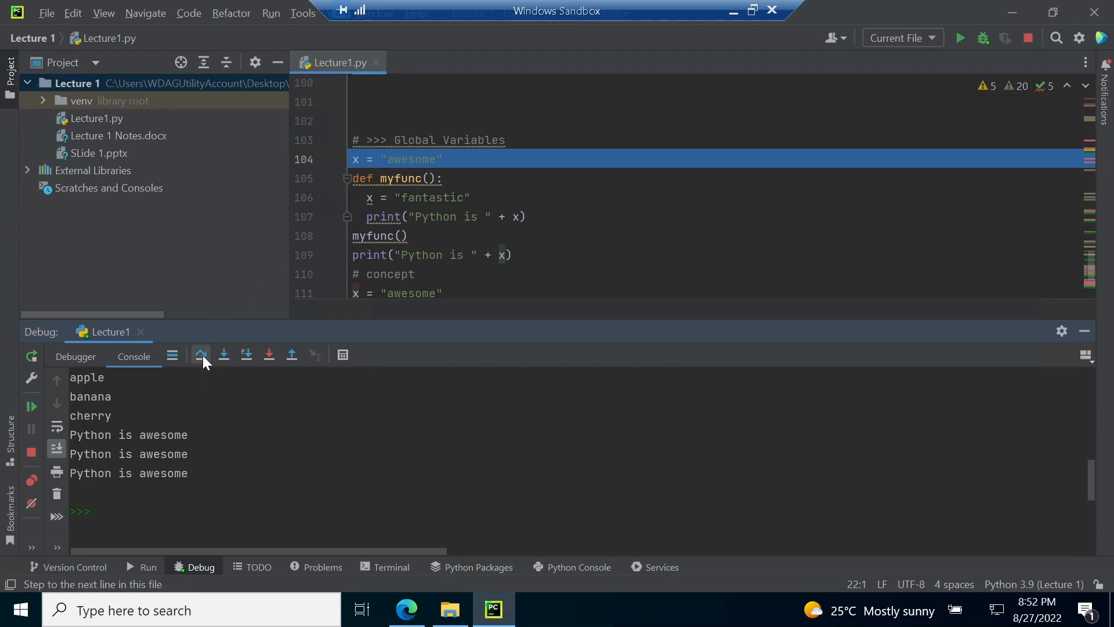
left_click(201, 354)
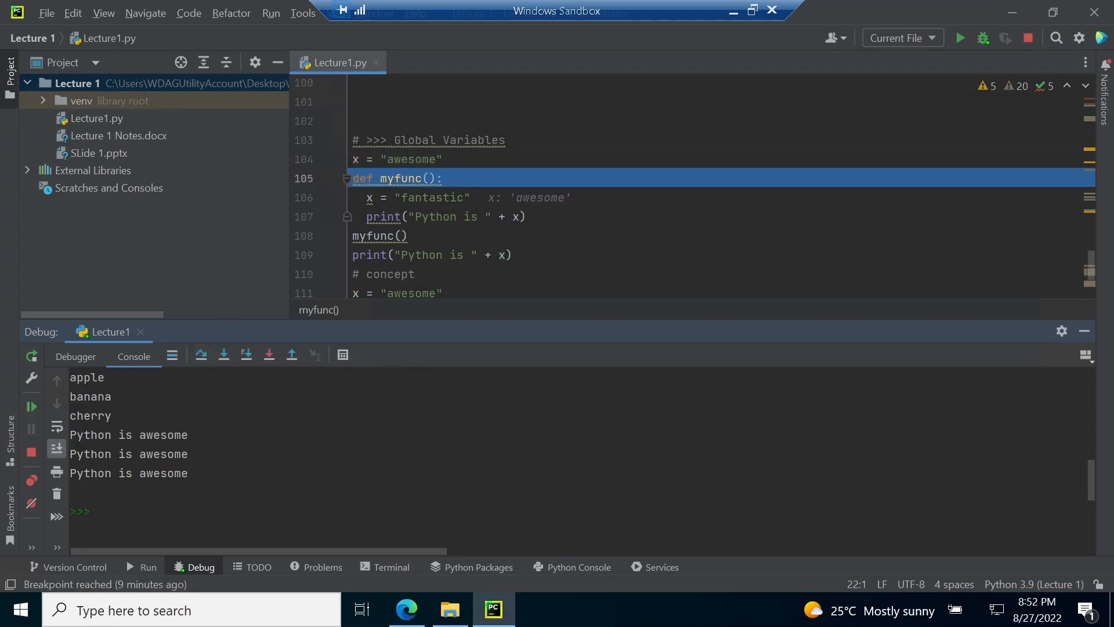
left_click(200, 355)
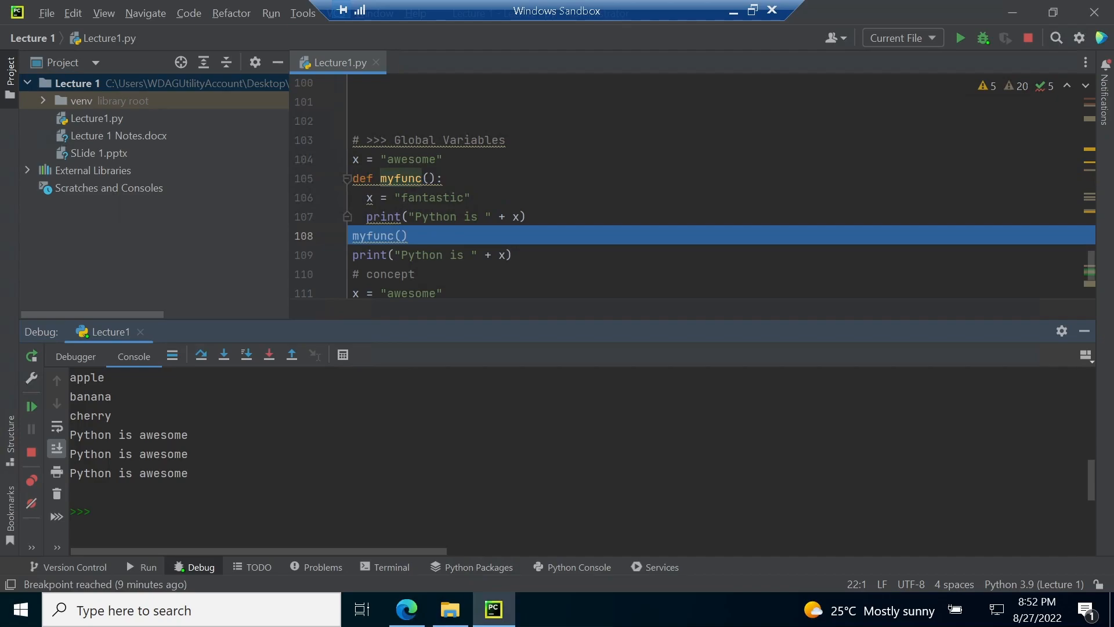
mouse_move(201, 354)
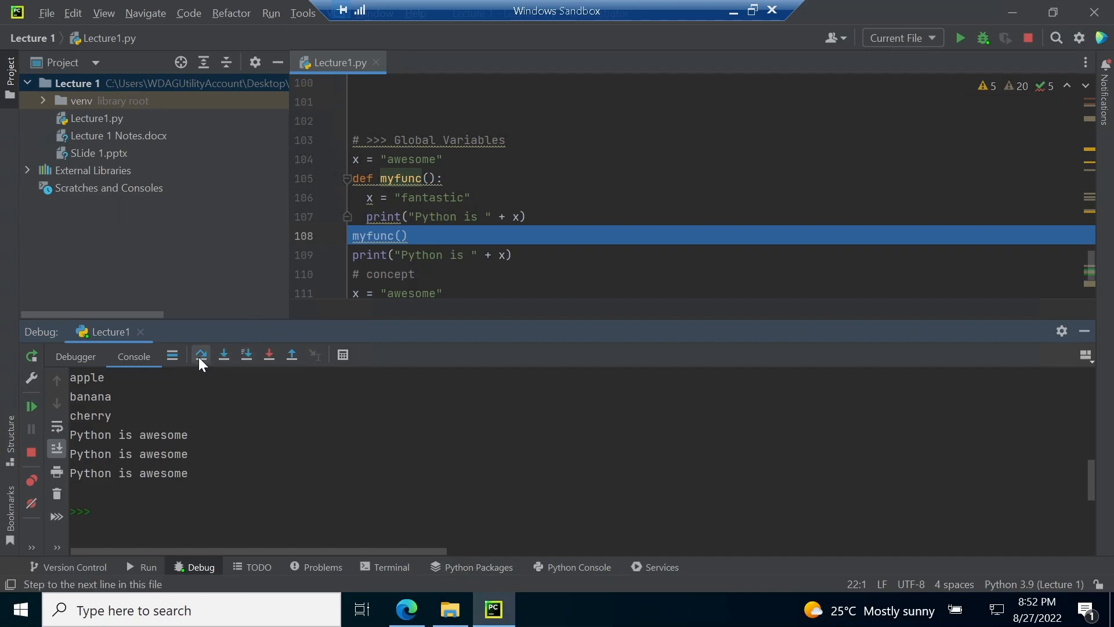
left_click(200, 355)
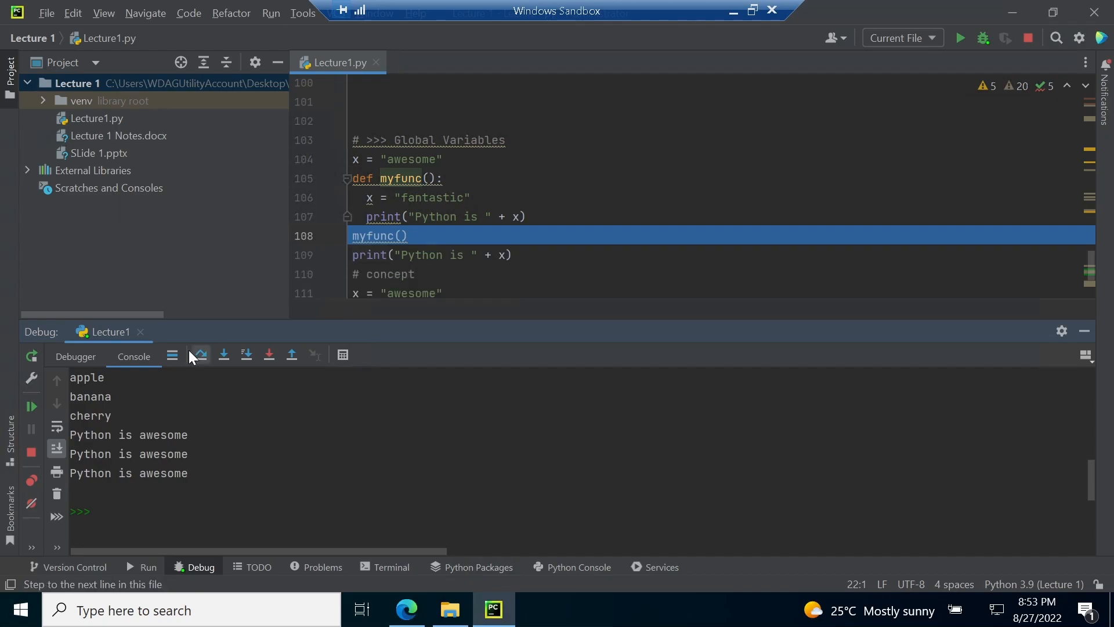
- Step into myfunc to print Python is fantastic, then print Python is awesome
left_click(222, 355)
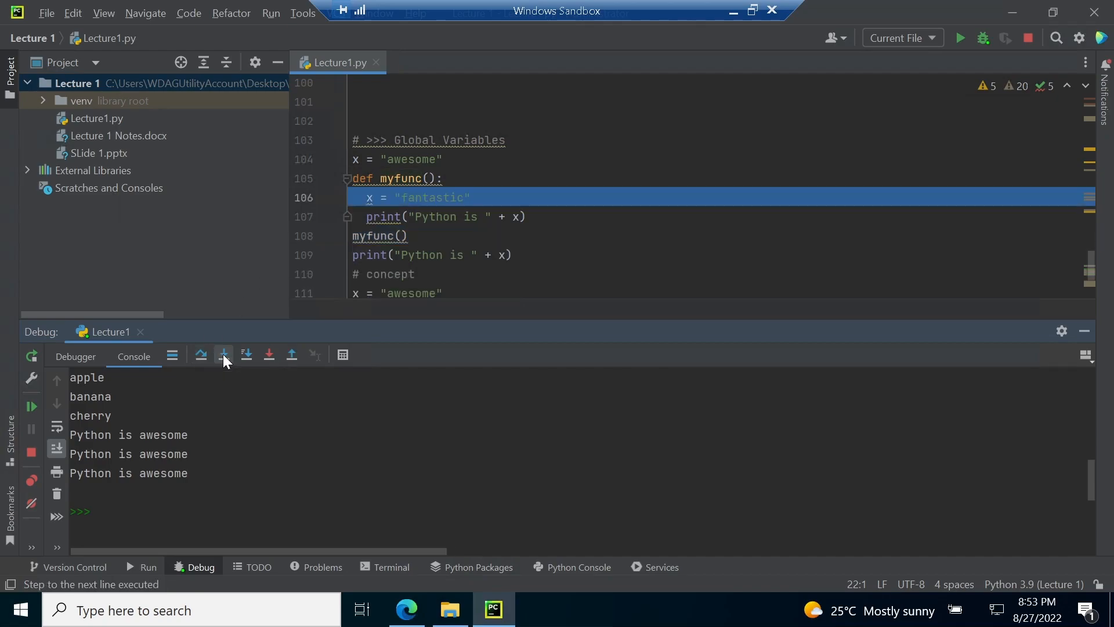
left_click(223, 354)
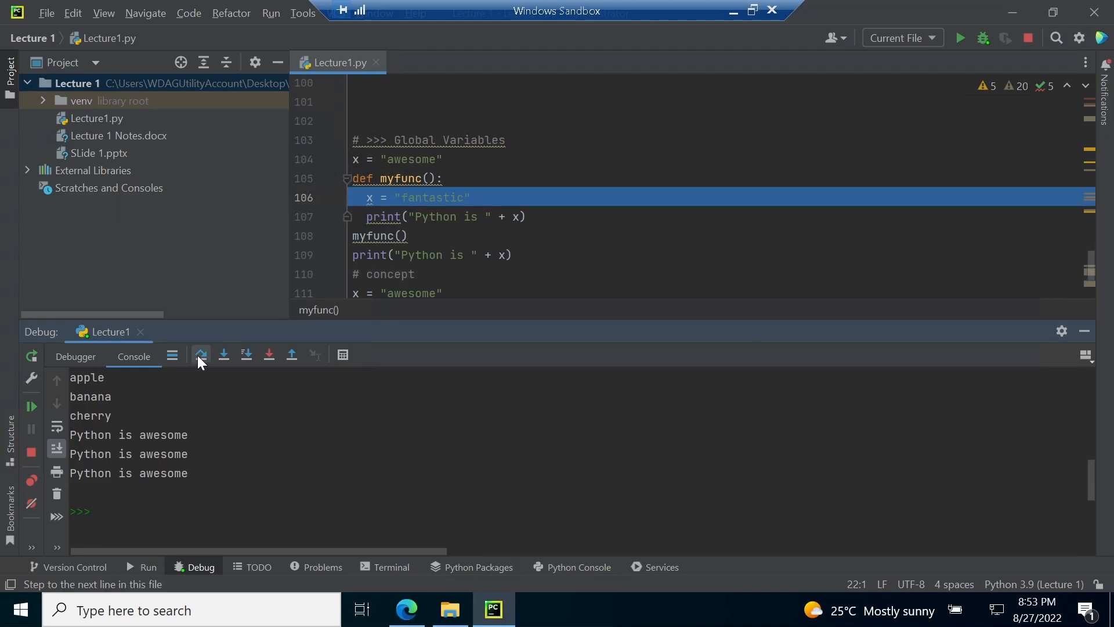
left_click(223, 355)
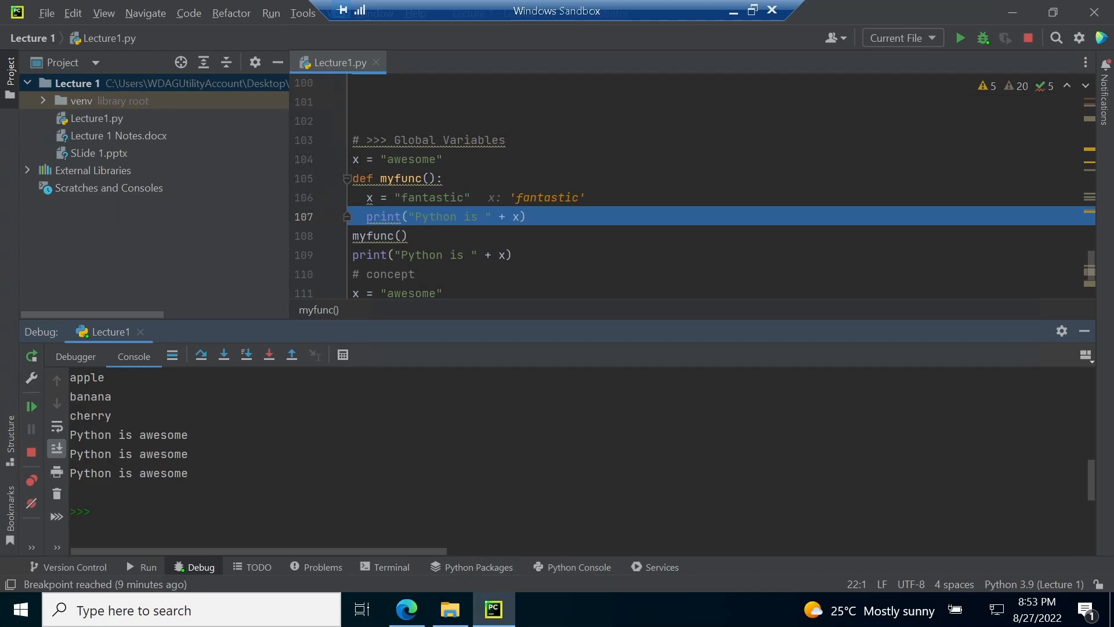
mouse_move(200, 354)
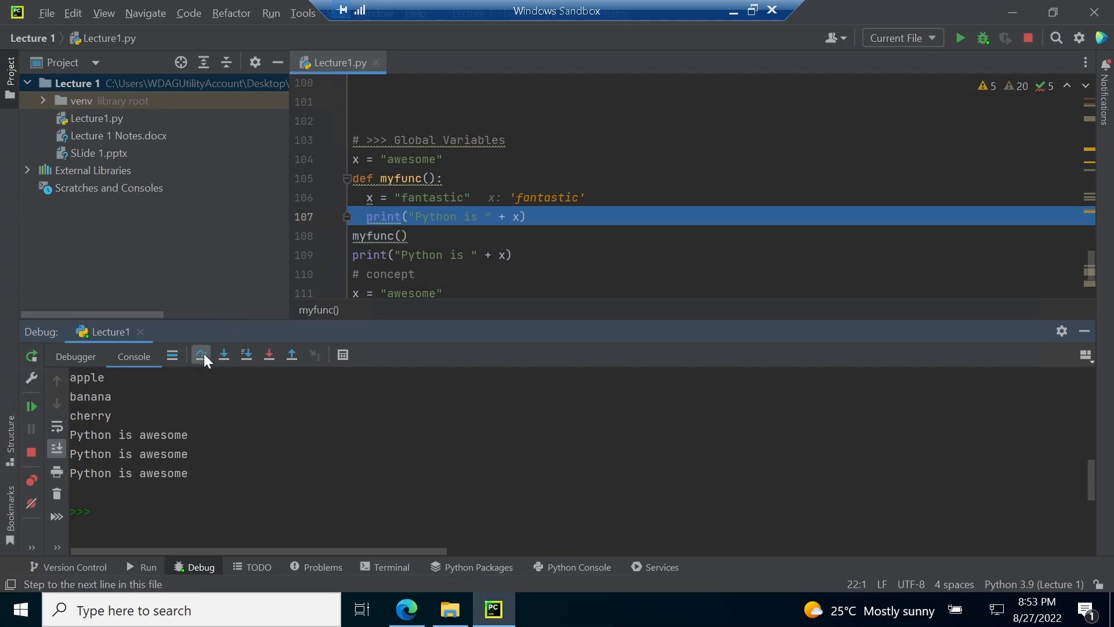
left_click(202, 354)
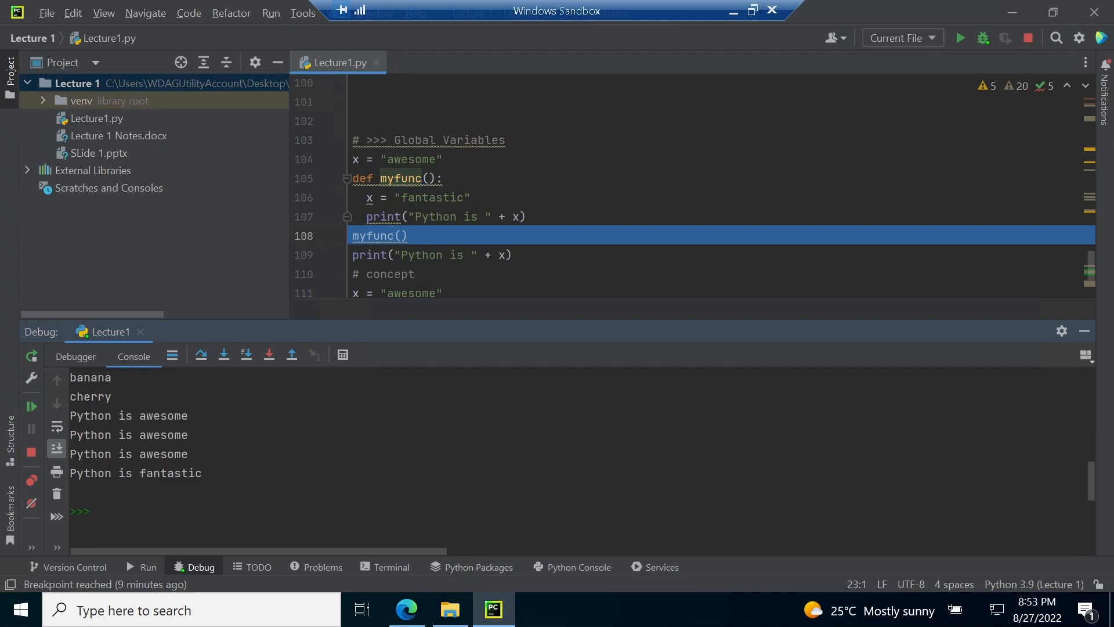
mouse_move(201, 354)
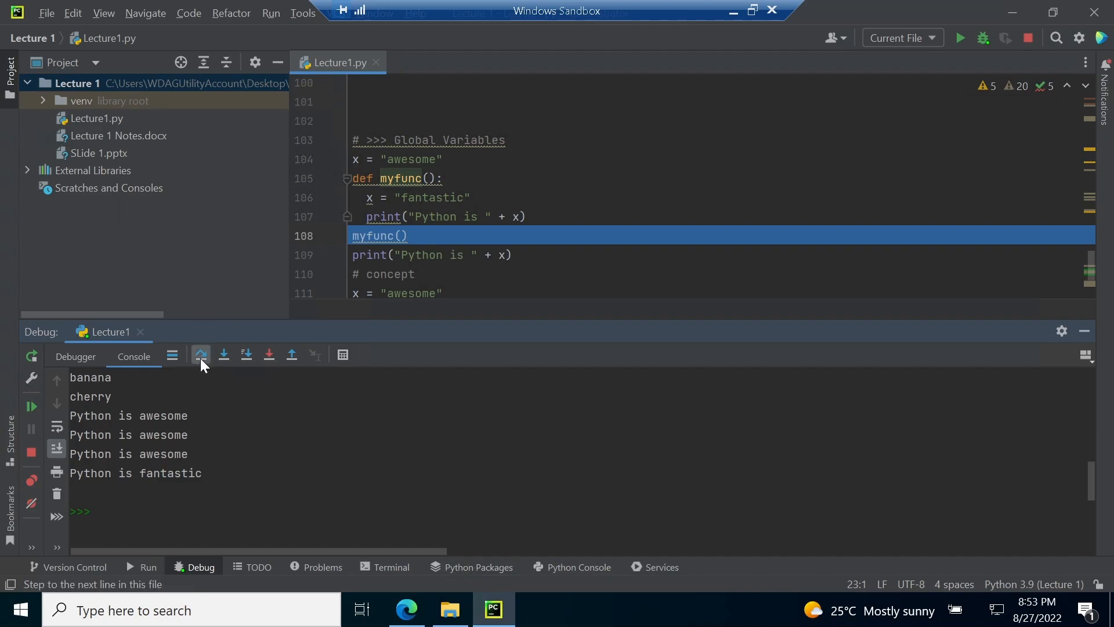
left_click(200, 355)
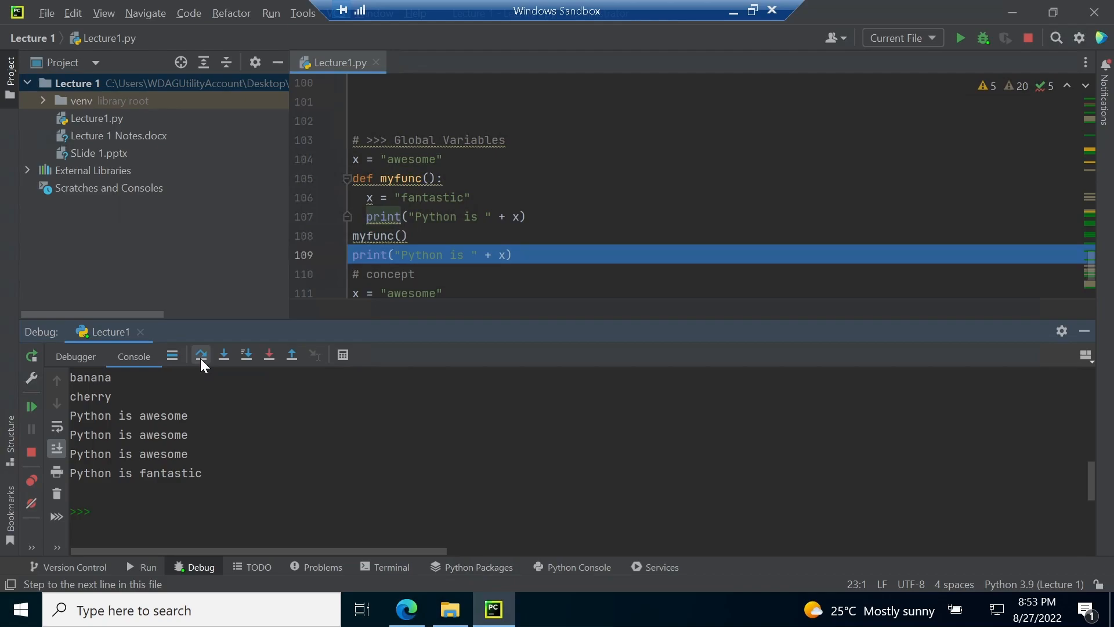
left_click(200, 354)
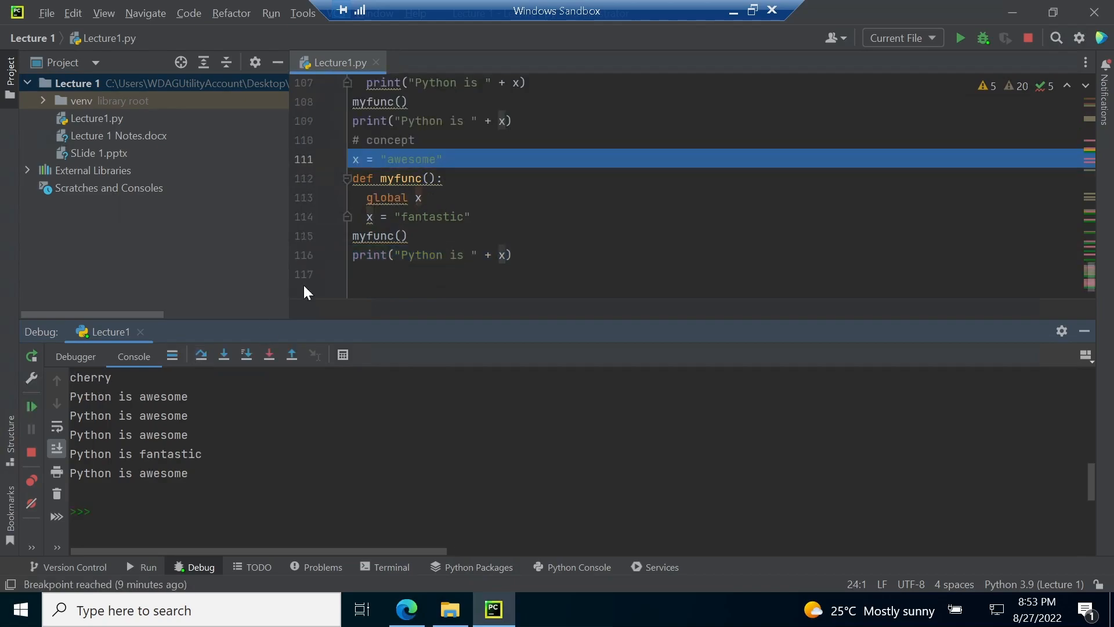
mouse_move(354, 167)
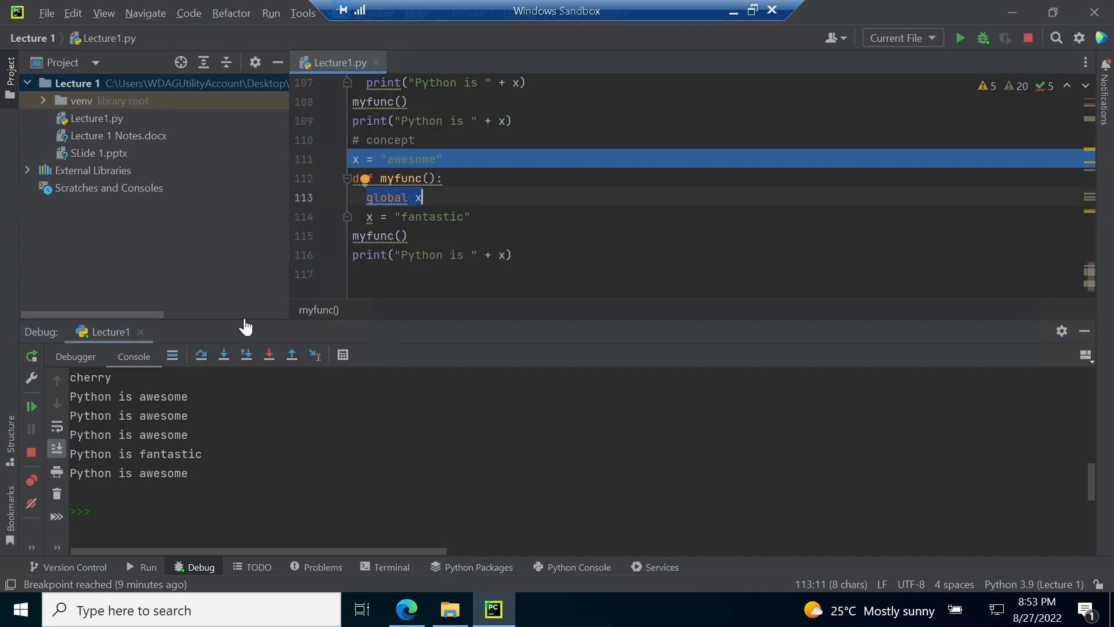
- Step into the global-keyword myfunc until Python is fantastic prints and exit code 0
left_click(202, 355)
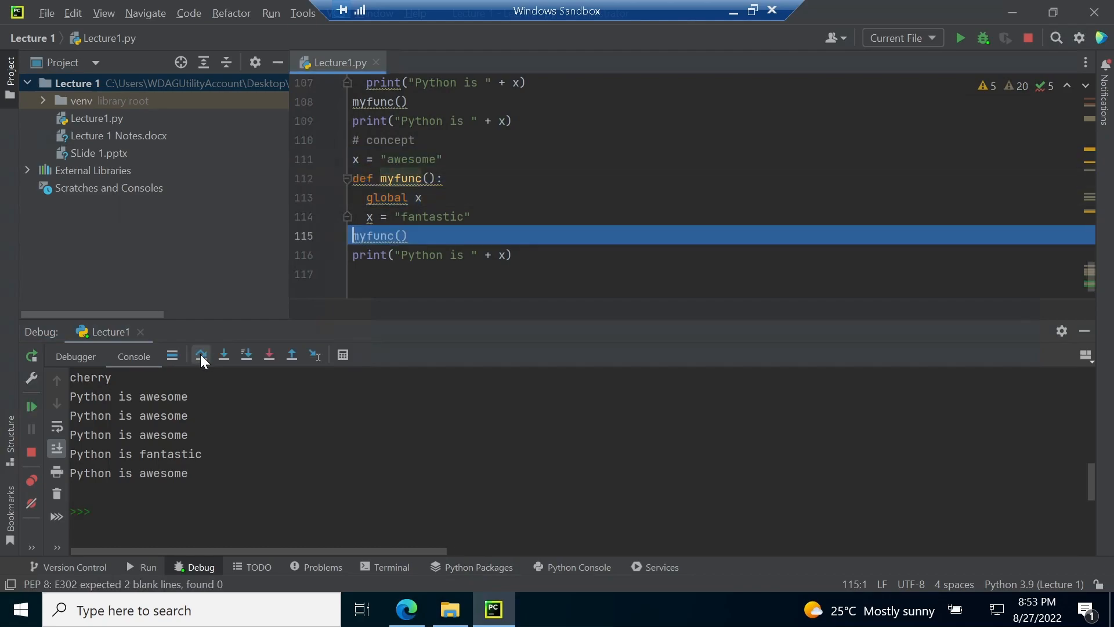
left_click(200, 355)
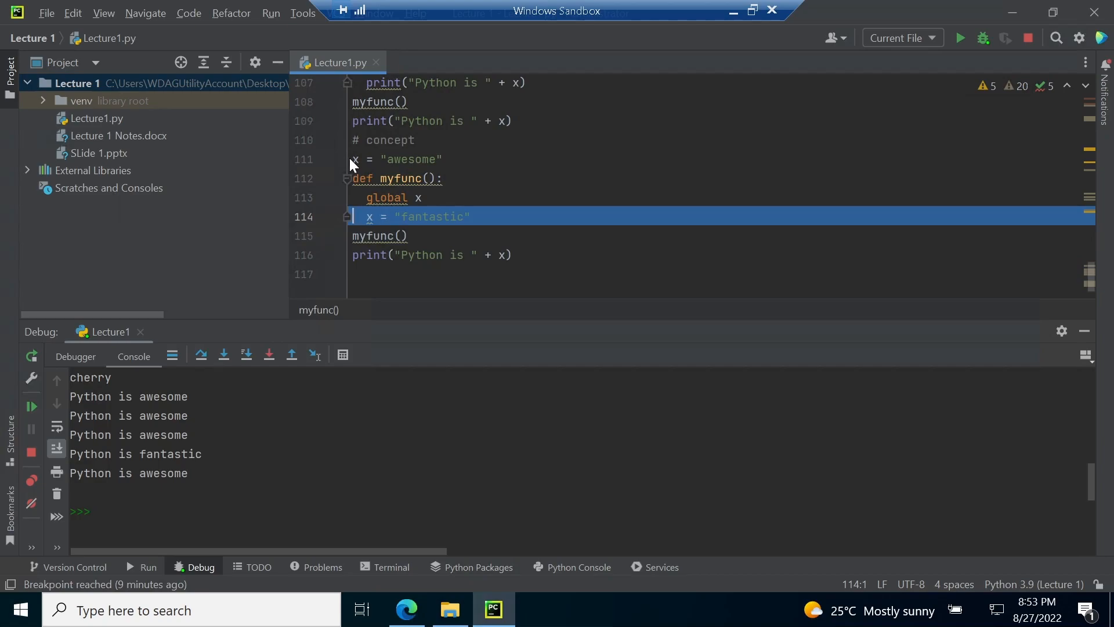
mouse_move(346, 154)
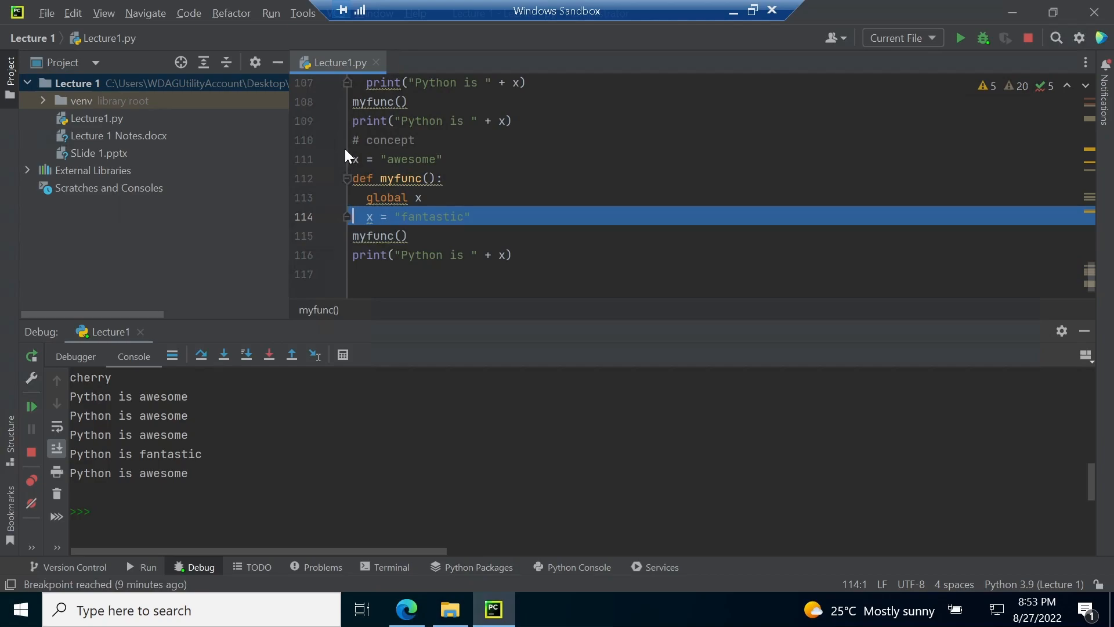
mouse_move(349, 165)
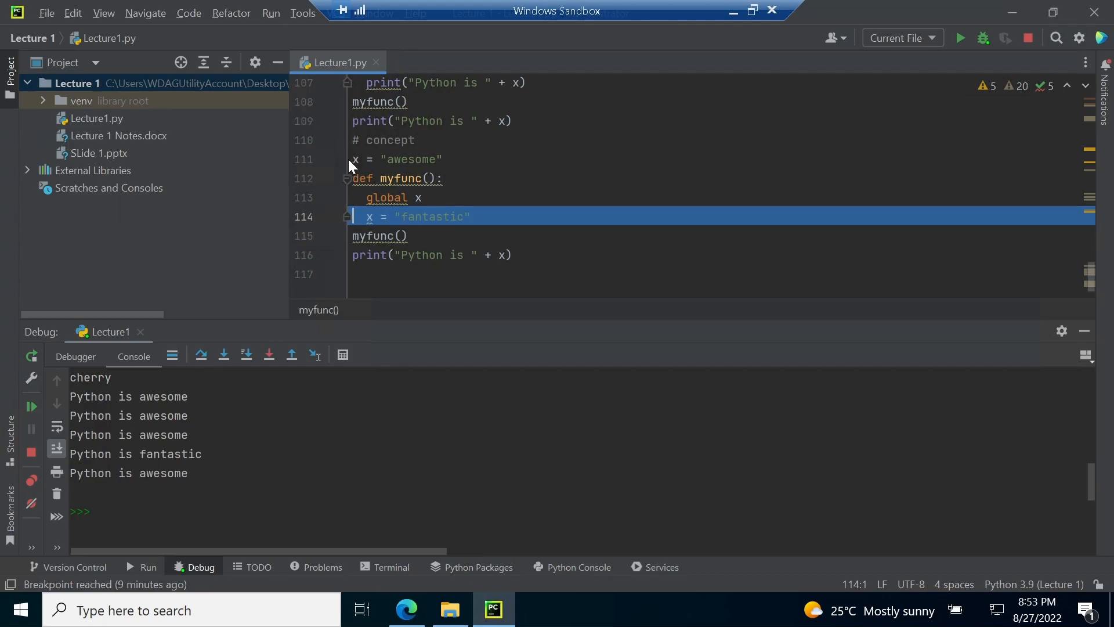
mouse_move(288, 302)
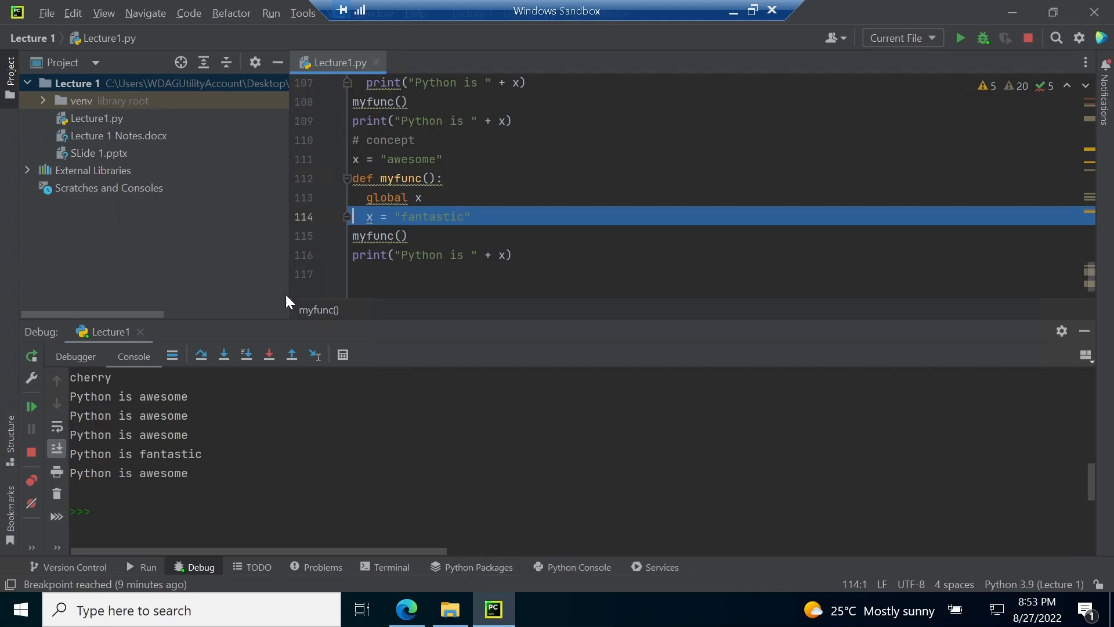
mouse_move(200, 354)
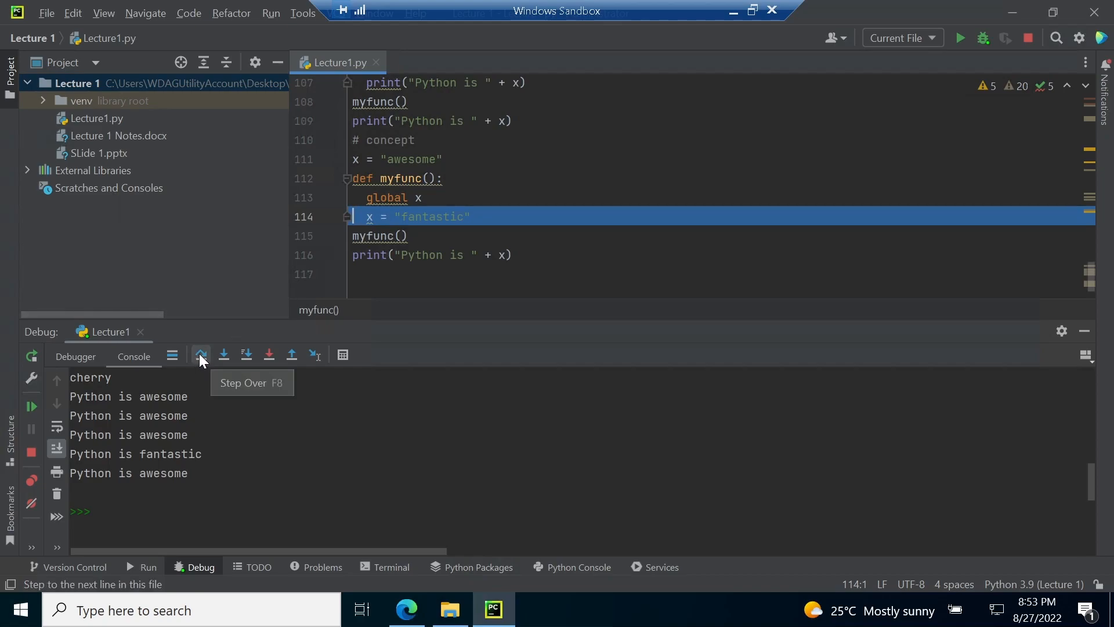
left_click(200, 355)
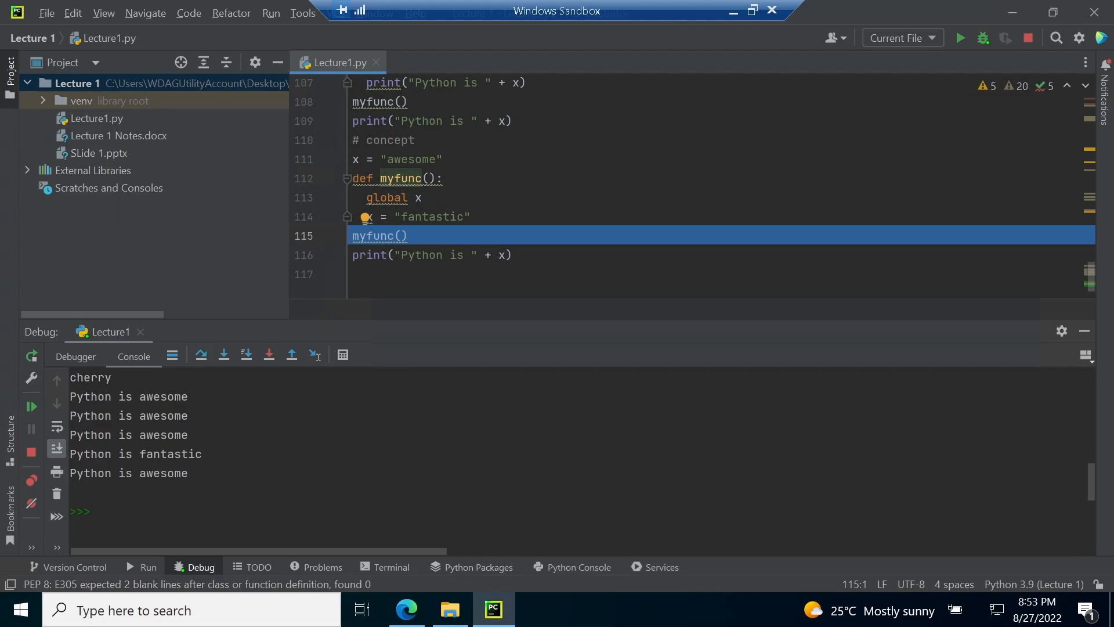
mouse_move(202, 354)
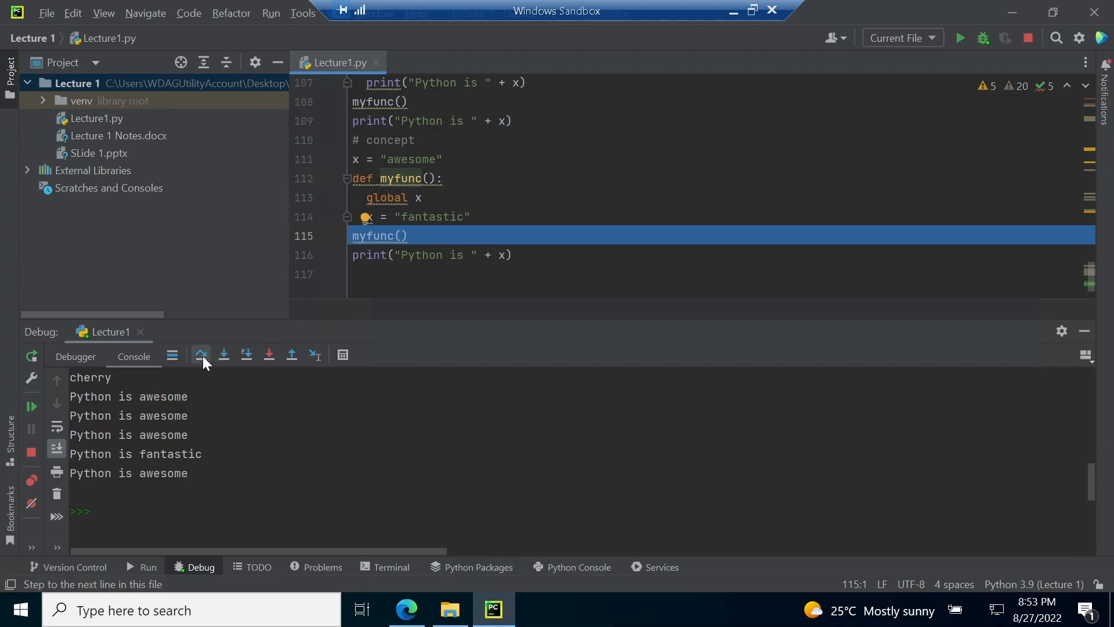
left_click(200, 355)
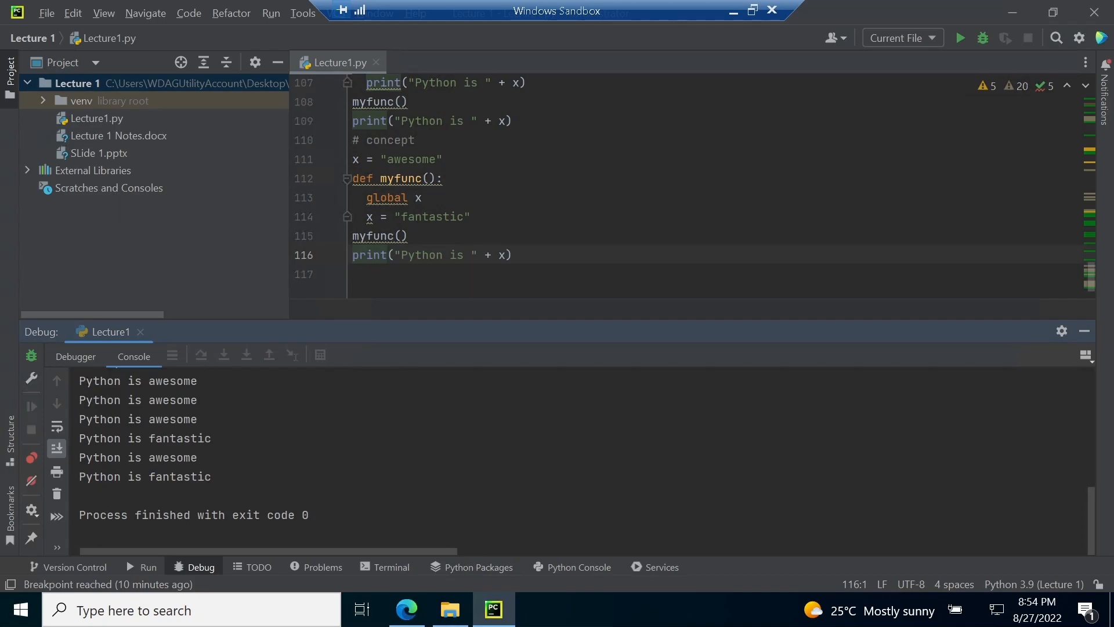
left_click(406, 610)
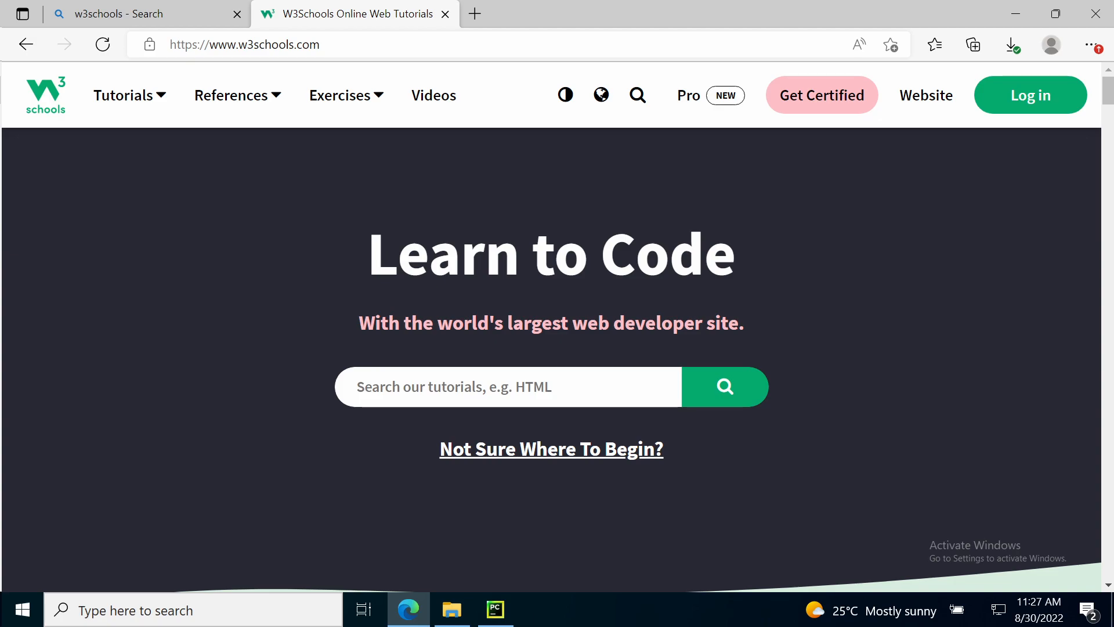
- Expand the Tutorials dropdown in the W3Schools top navigation bar
left_click(123, 94)
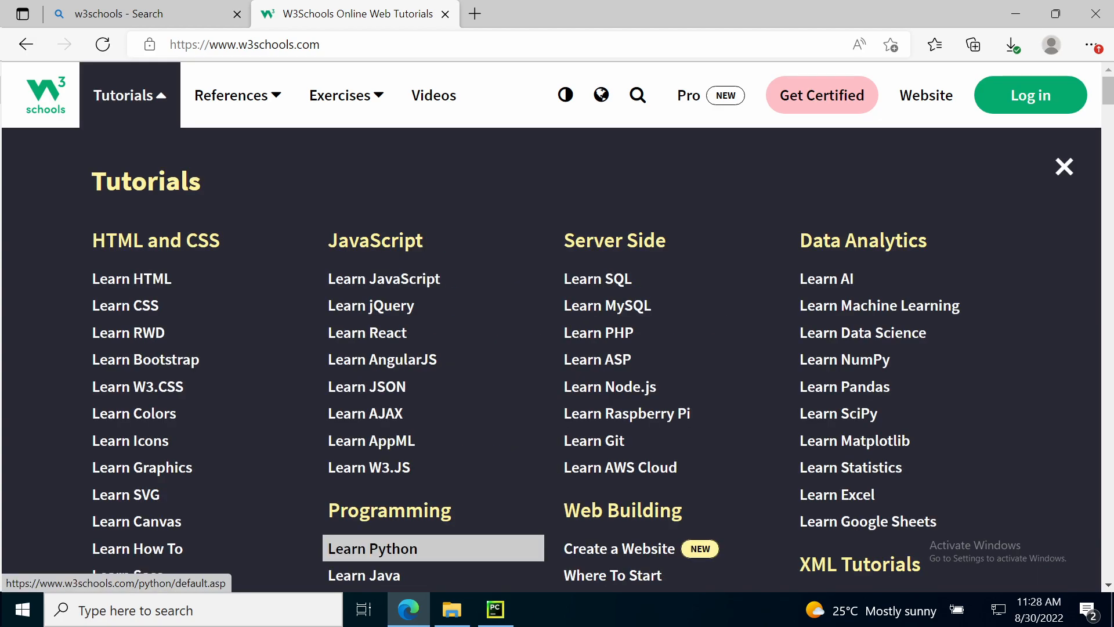